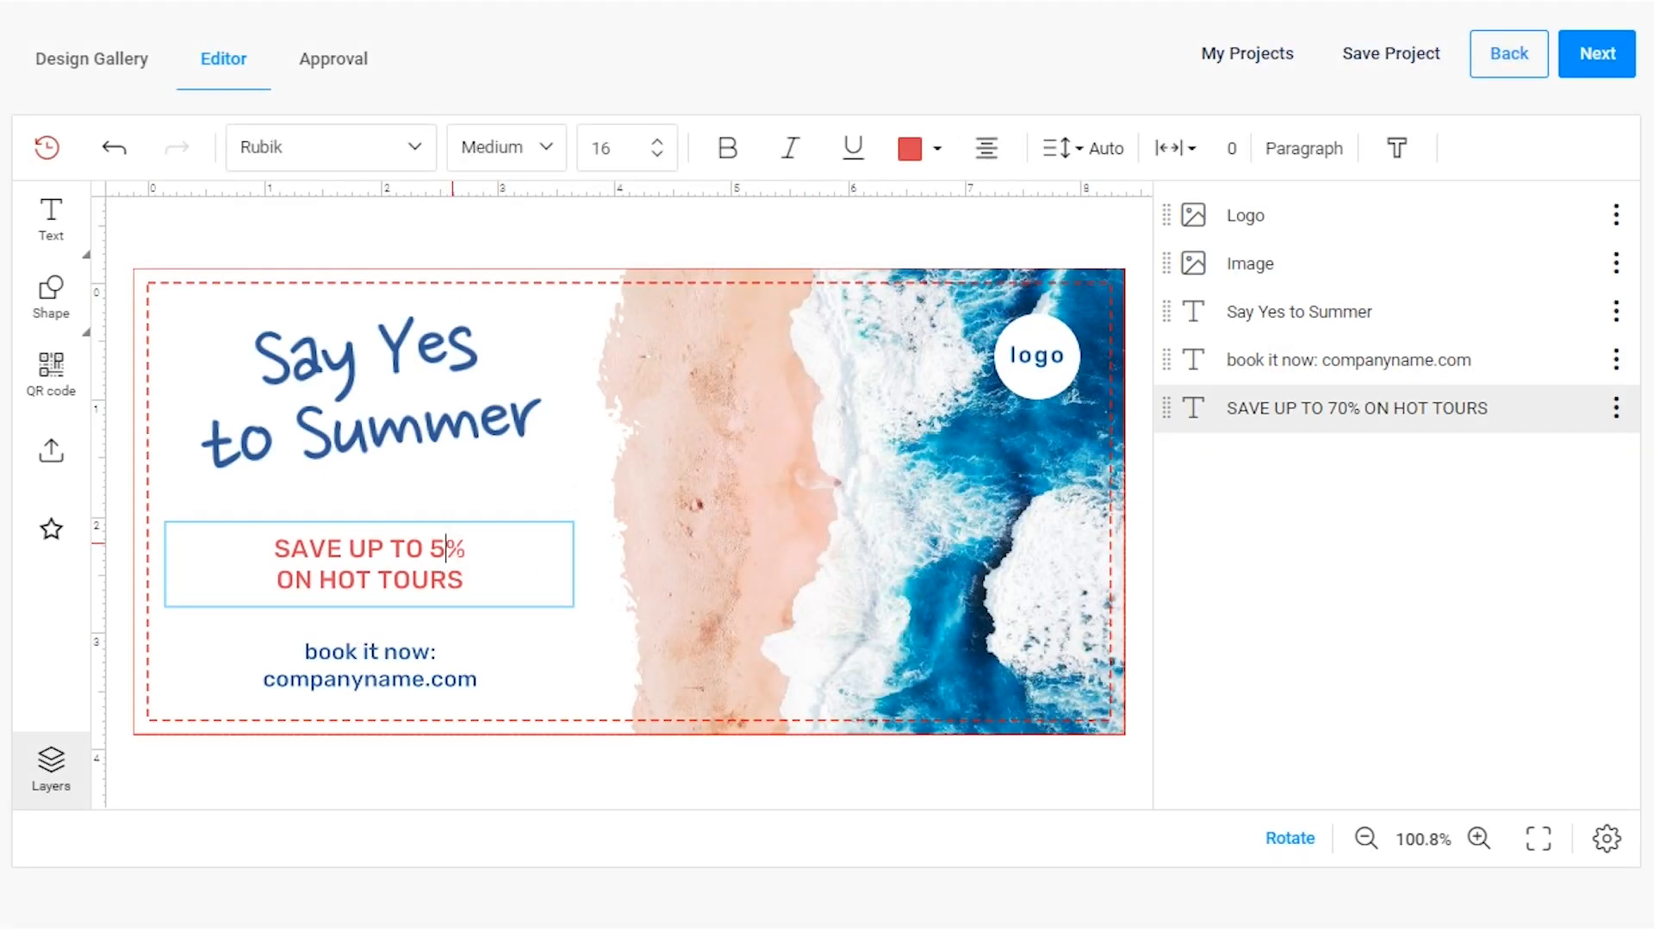
# - Save the 50% banner design as a new project named 'Hot tour 50'
pyautogui.click(1389, 53)
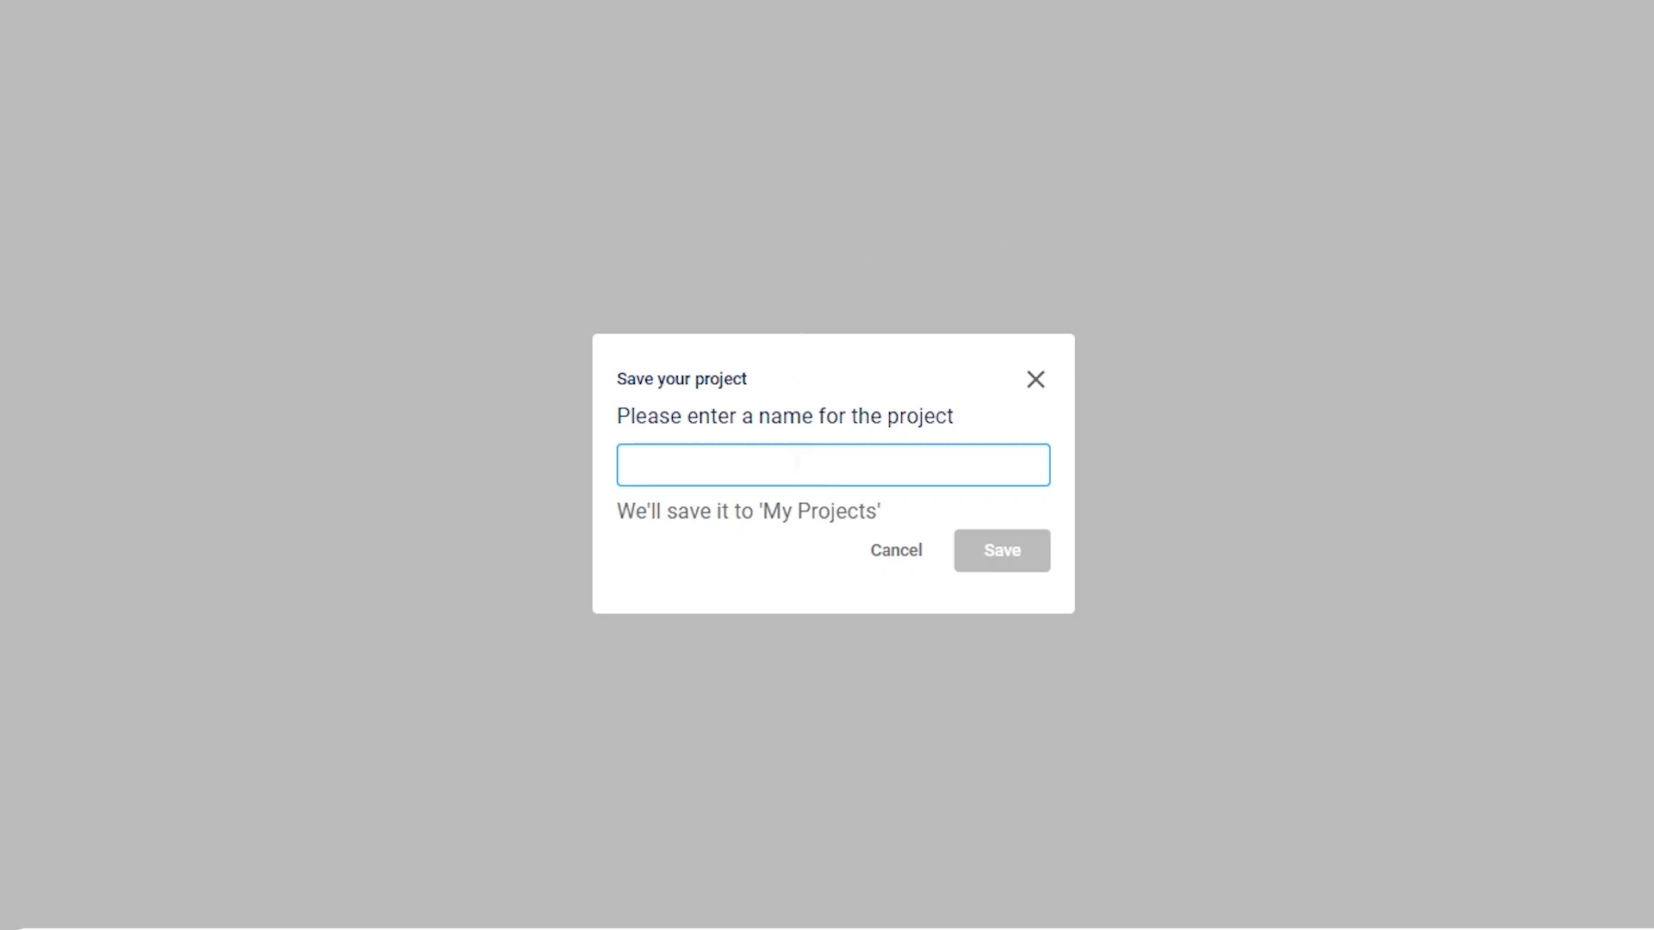
pyautogui.write('Hot tour 50')
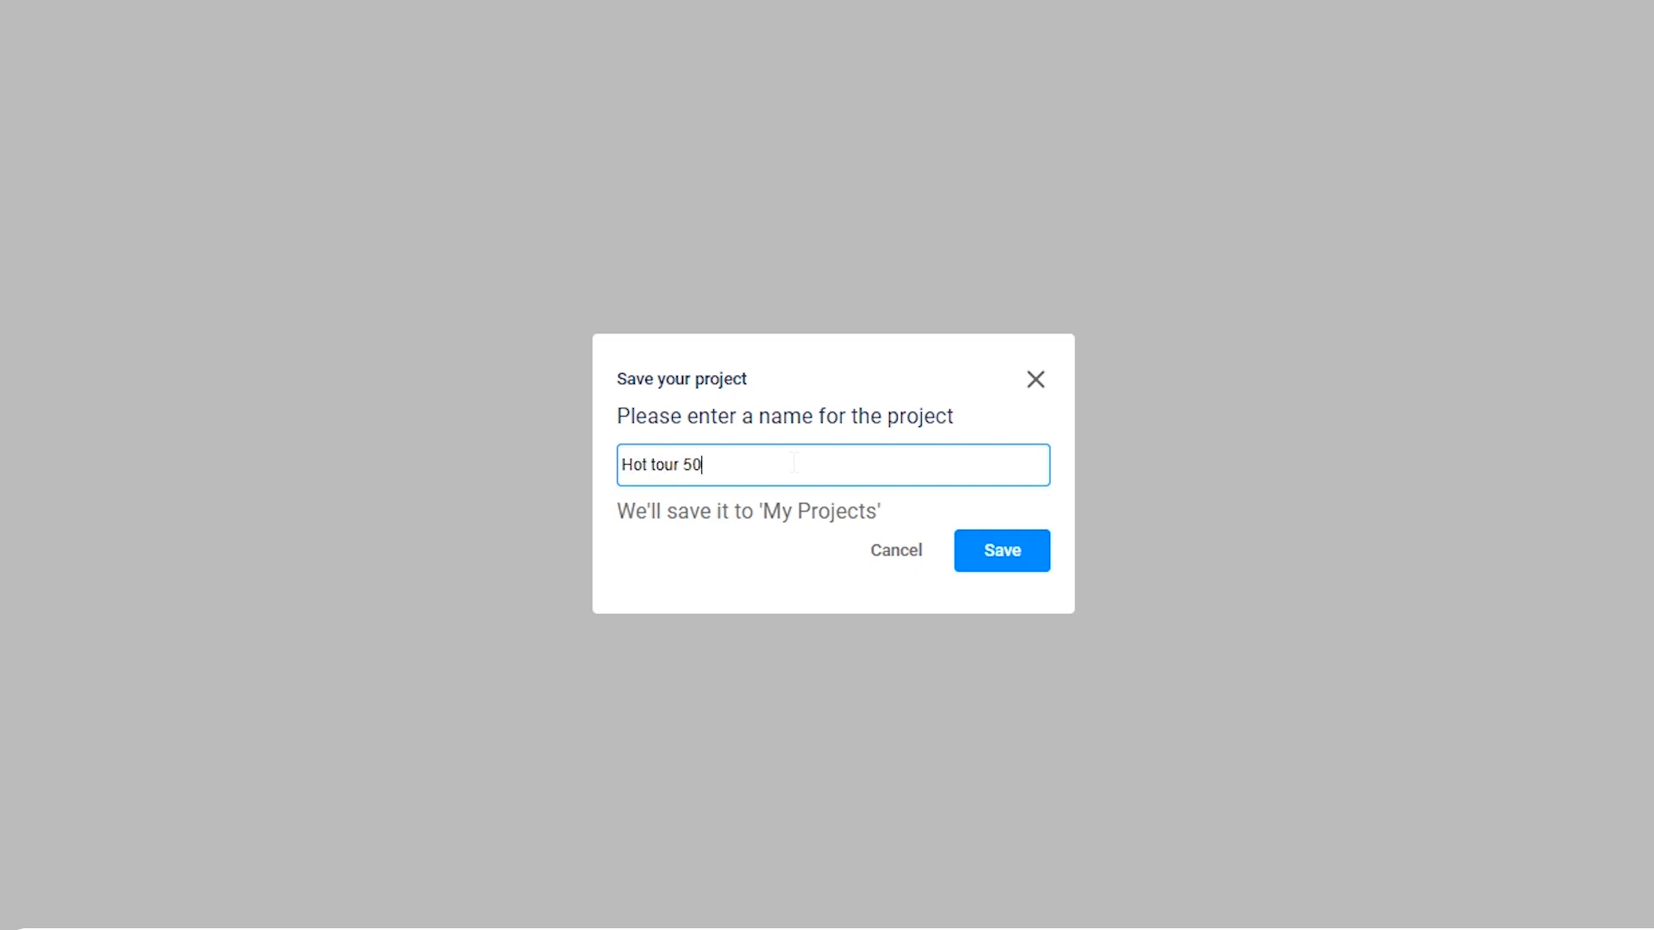
pyautogui.click(1000, 550)
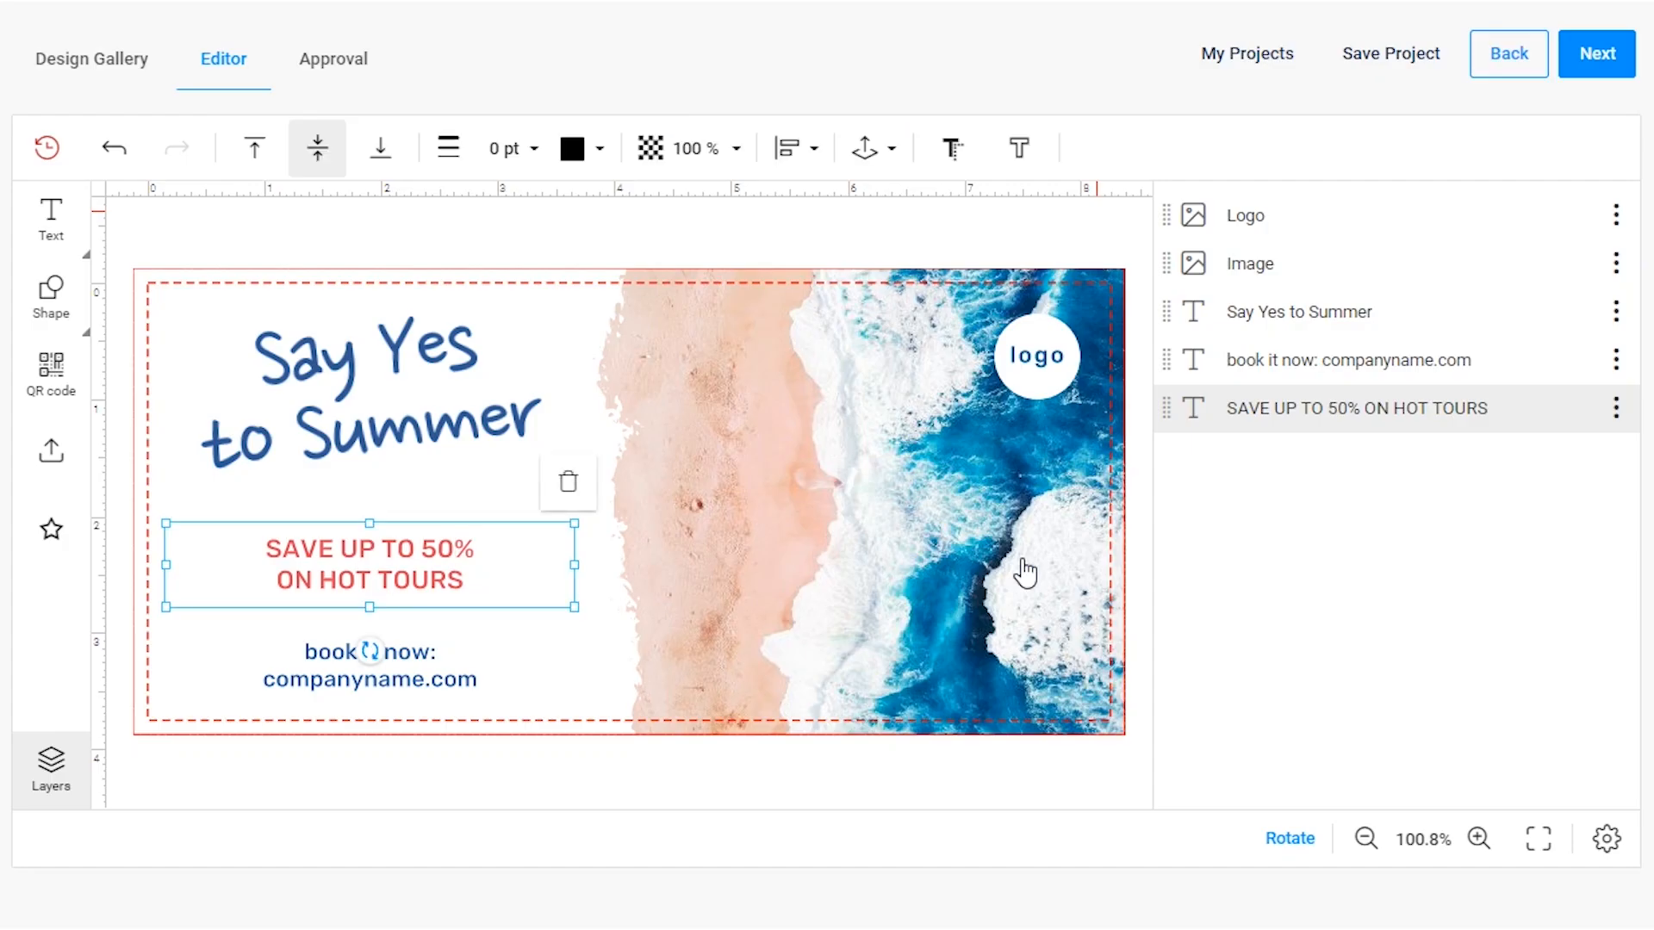
# - Load a saved Hot tour project from My Projects
pyautogui.click(1246, 52)
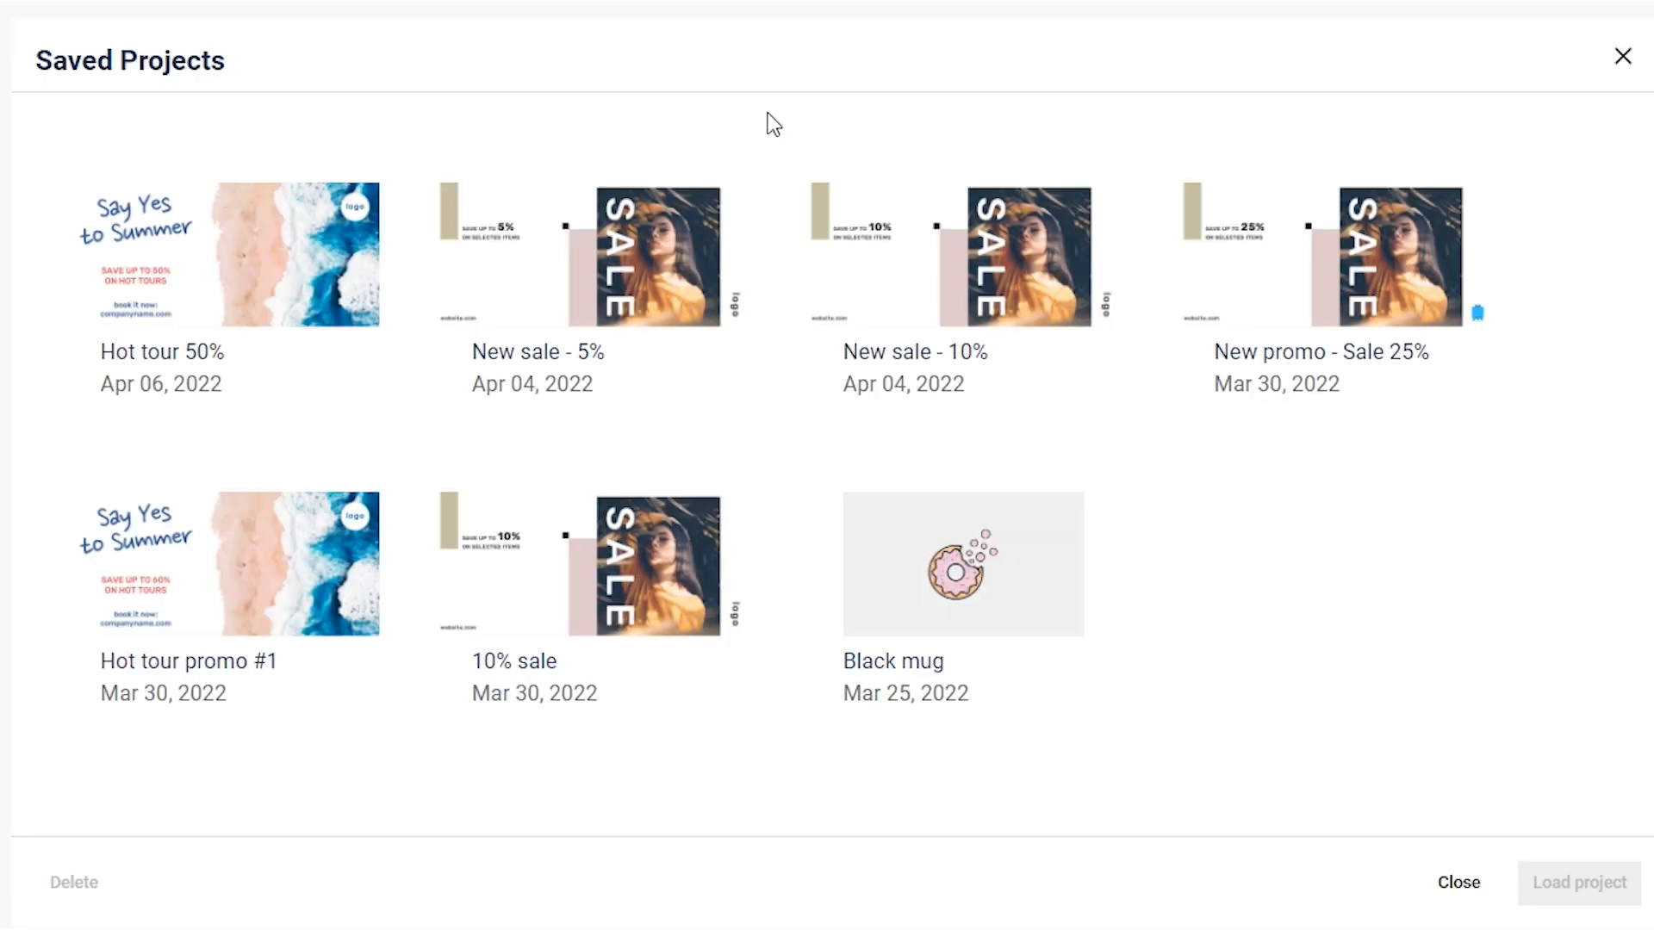
pyautogui.click(220, 253)
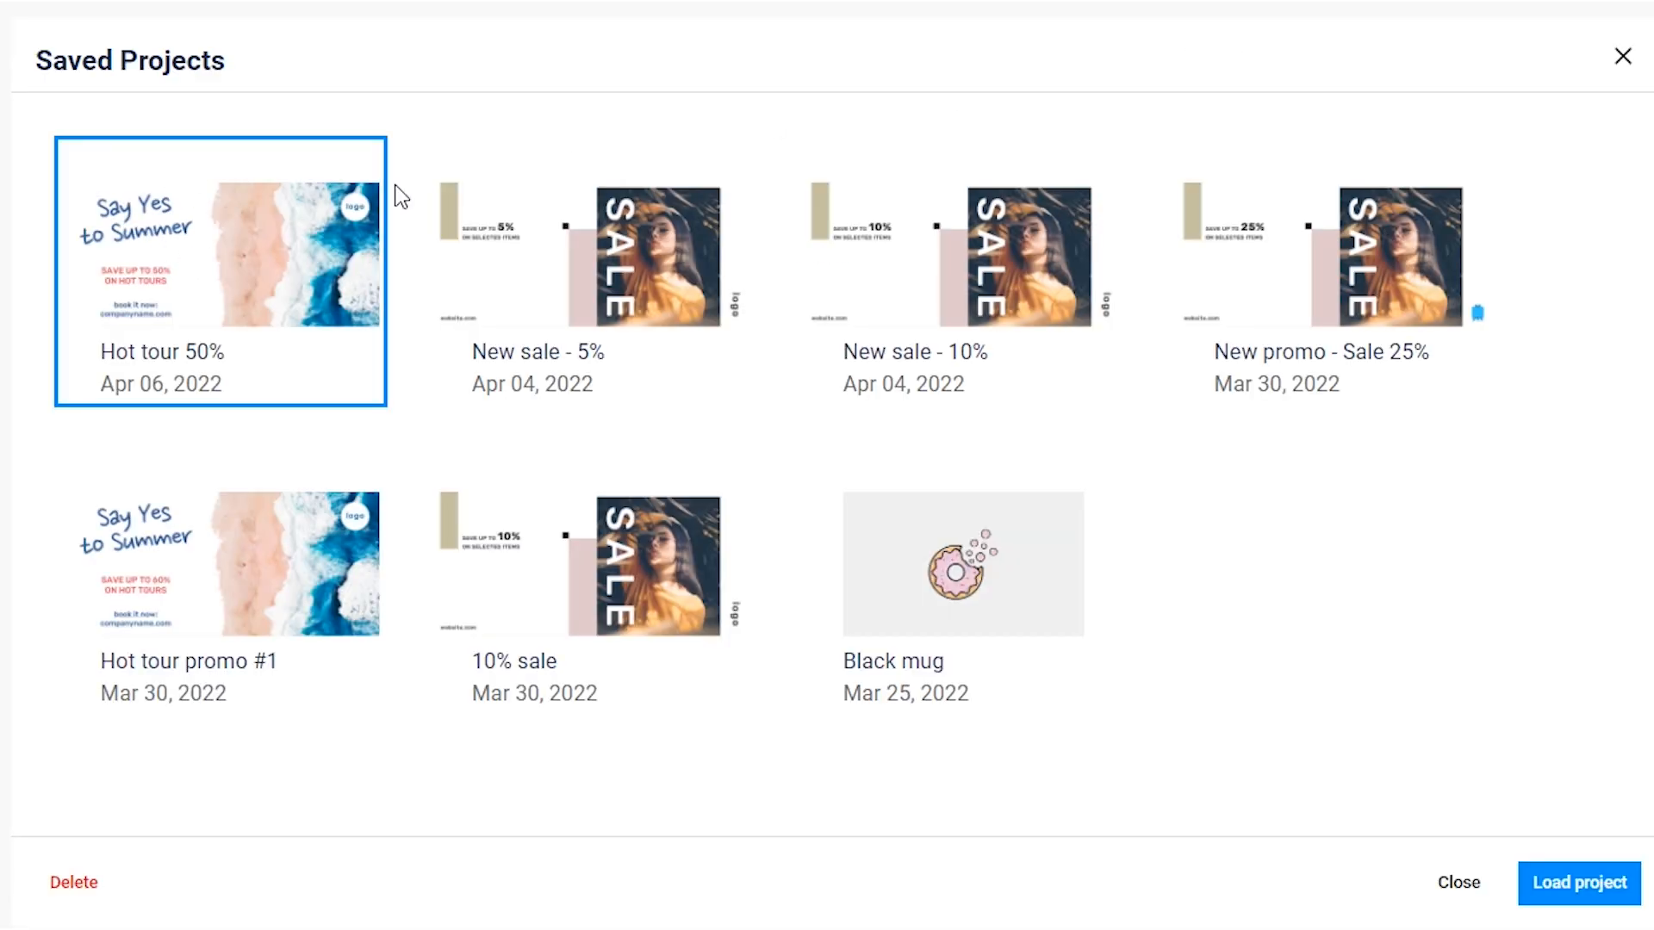
pyautogui.click(1577, 883)
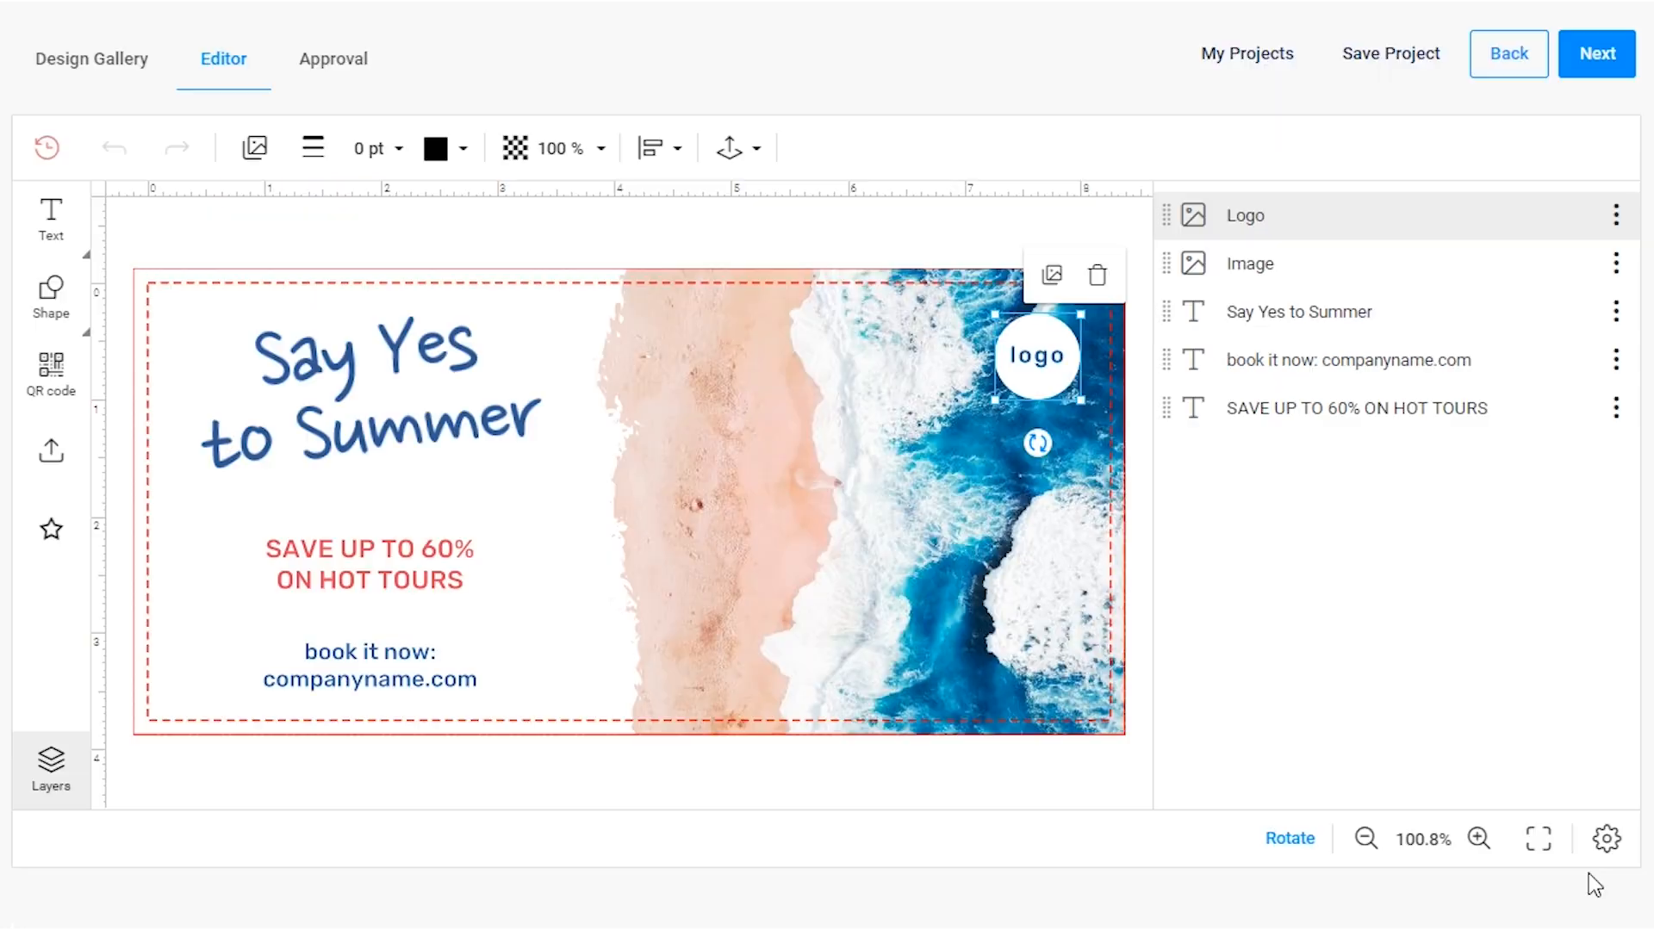
pyautogui.click(47, 146)
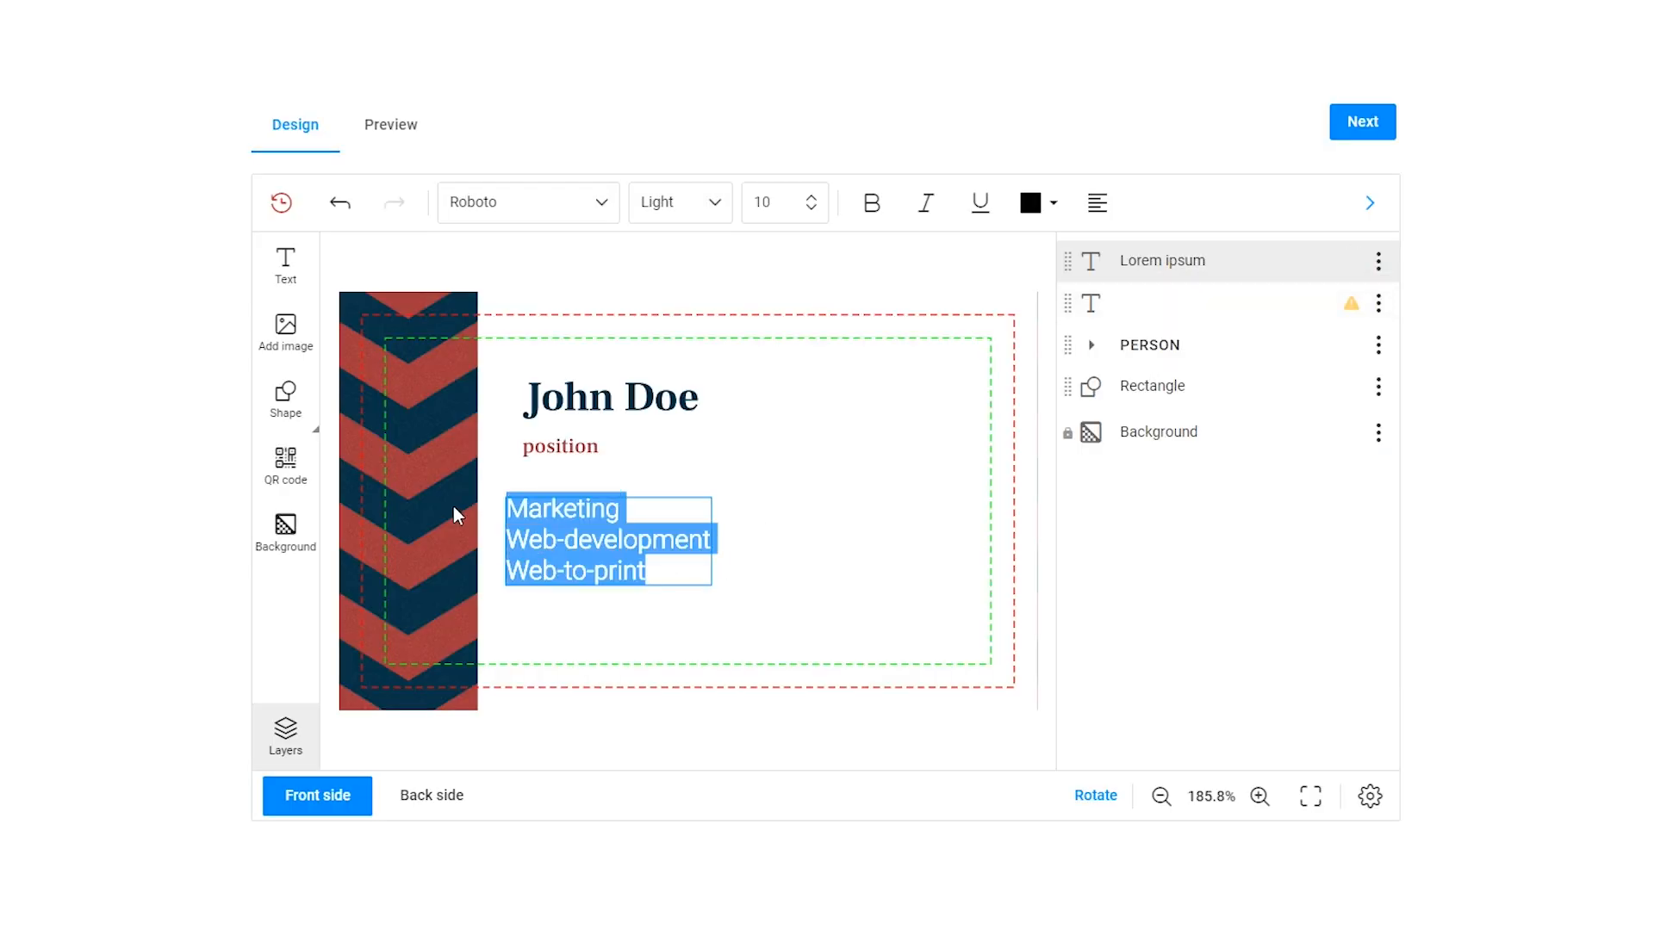
# - Apply bullets to the Marketing, Web-development and Web-to-print lines using the expanded toolbar
pyautogui.click(1368, 203)
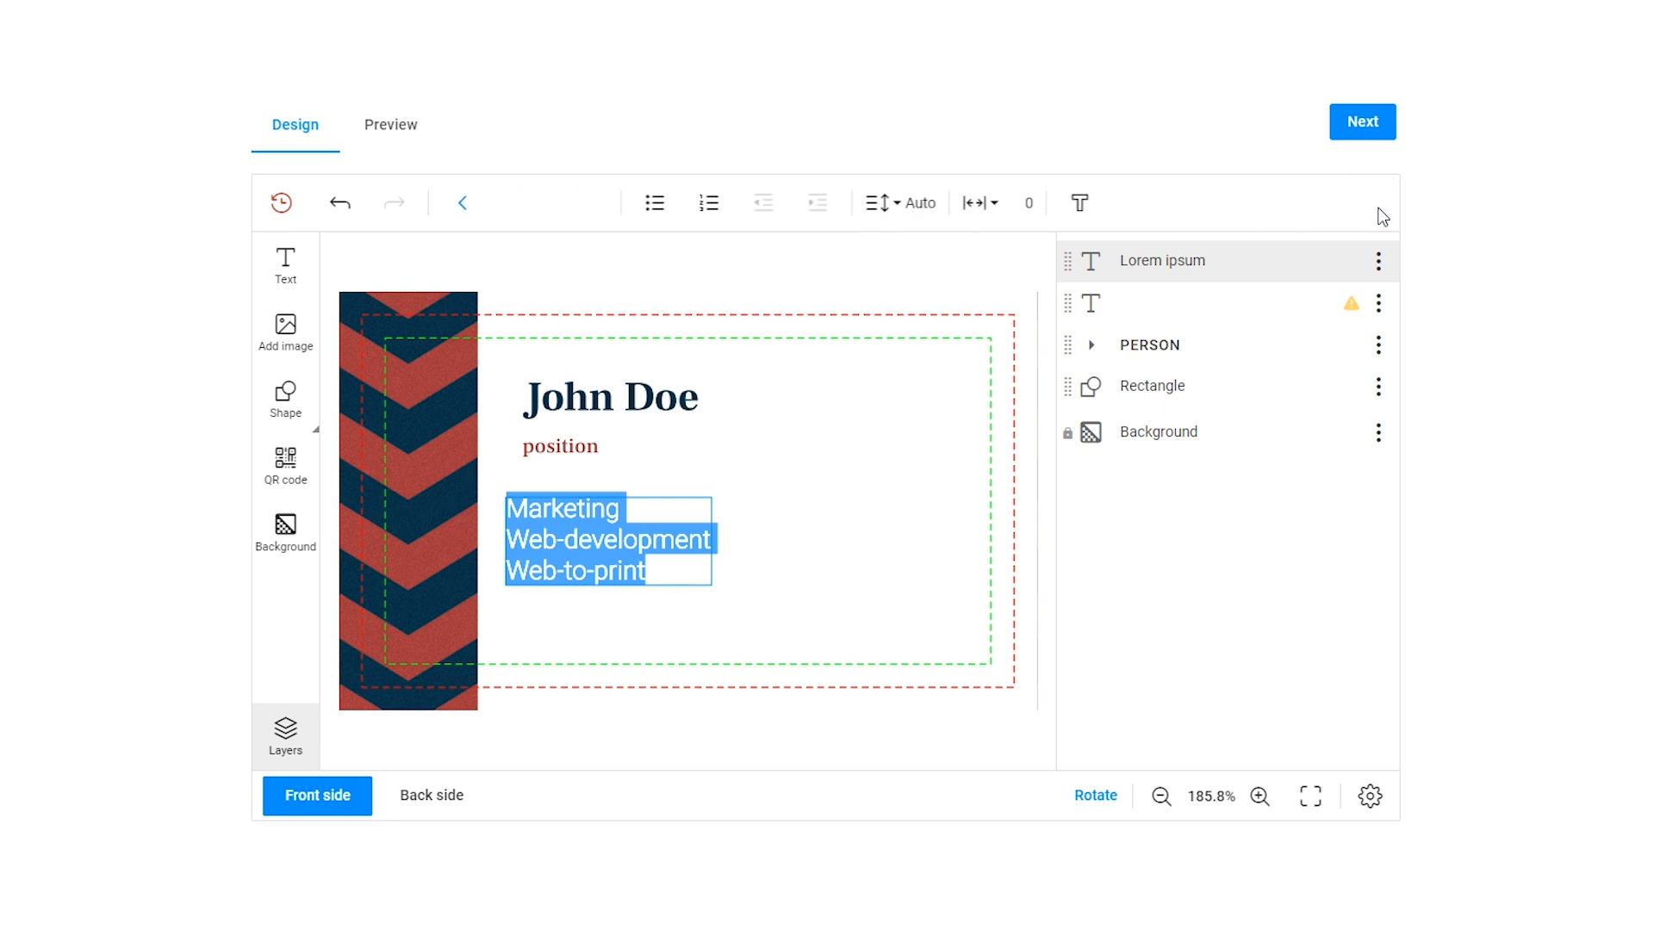
pyautogui.click(653, 202)
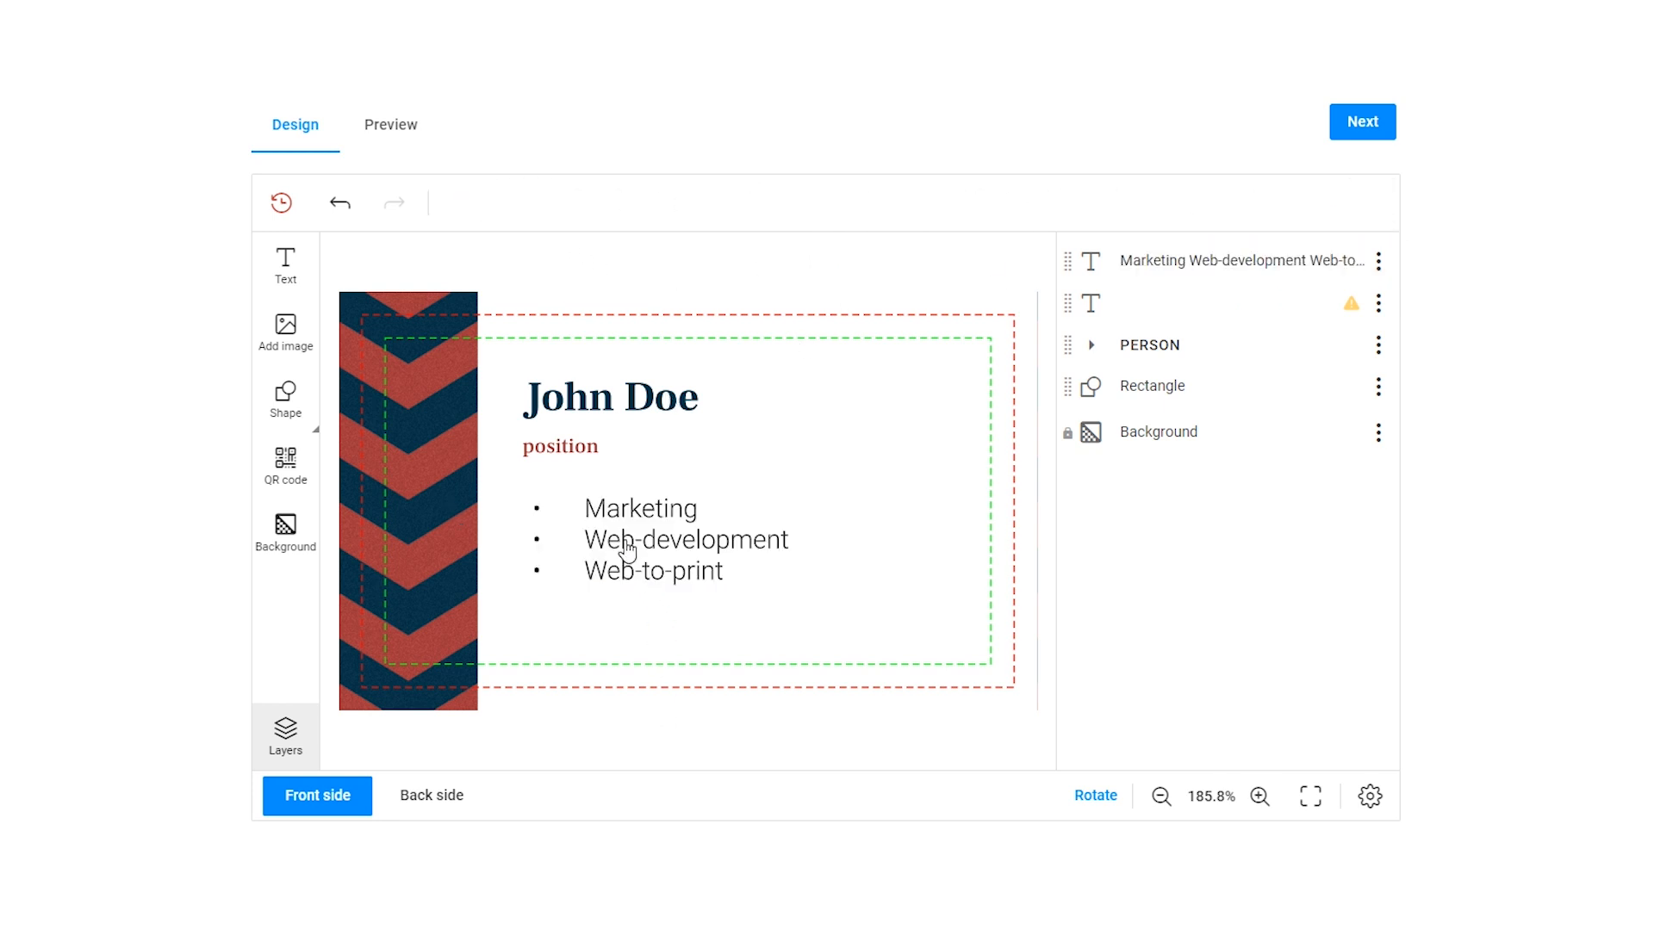
pyautogui.click(686, 541)
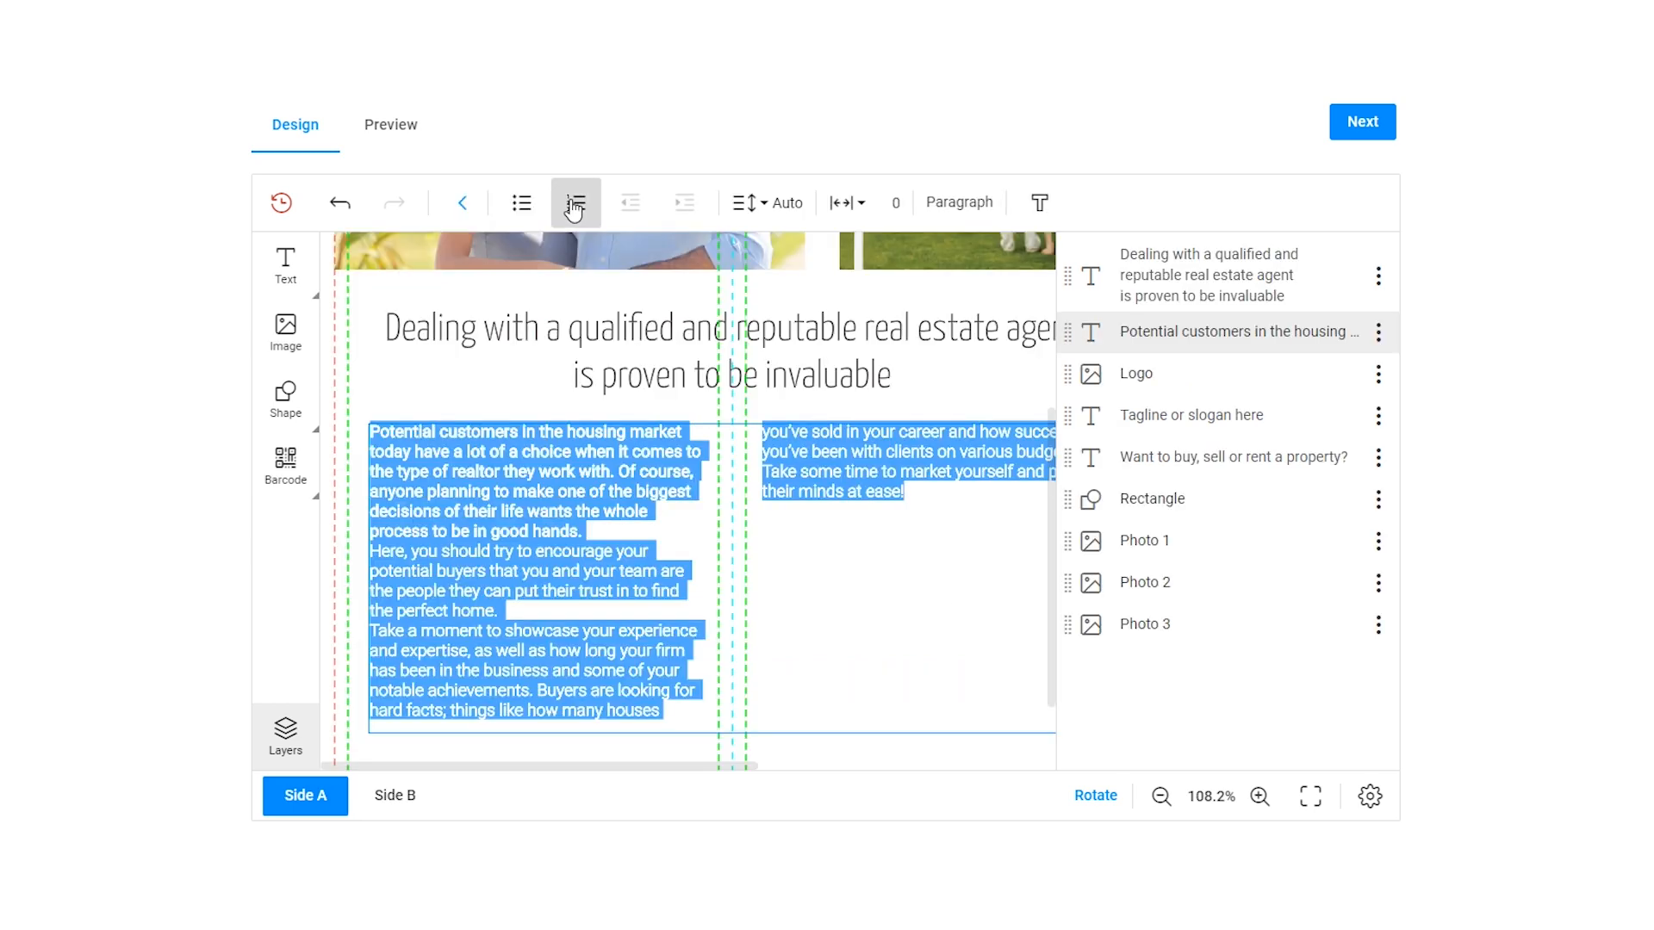
# - Convert the real estate body paragraphs into a numbered list
pyautogui.click(575, 202)
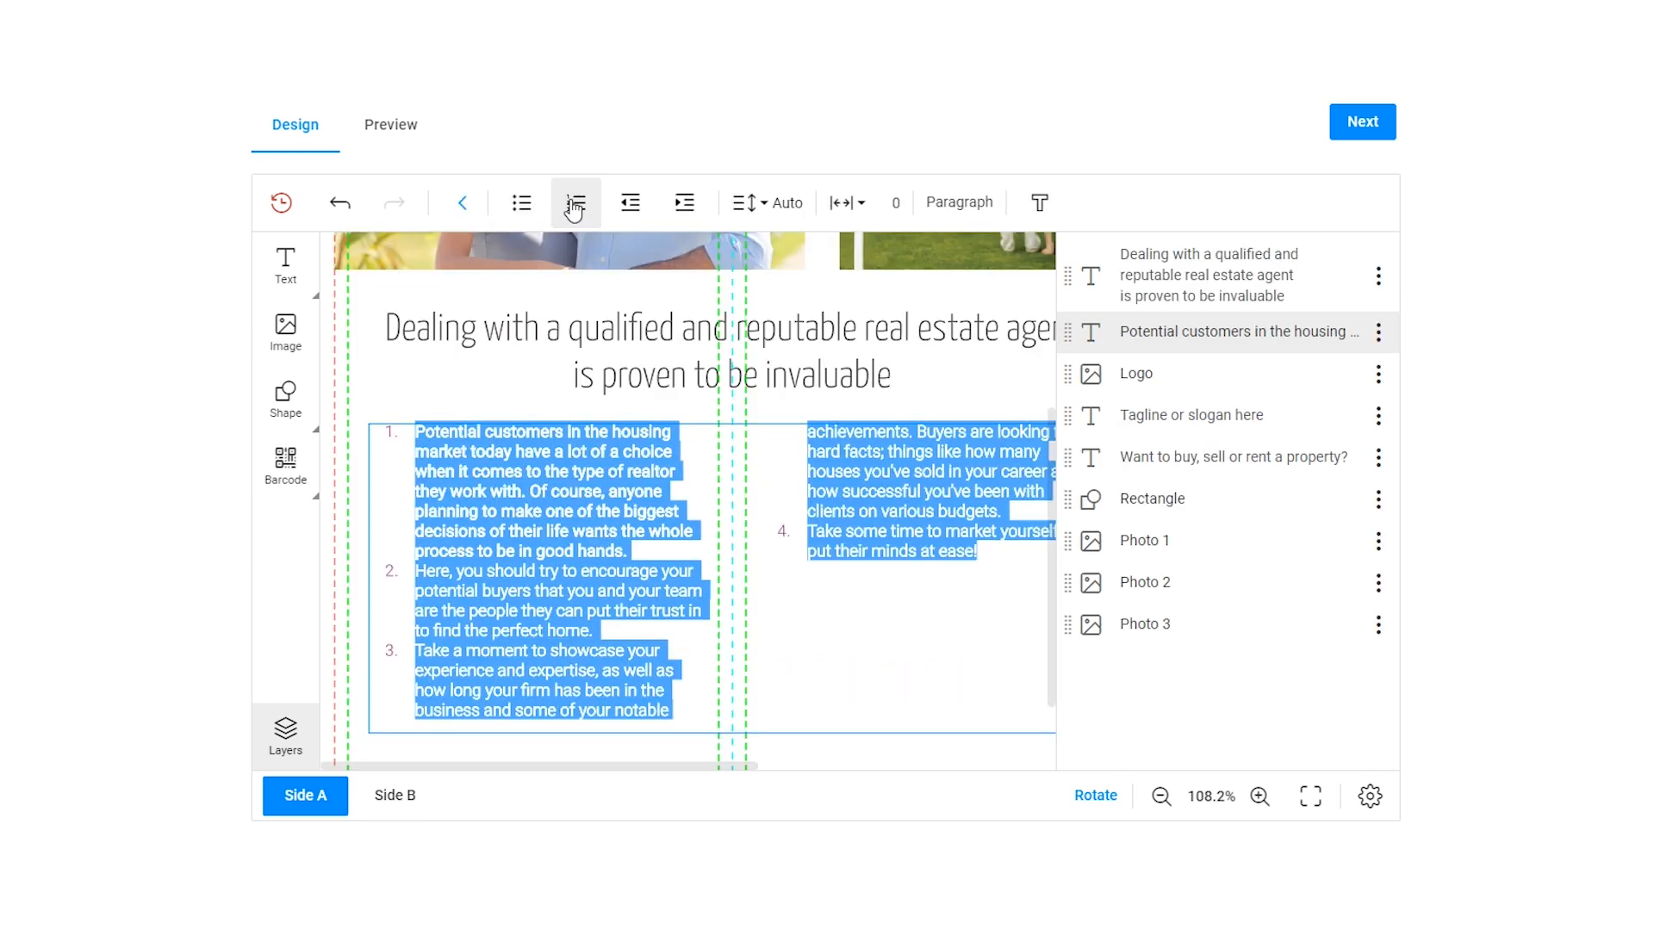
pyautogui.click(577, 202)
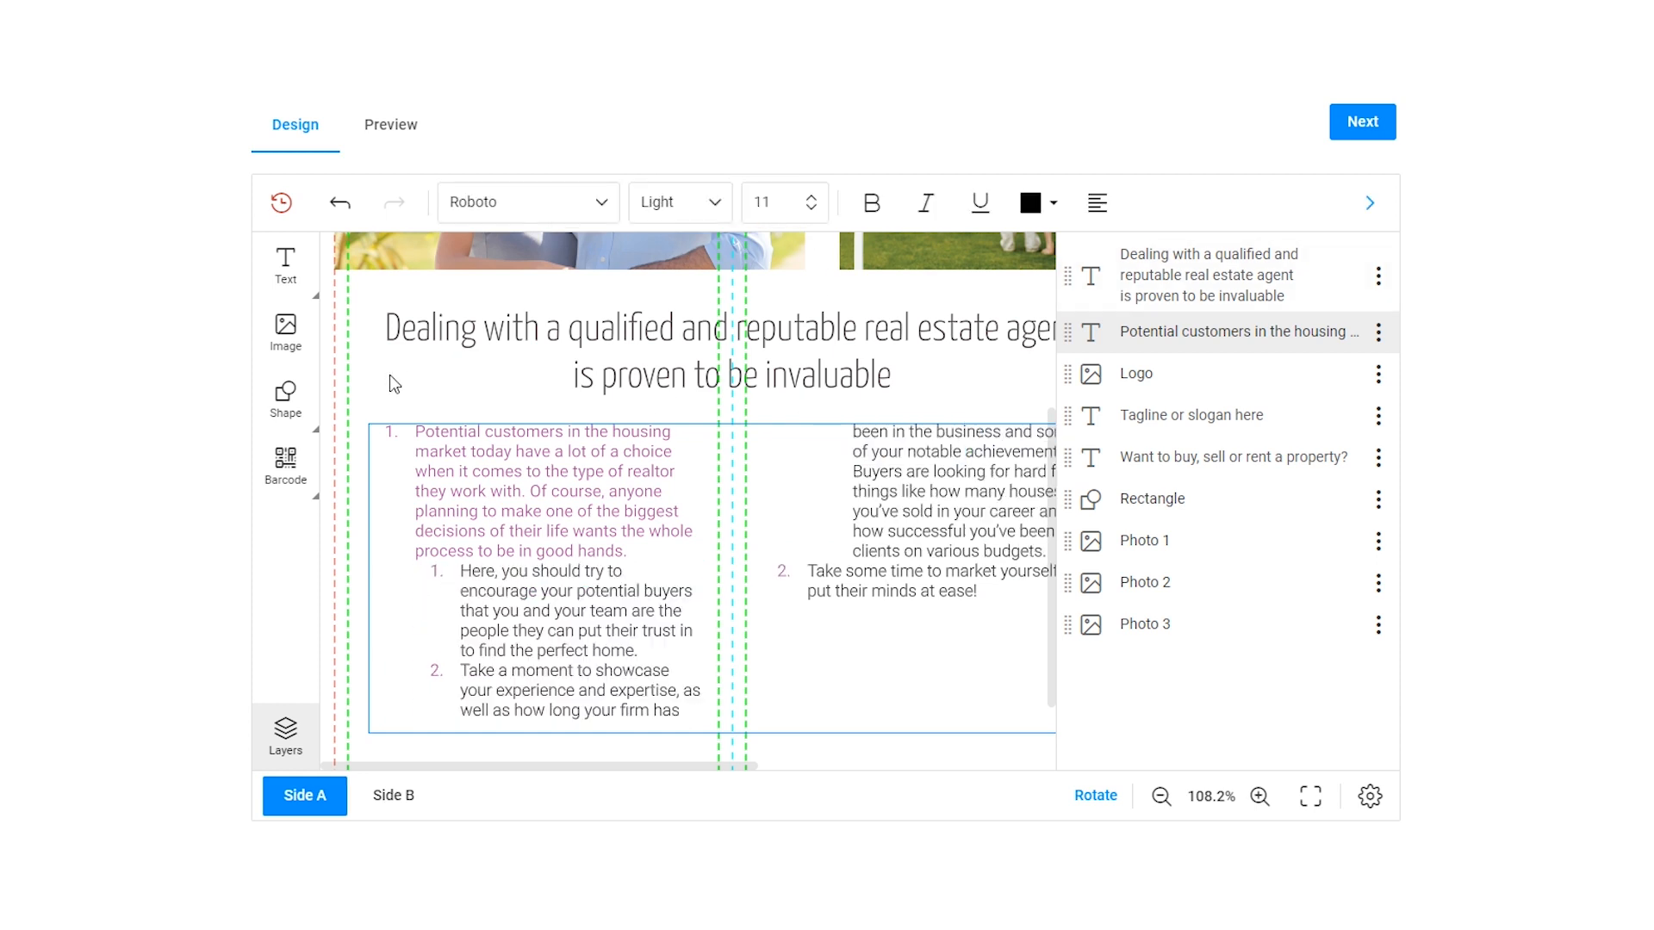
pyautogui.click(723, 351)
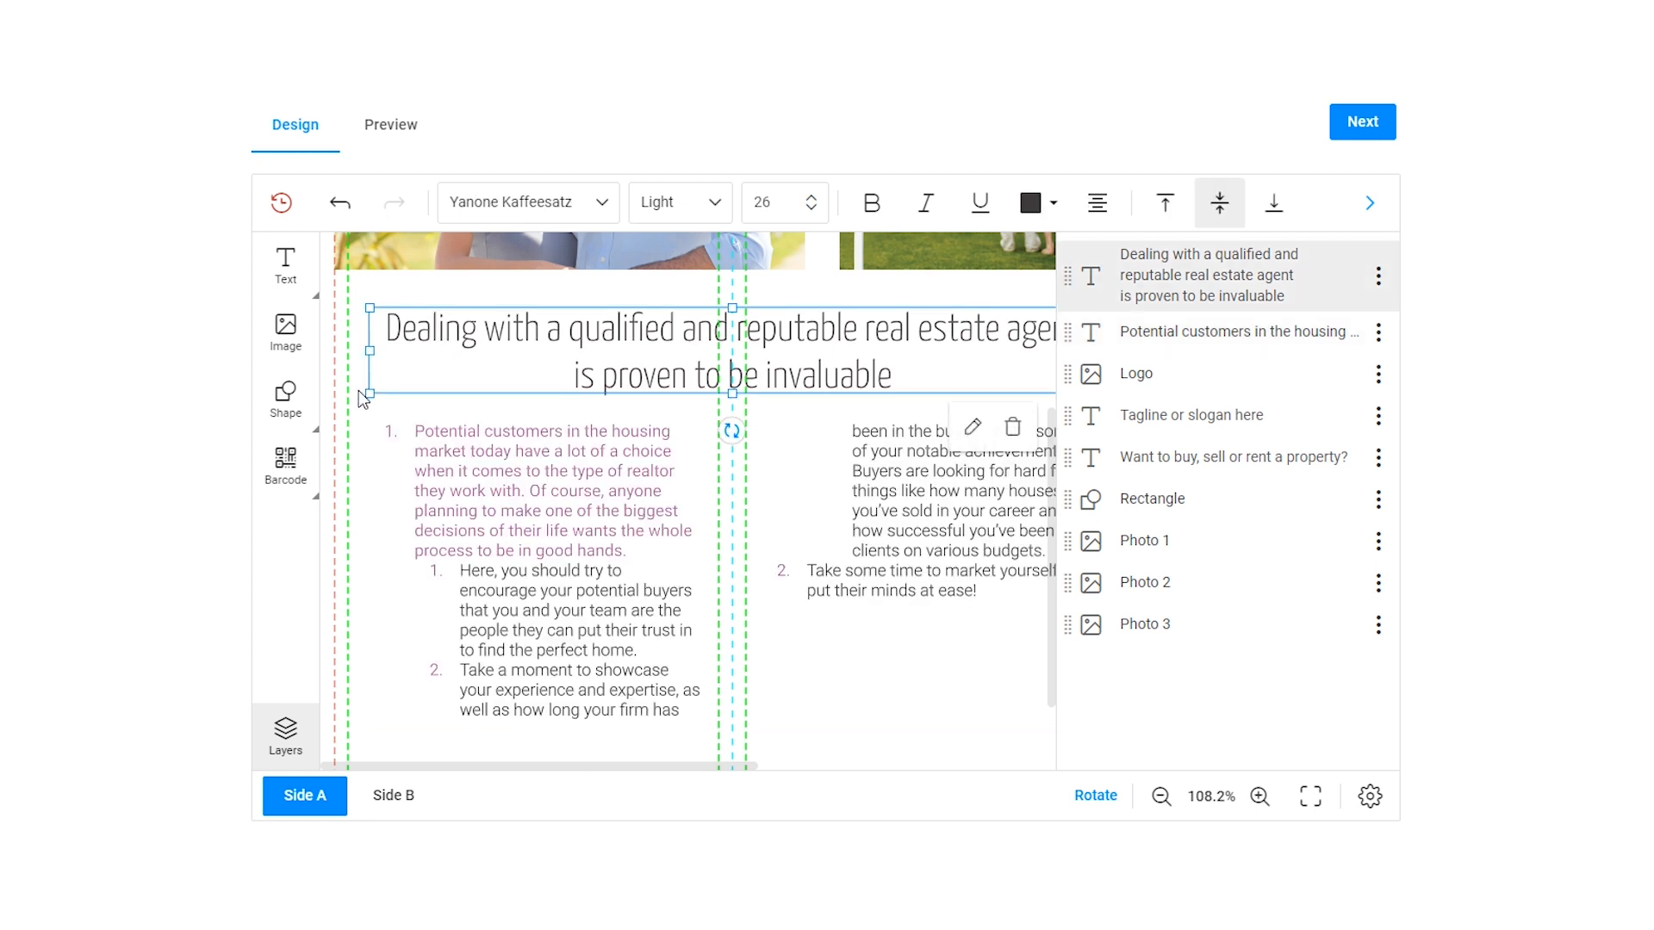
pyautogui.click(527, 496)
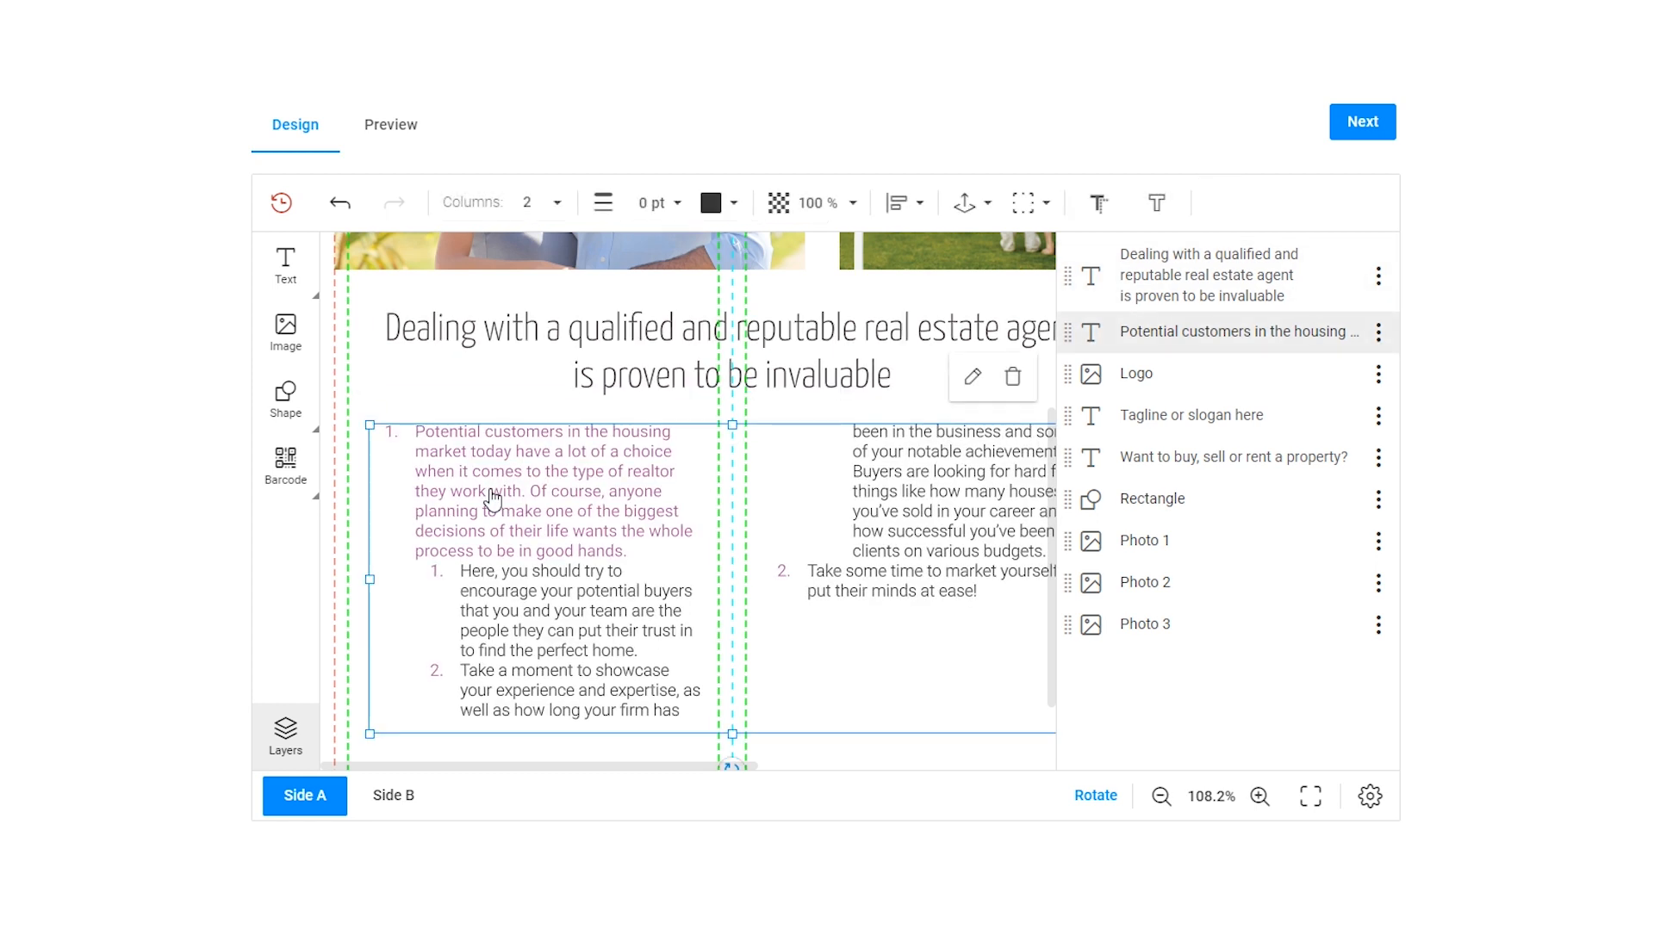
# - Make the first list item bold and the nested sub-point italic
pyautogui.moveTo(415, 431); pyautogui.dragTo(680, 530)
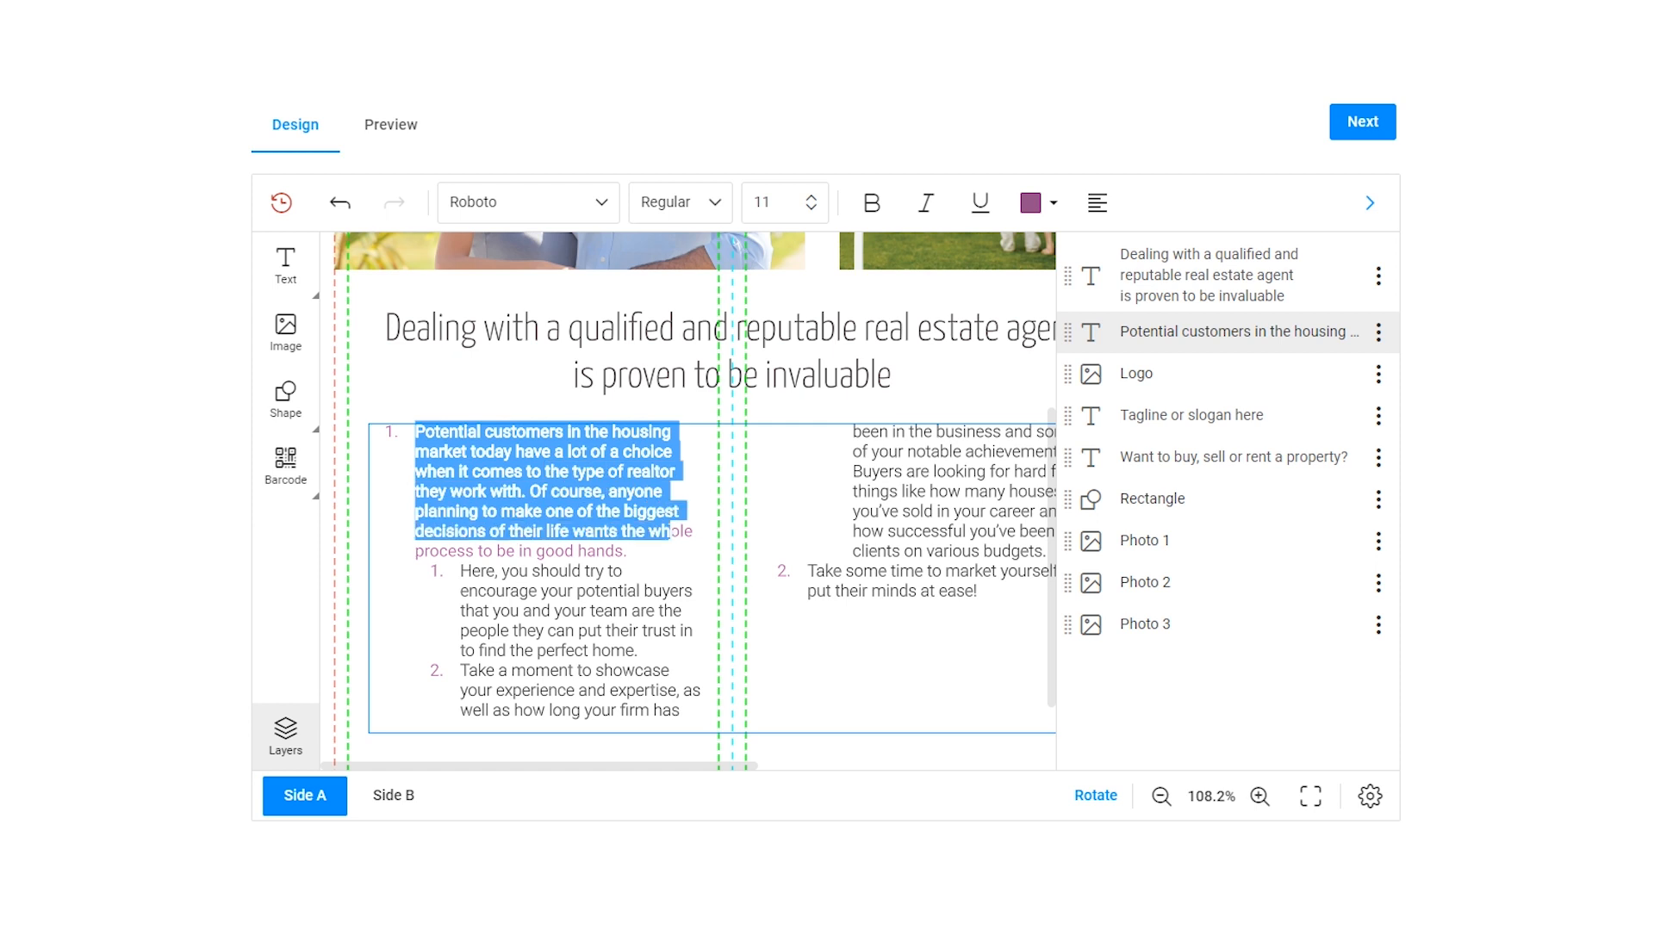
pyautogui.click(870, 202)
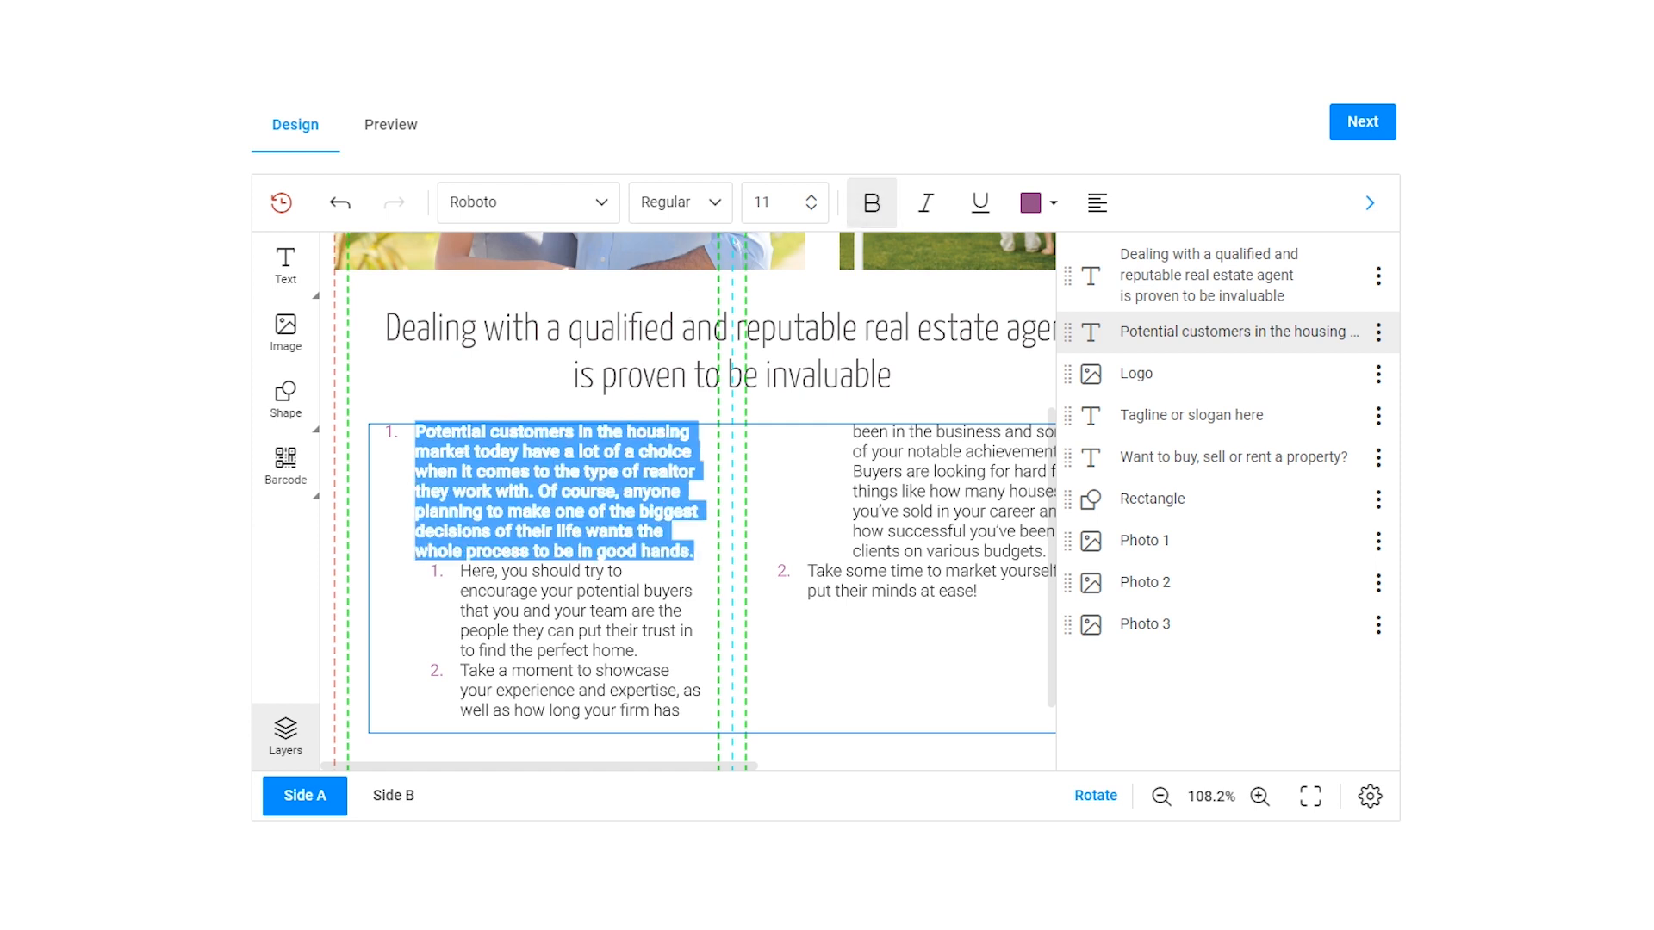
pyautogui.click(925, 201)
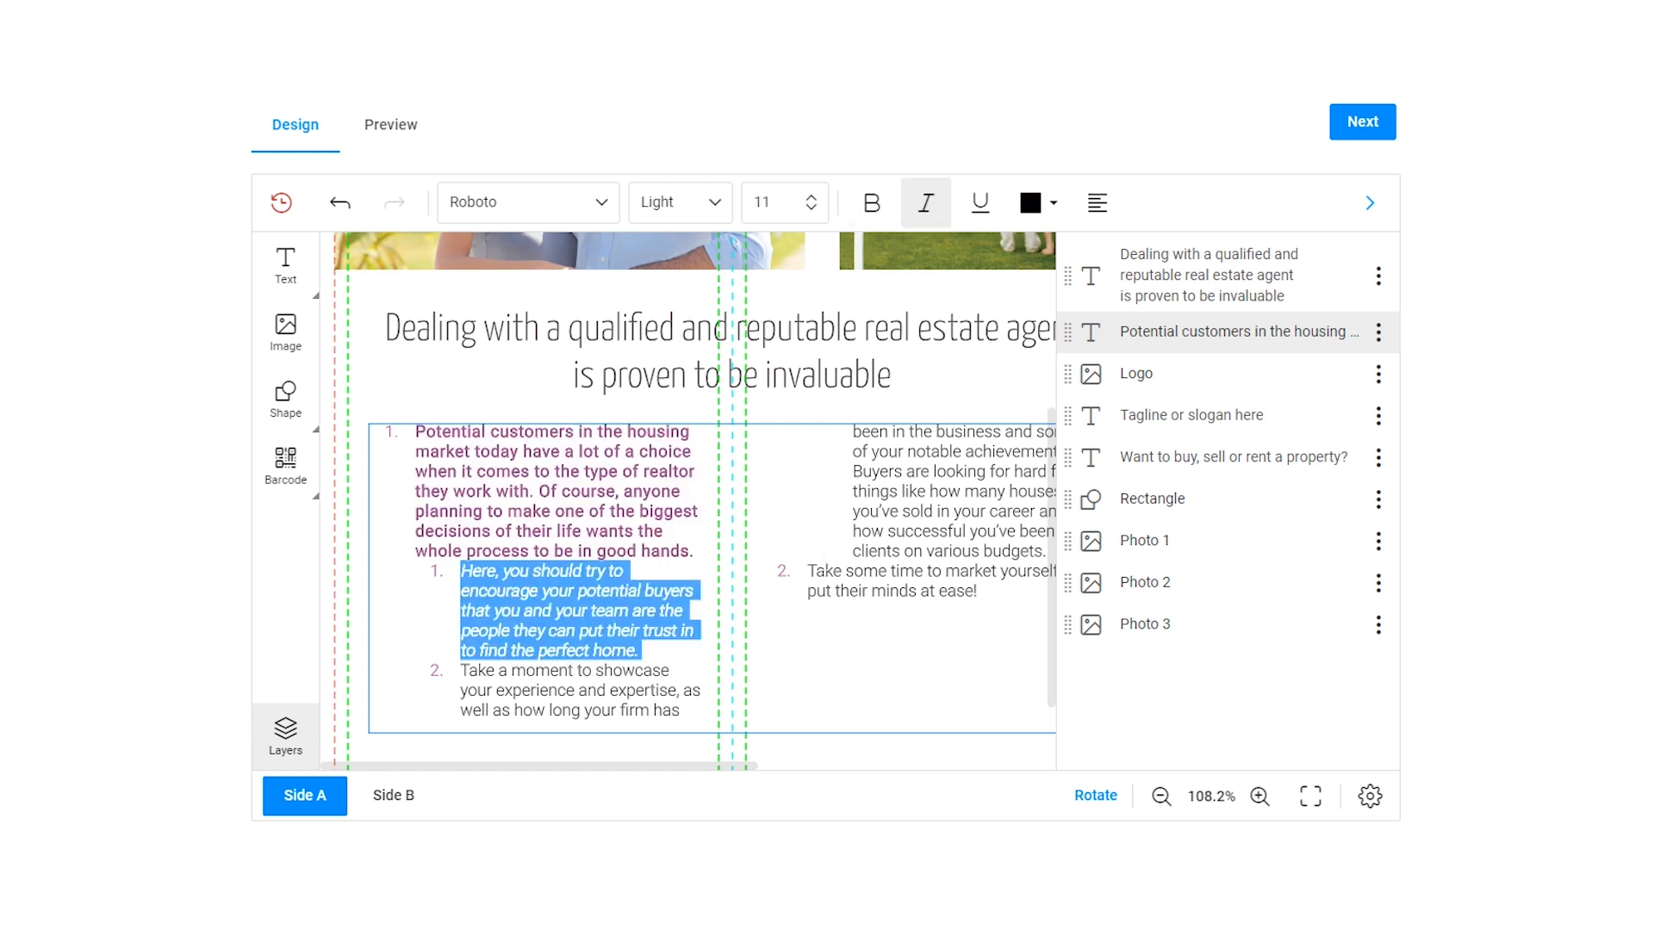
pyautogui.click(1034, 202)
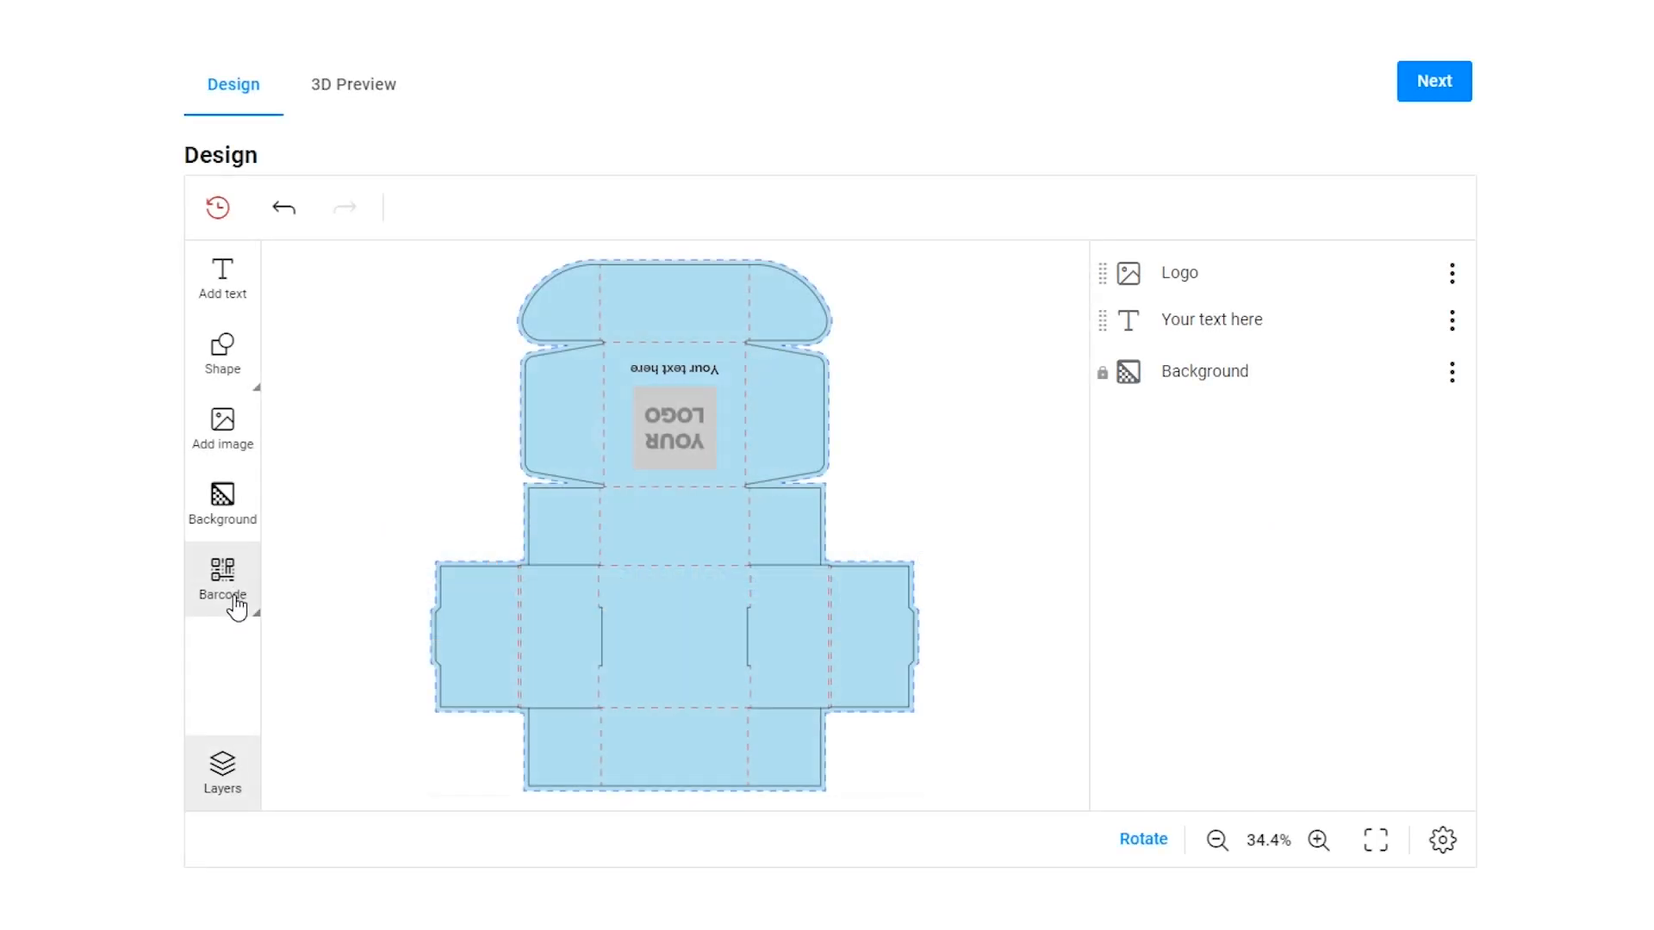
pyautogui.click(221, 583)
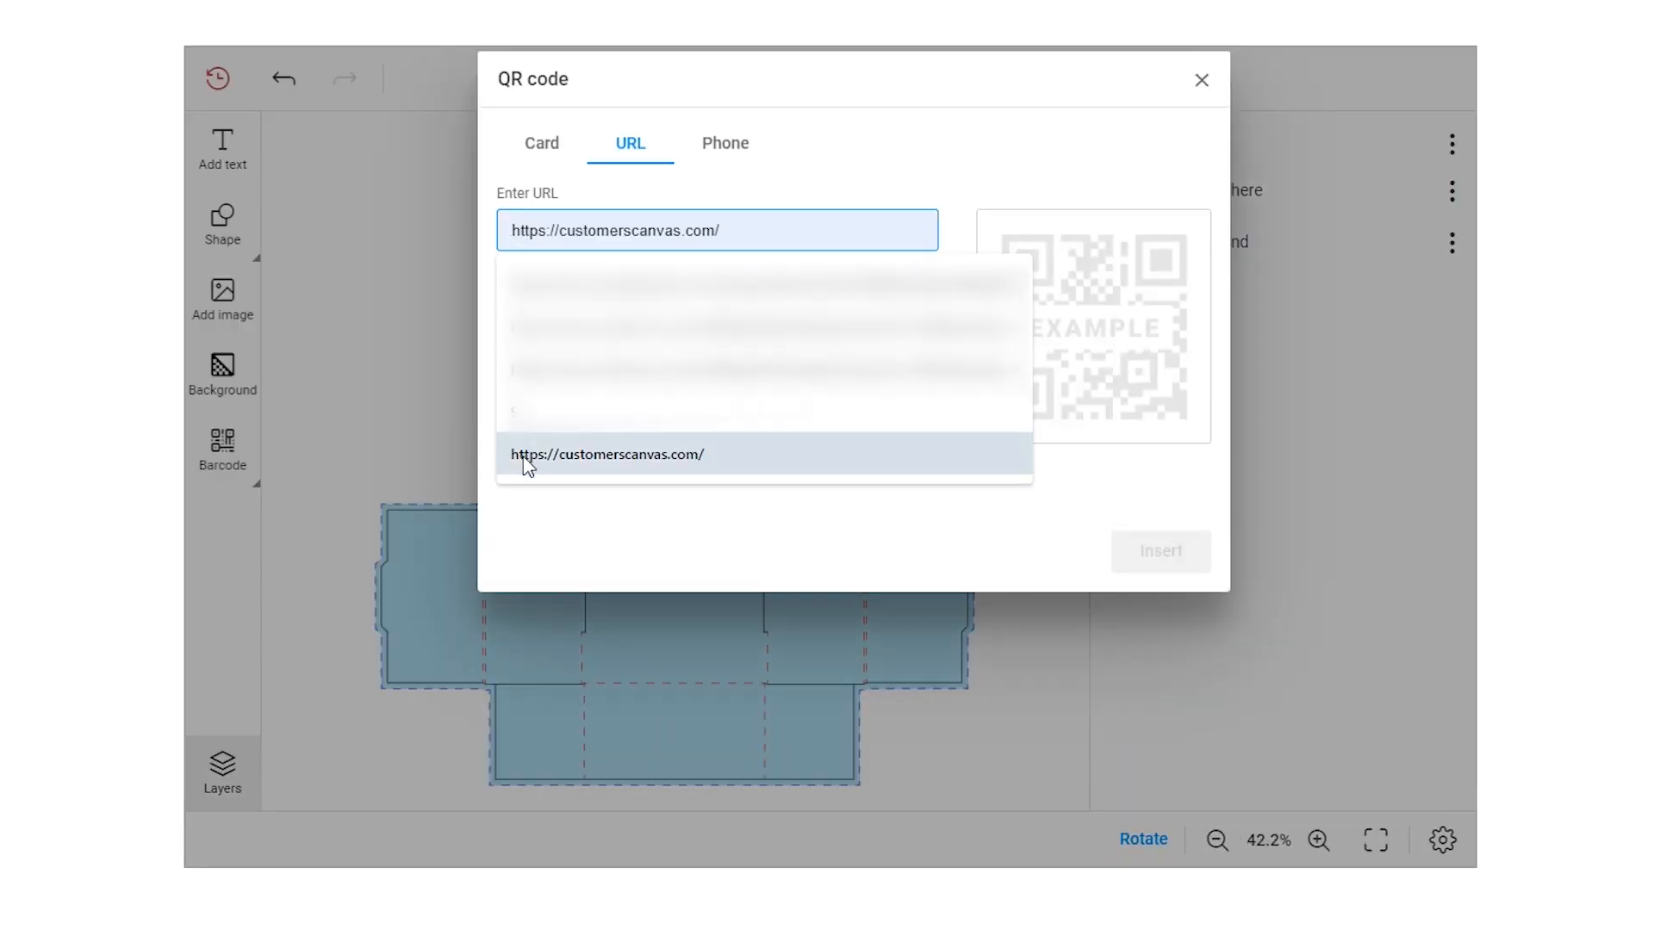
pyautogui.click(1159, 551)
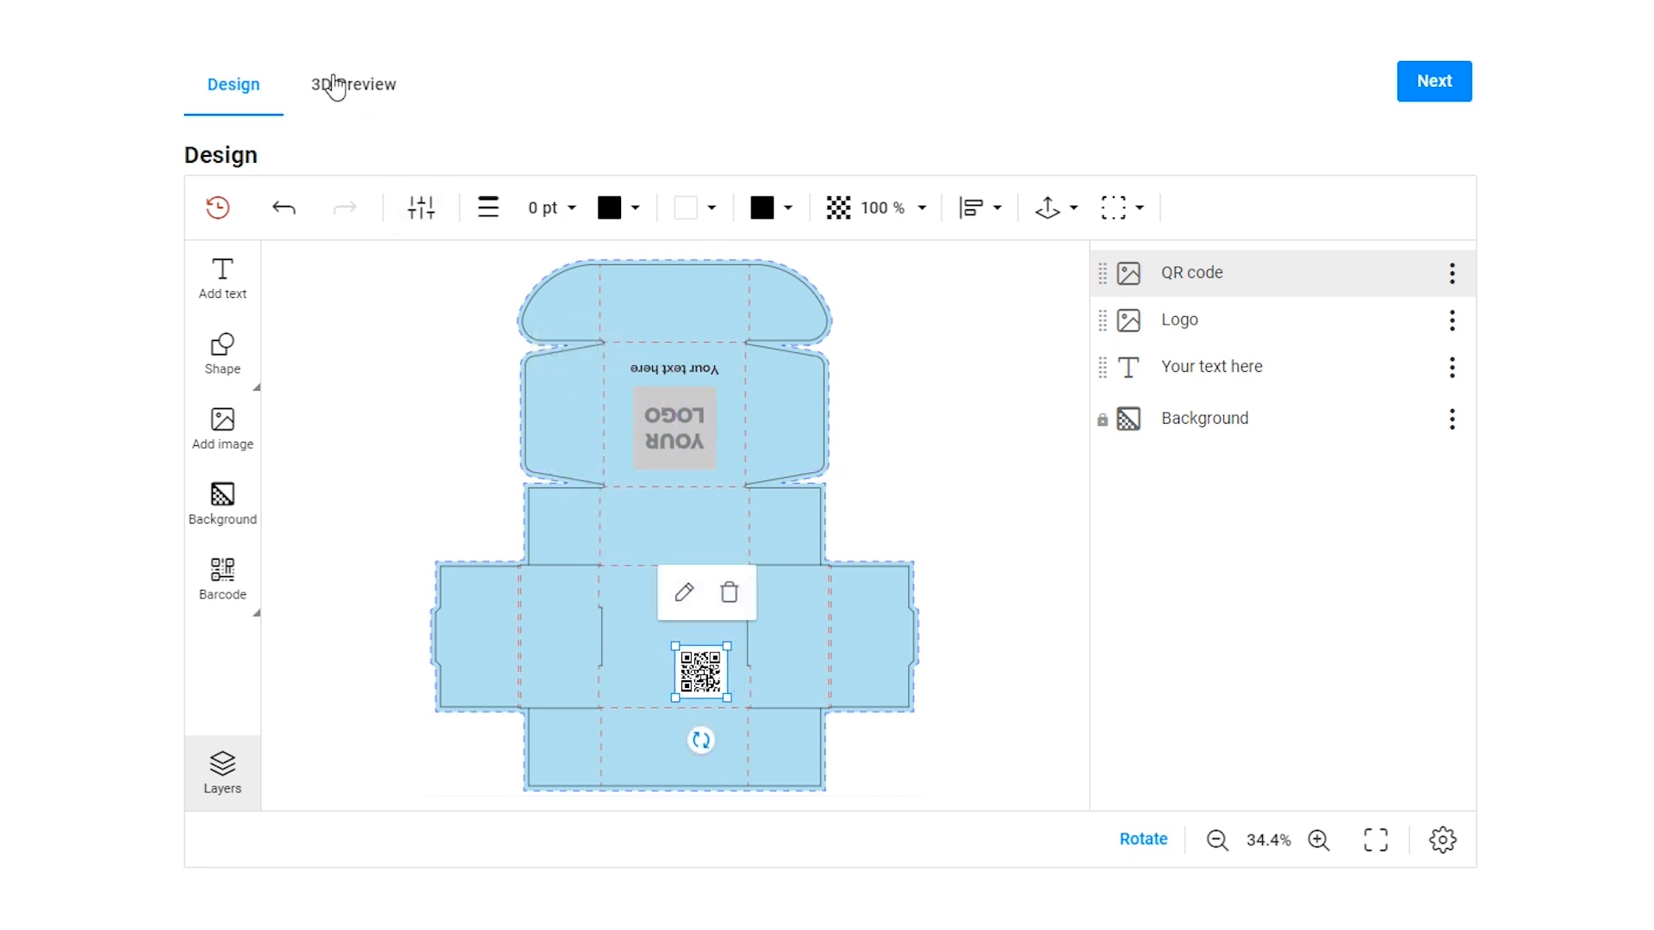
pyautogui.click(353, 85)
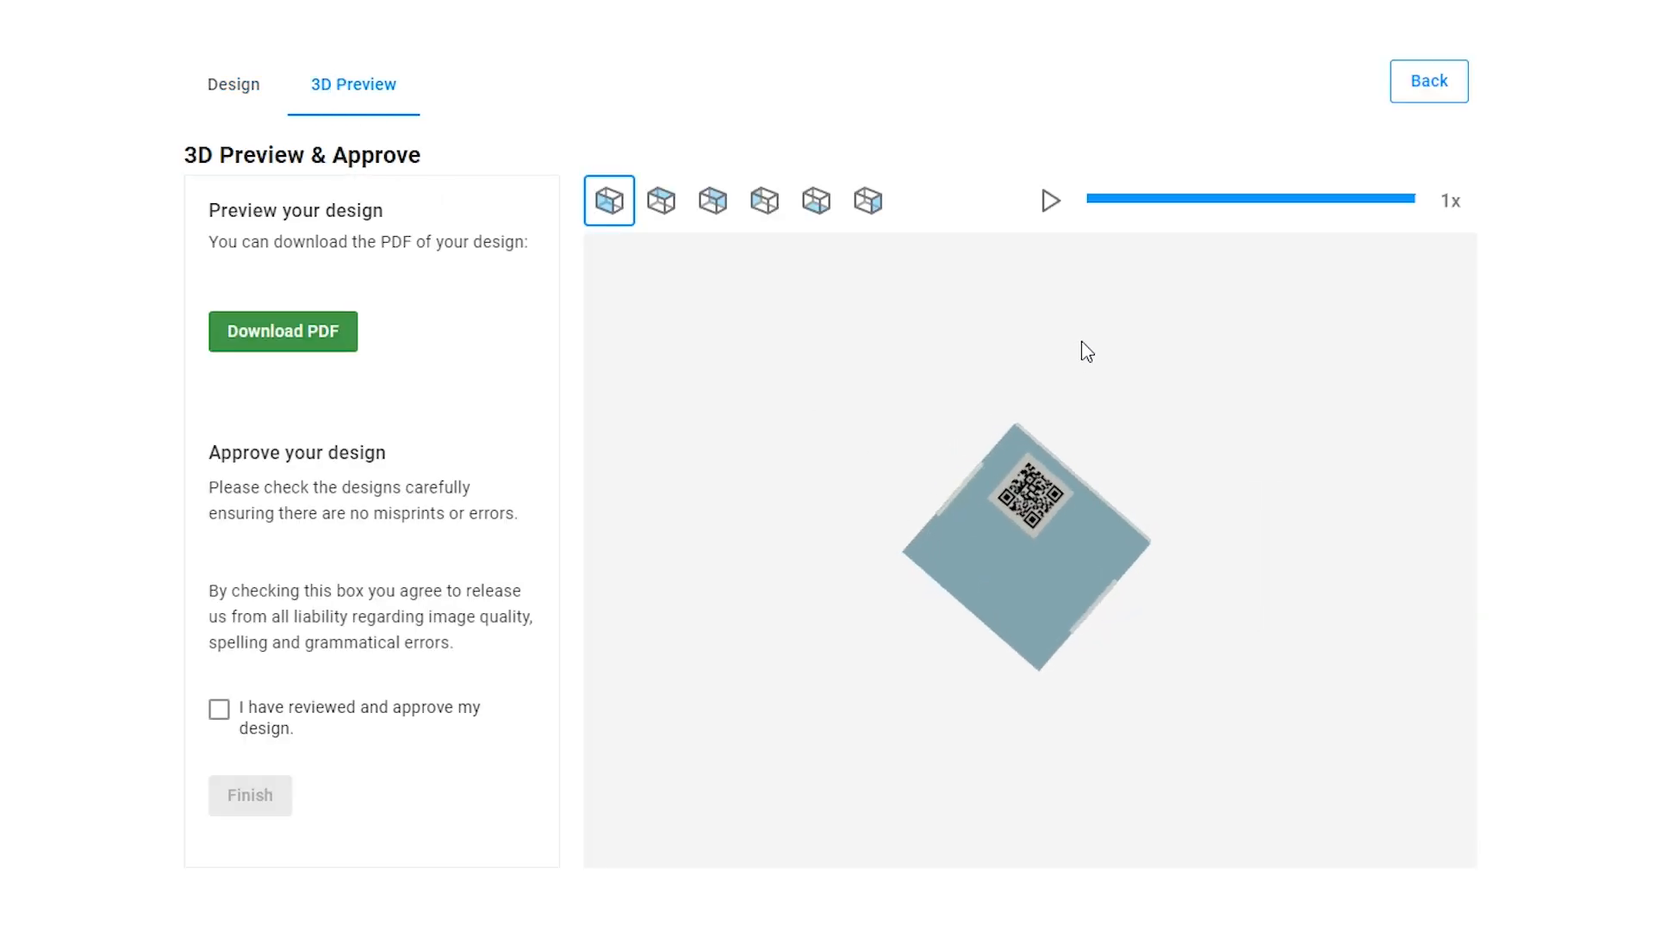
pyautogui.click(1427, 80)
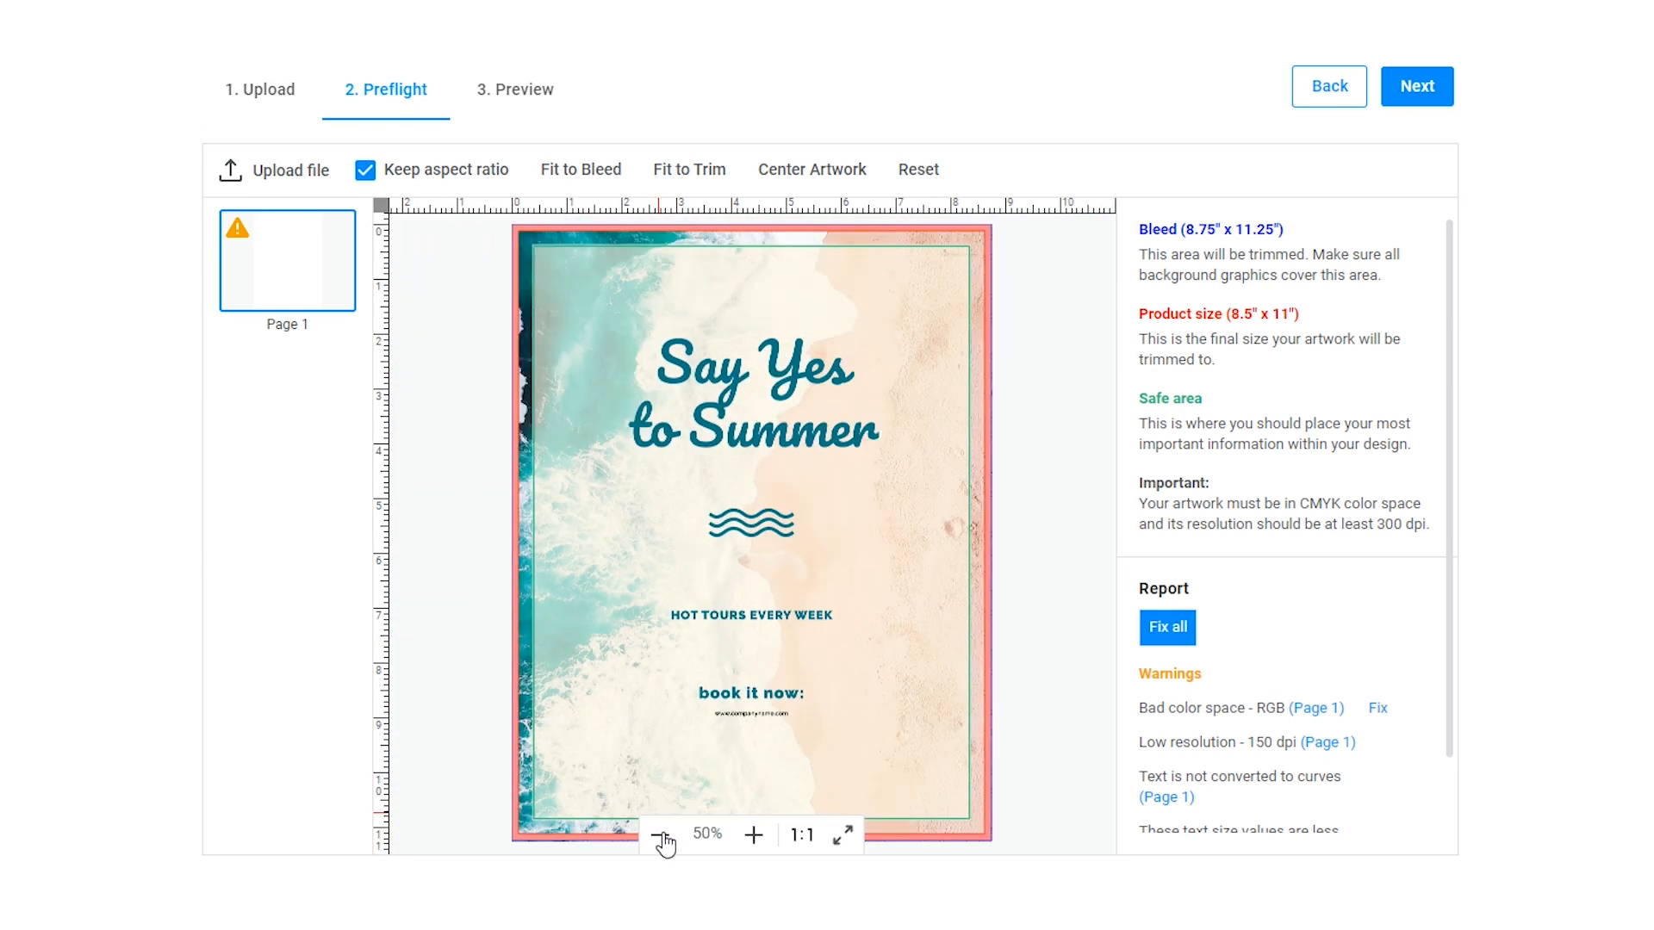
# - Fix all preflight problems, then zoom out to inspect the flyer page
pyautogui.click(1165, 628)
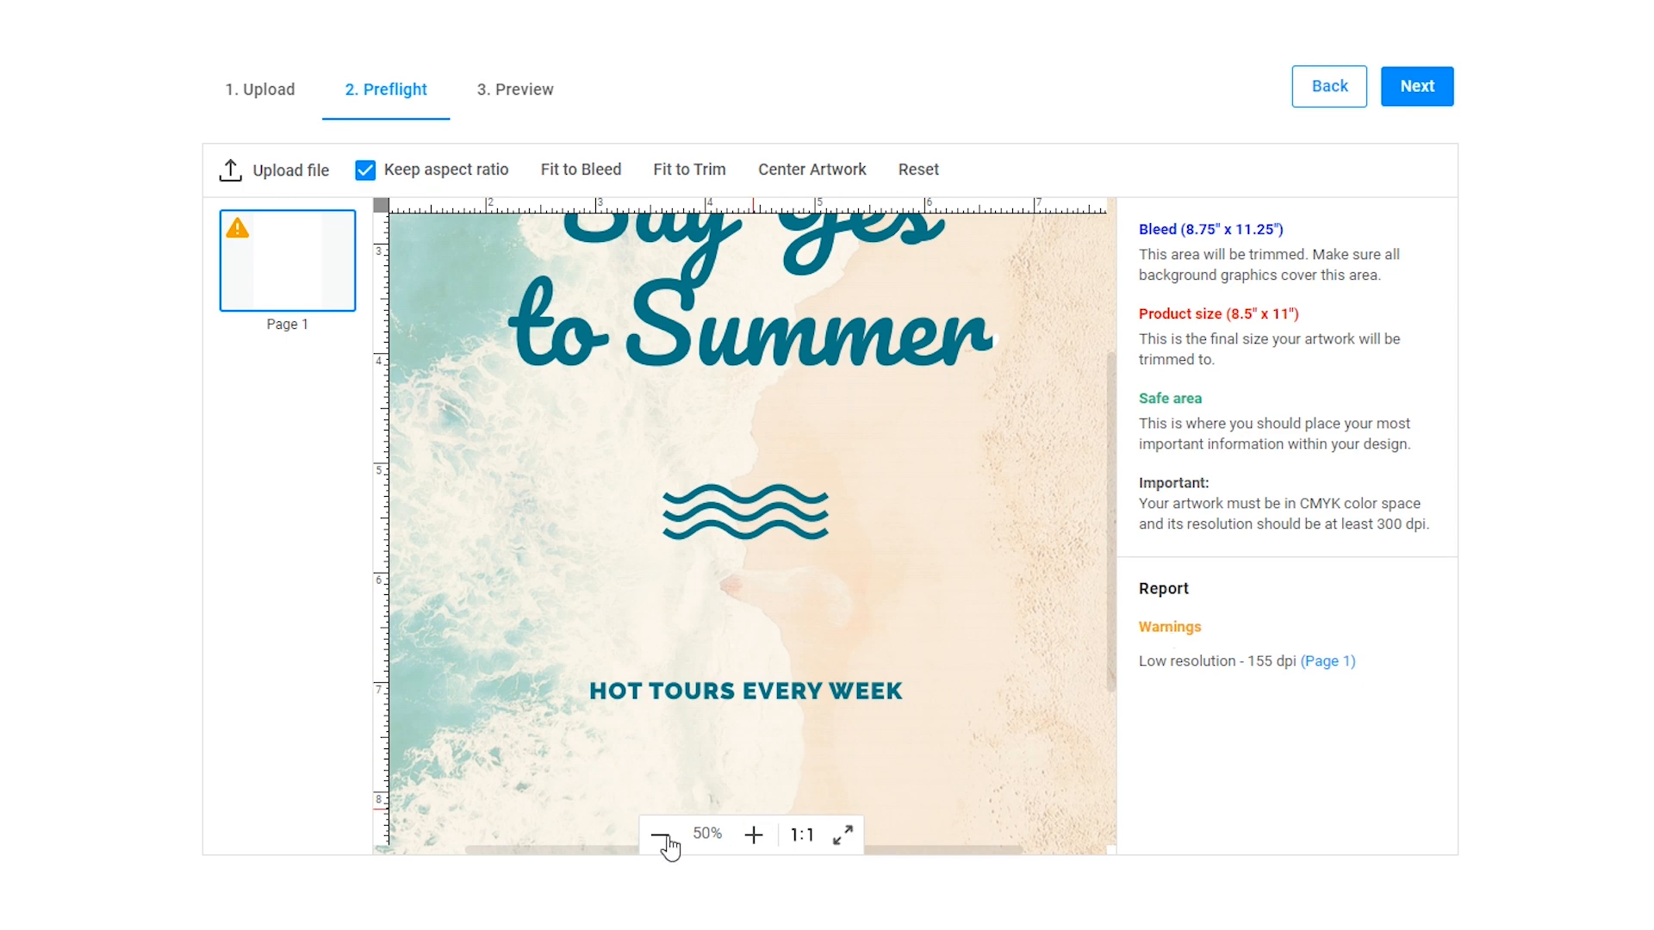
pyautogui.click(662, 835)
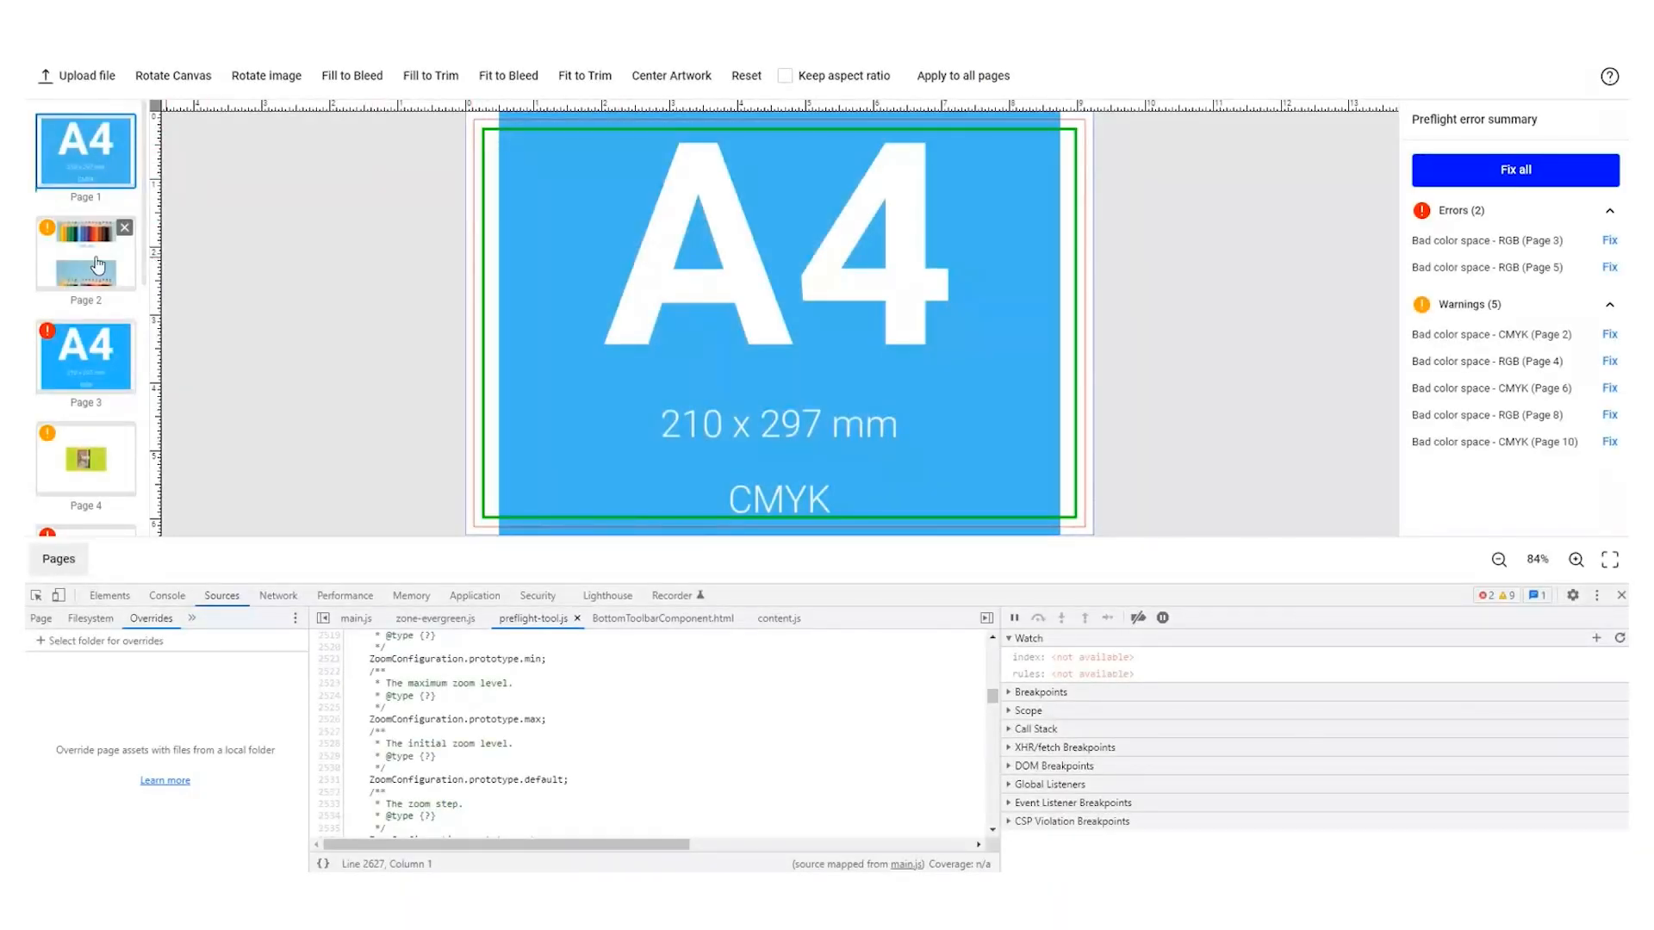
# - Show page 2 with the 300 dpi pencils image
pyautogui.click(85, 251)
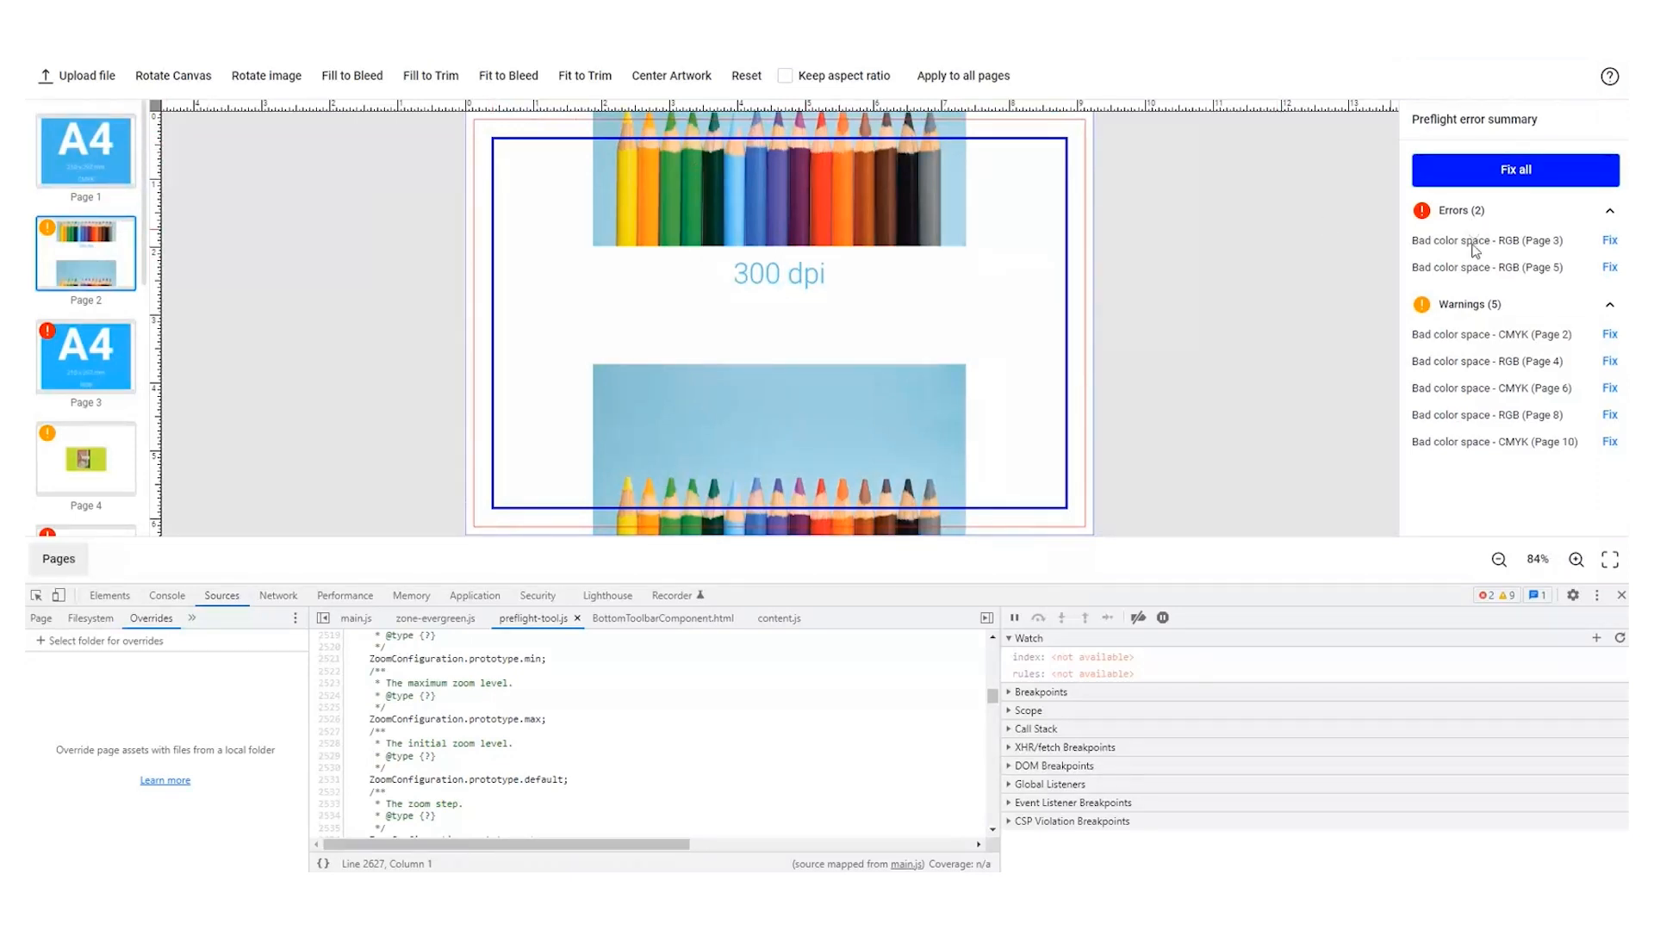
pyautogui.moveTo(1481, 413)
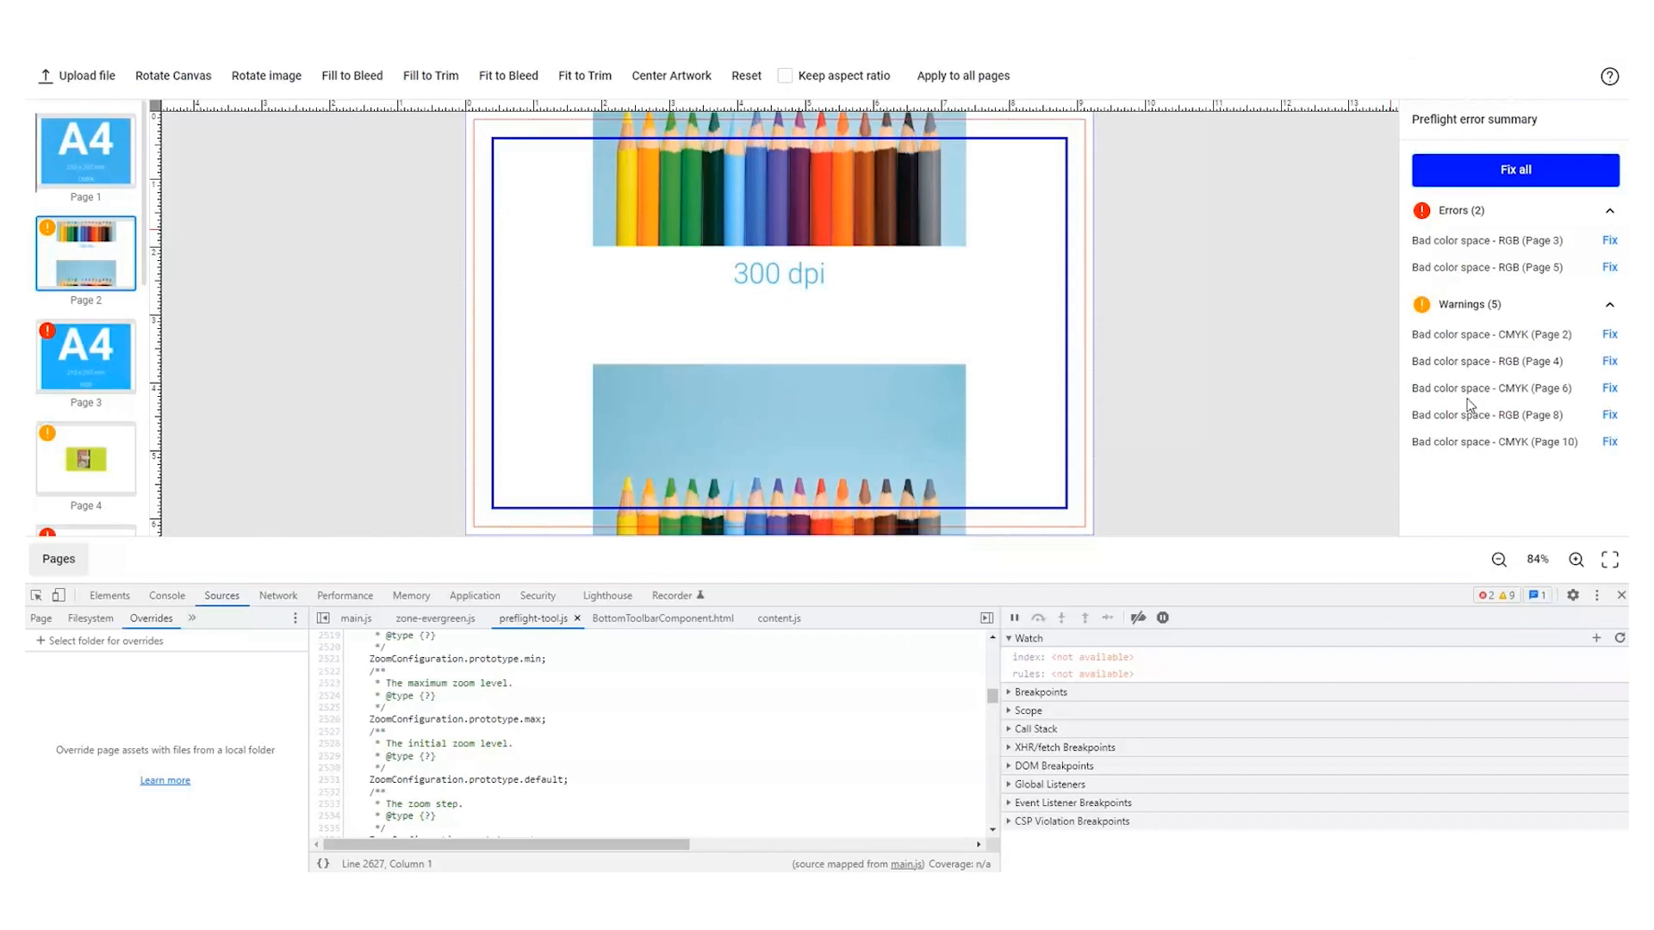
pyautogui.moveTo(1563, 461)
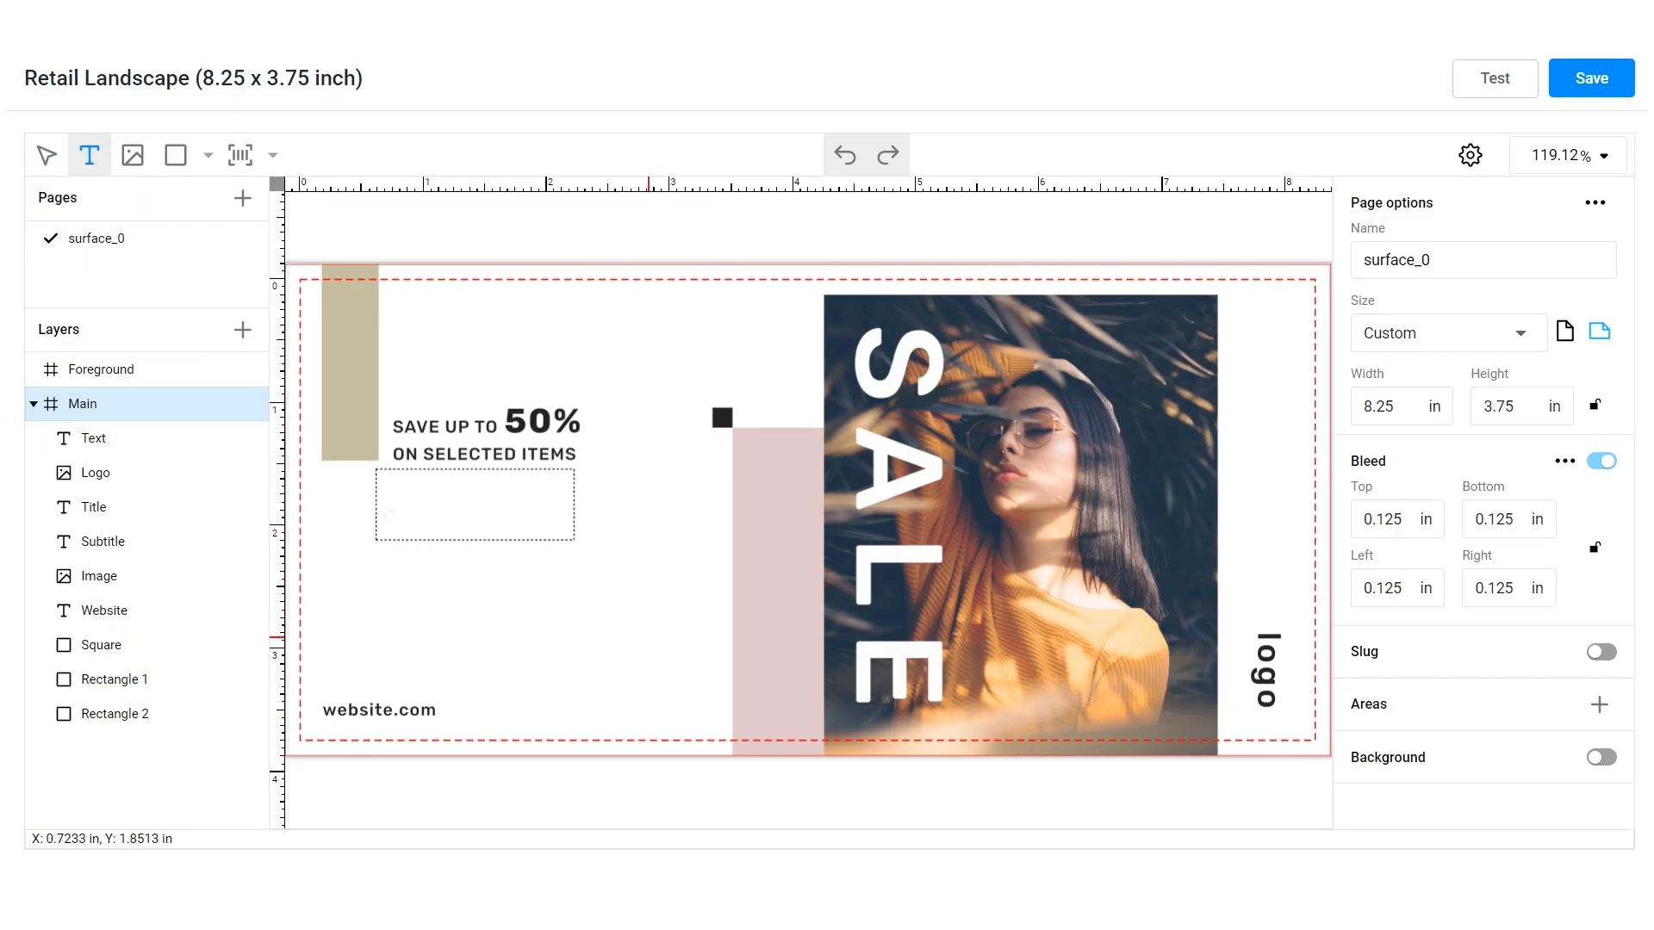
# - Add 'New sale' text to the banner, then open business-card-new and its editor settings
pyautogui.click(475, 504)
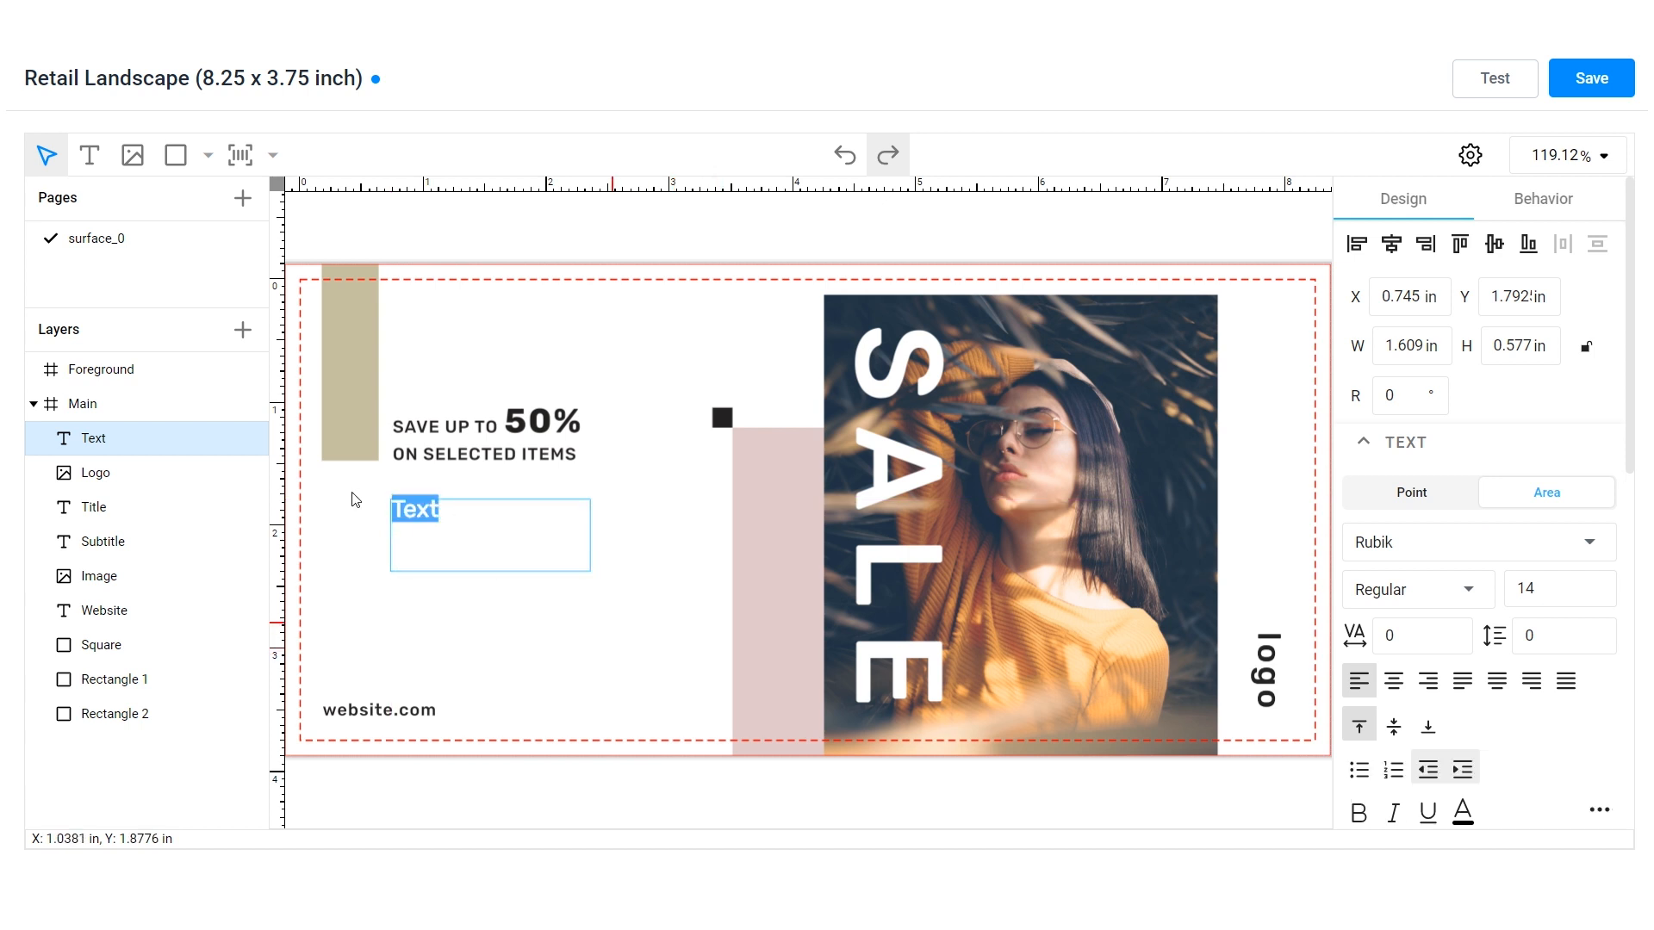
pyautogui.write('New sale')
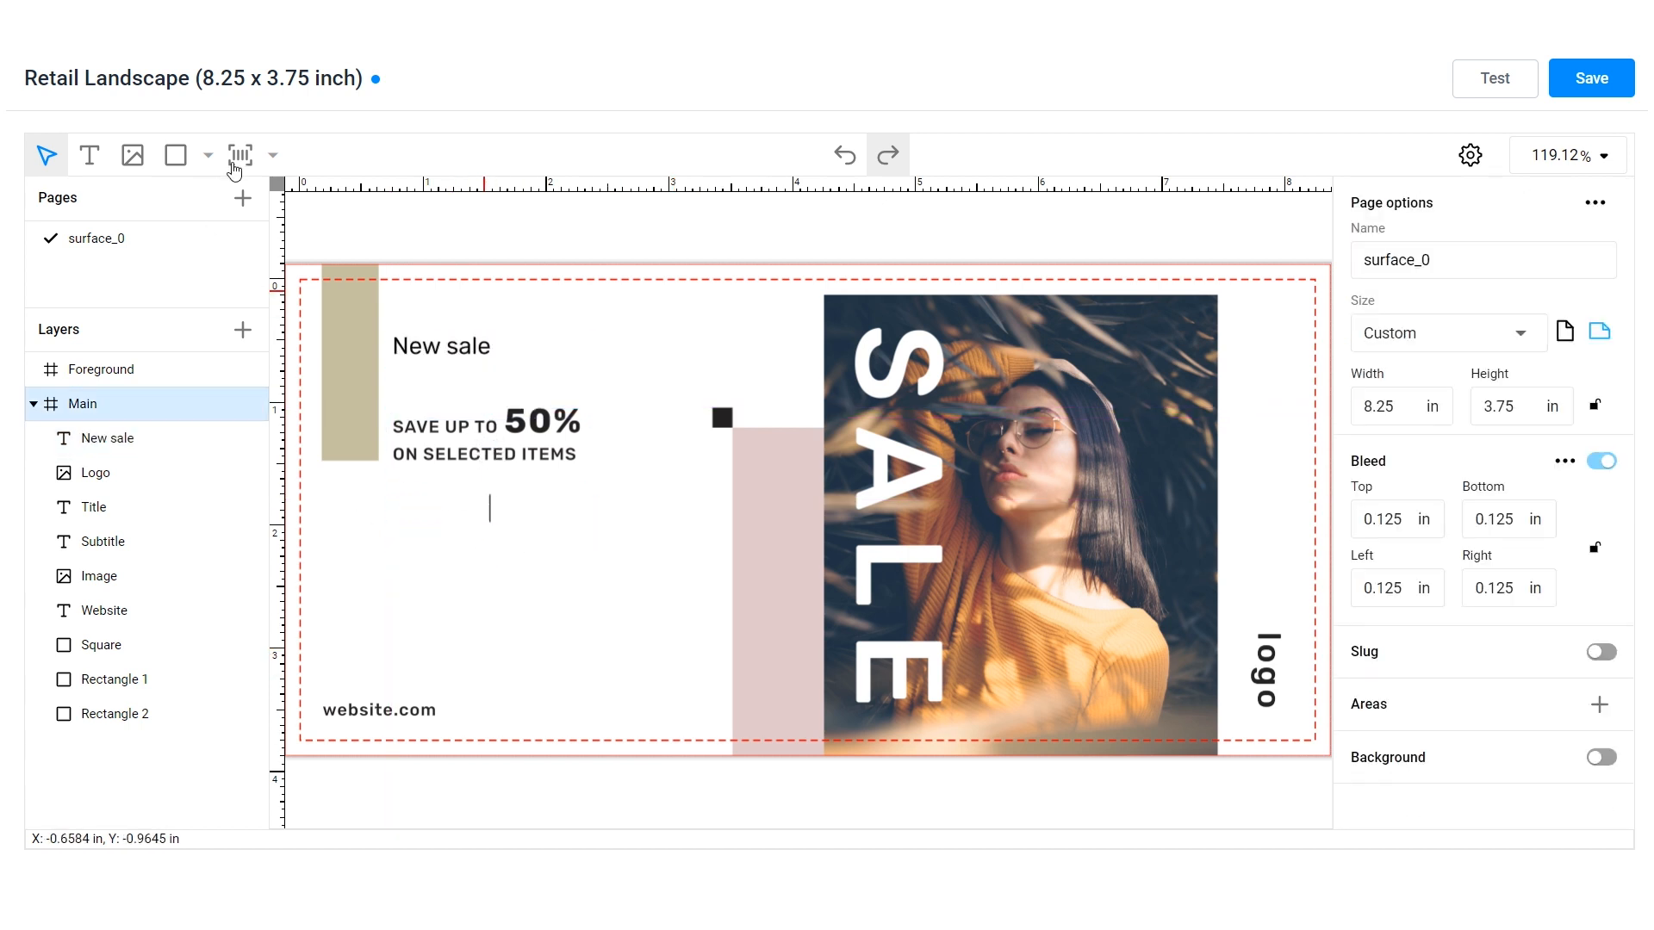
pyautogui.click(239, 155)
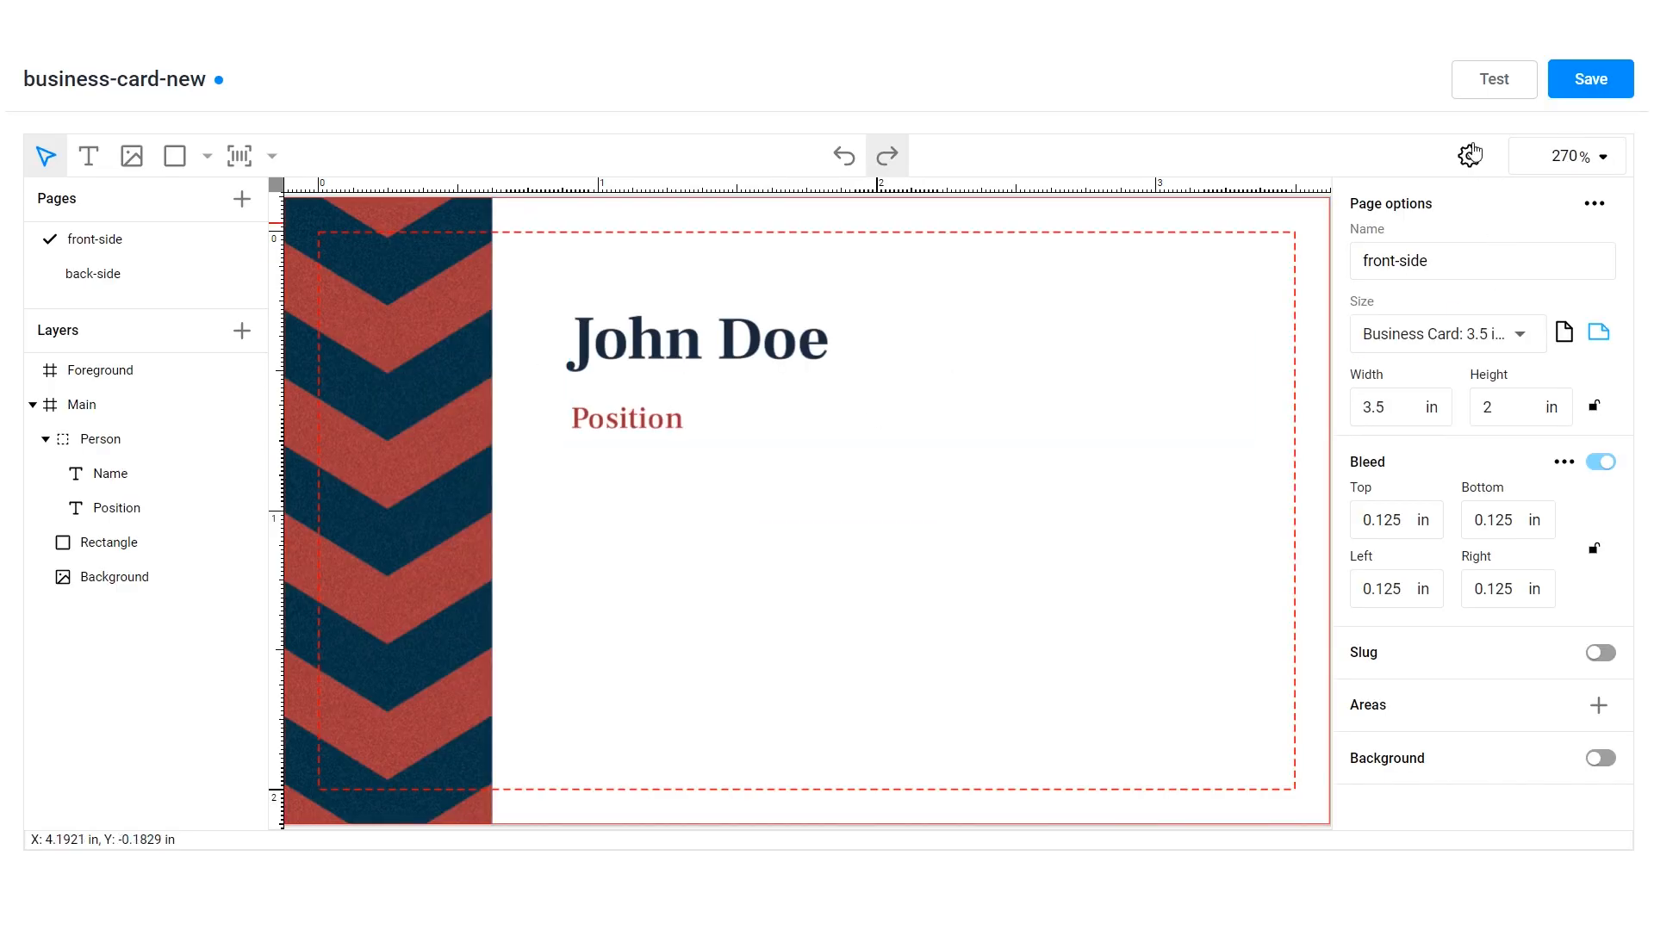
pyautogui.click(1469, 155)
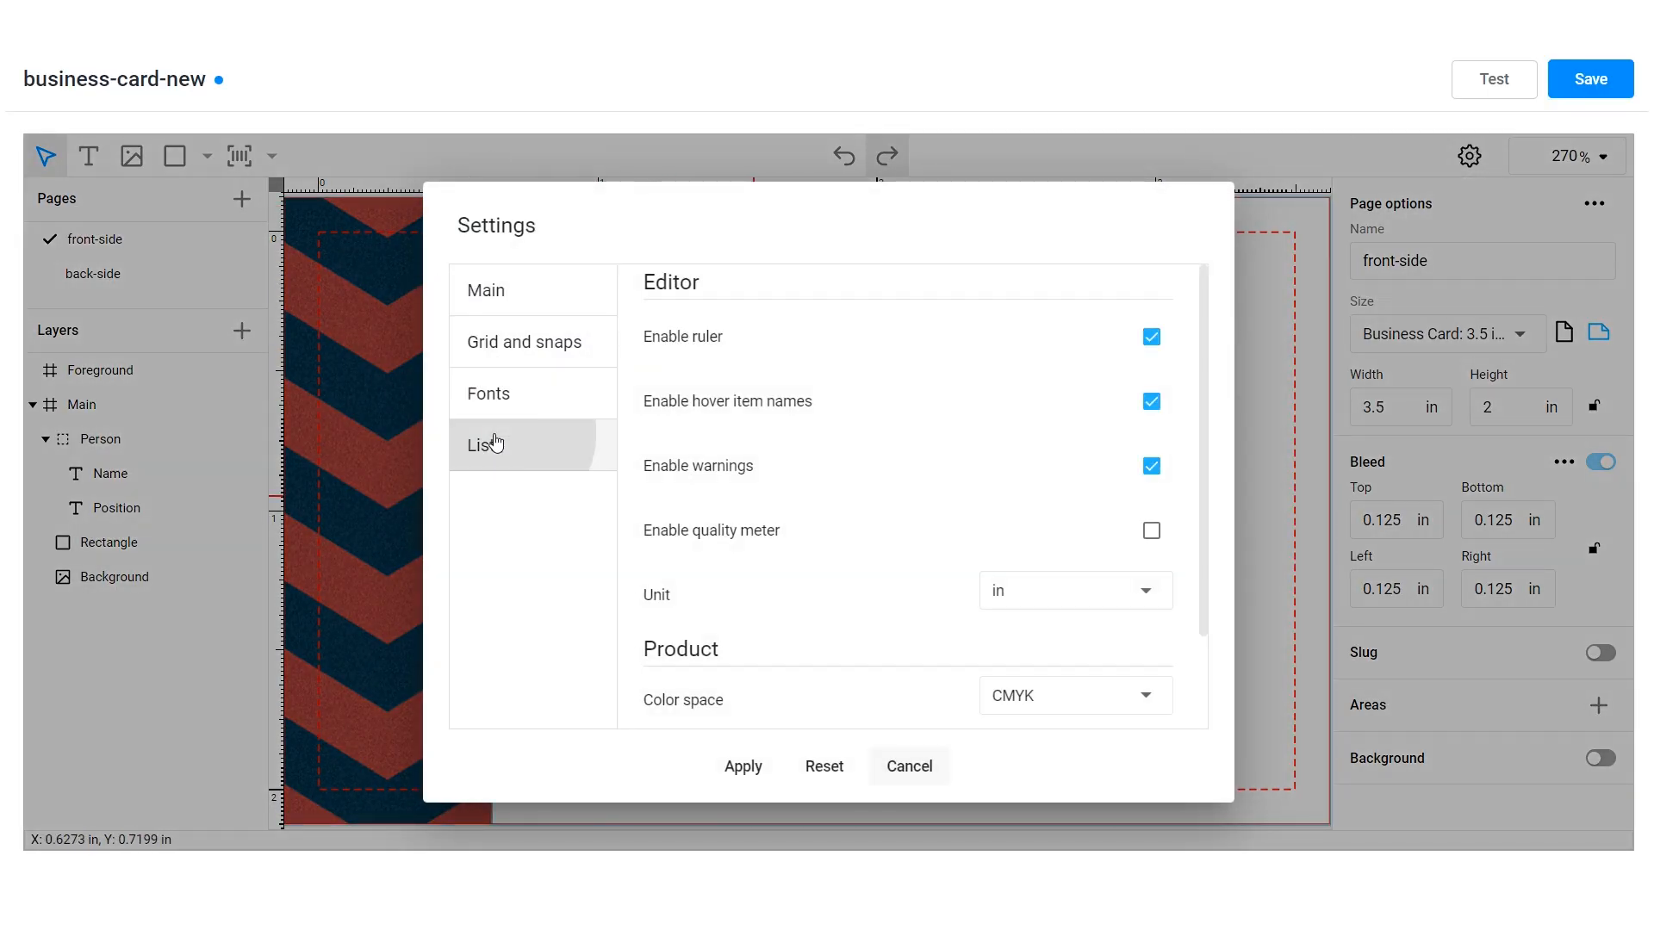
# - Set list numbering to lower Roman with a > bullet, then number the skill lines
pyautogui.click(485, 444)
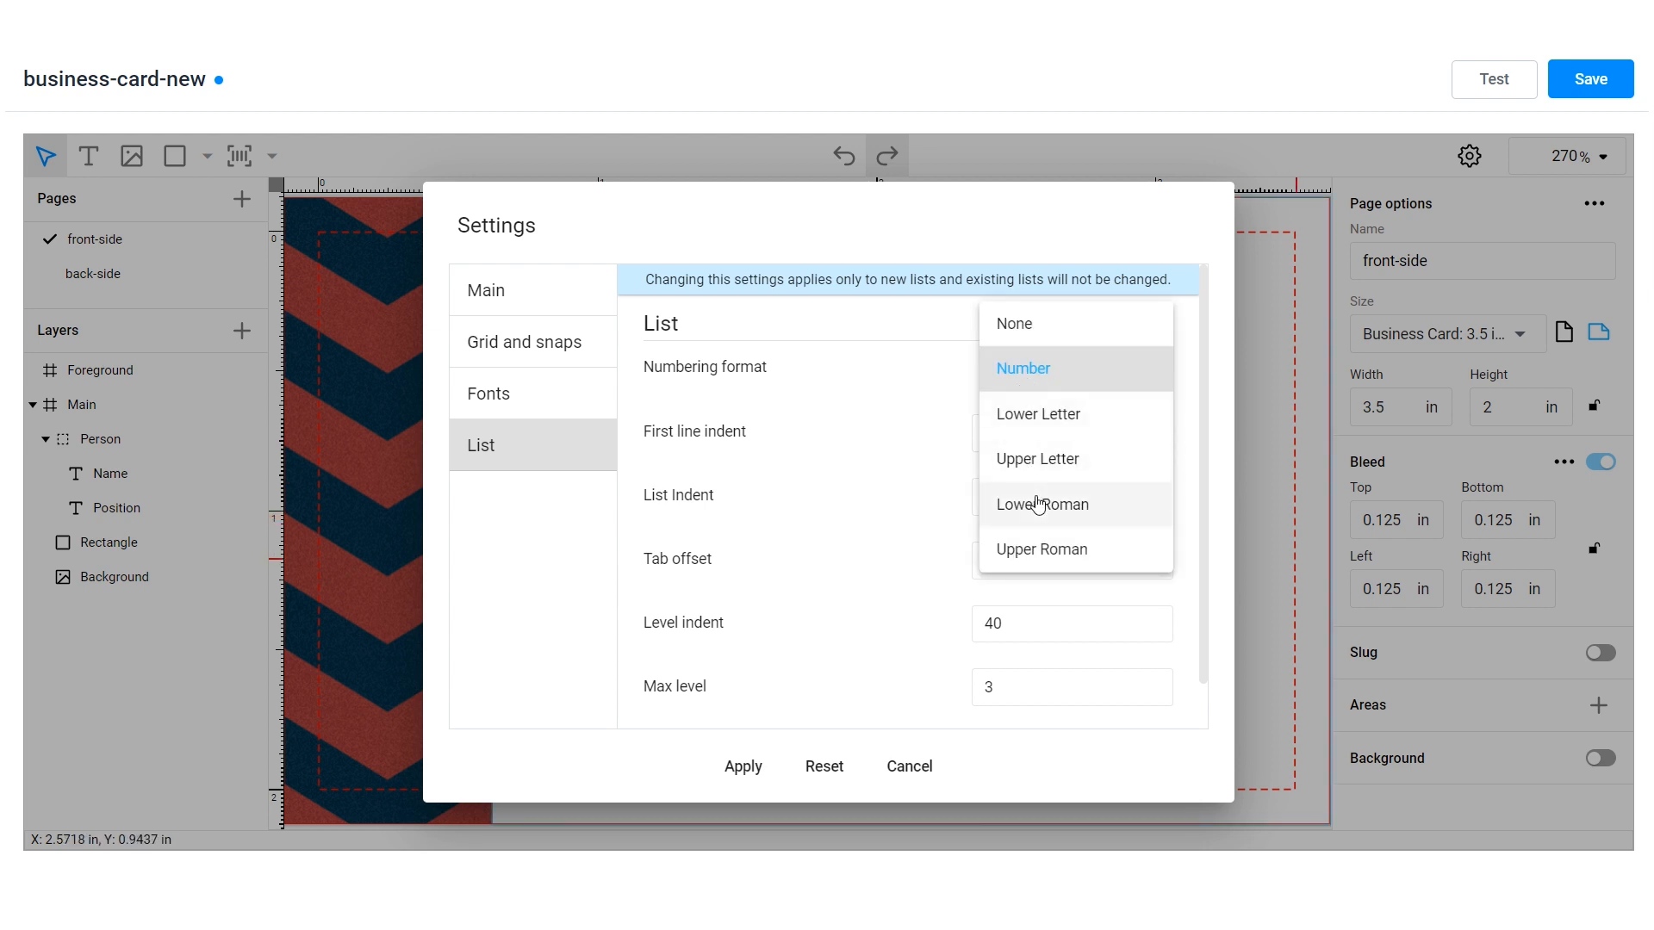
pyautogui.click(1042, 504)
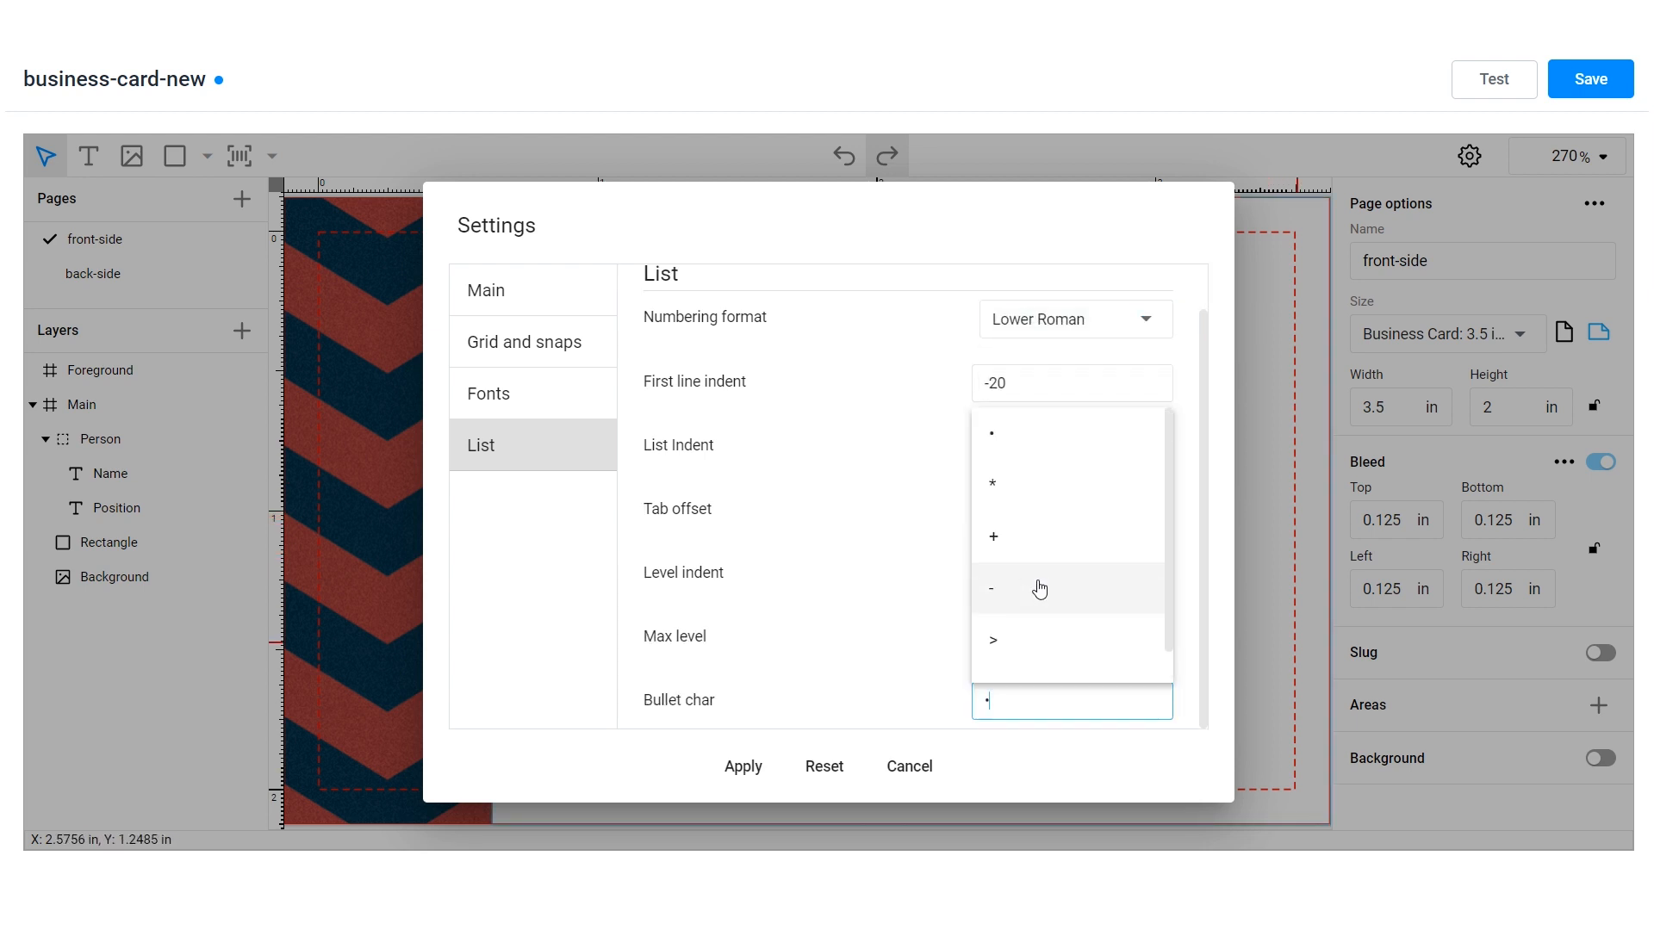
pyautogui.click(992, 640)
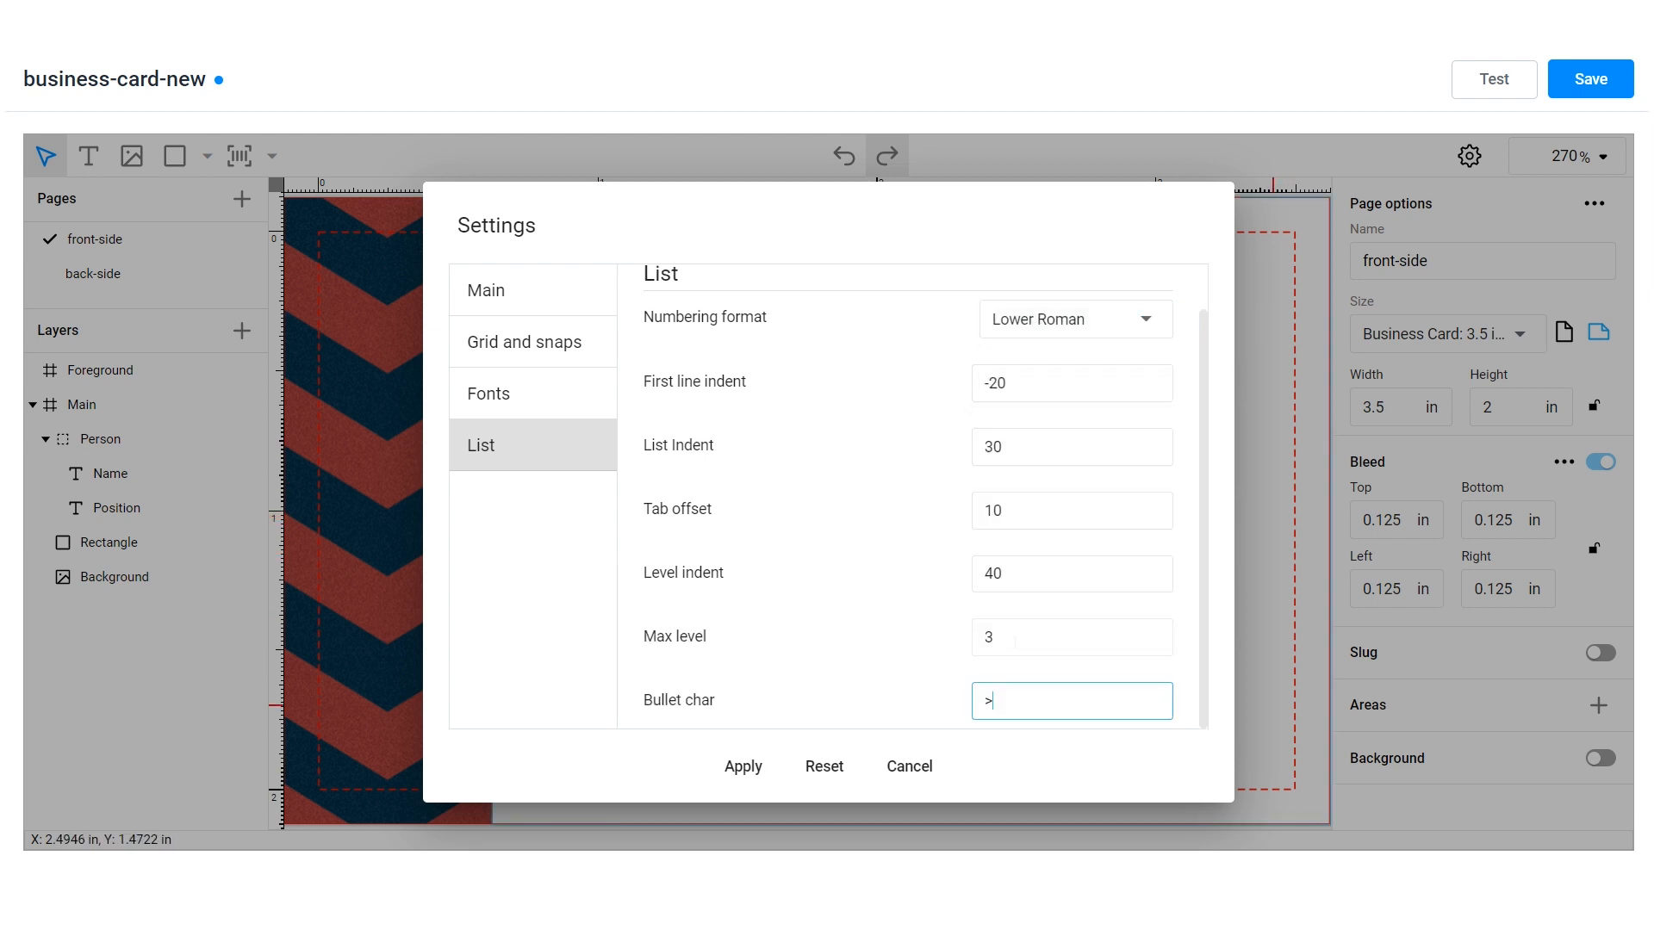
pyautogui.click(1071, 511)
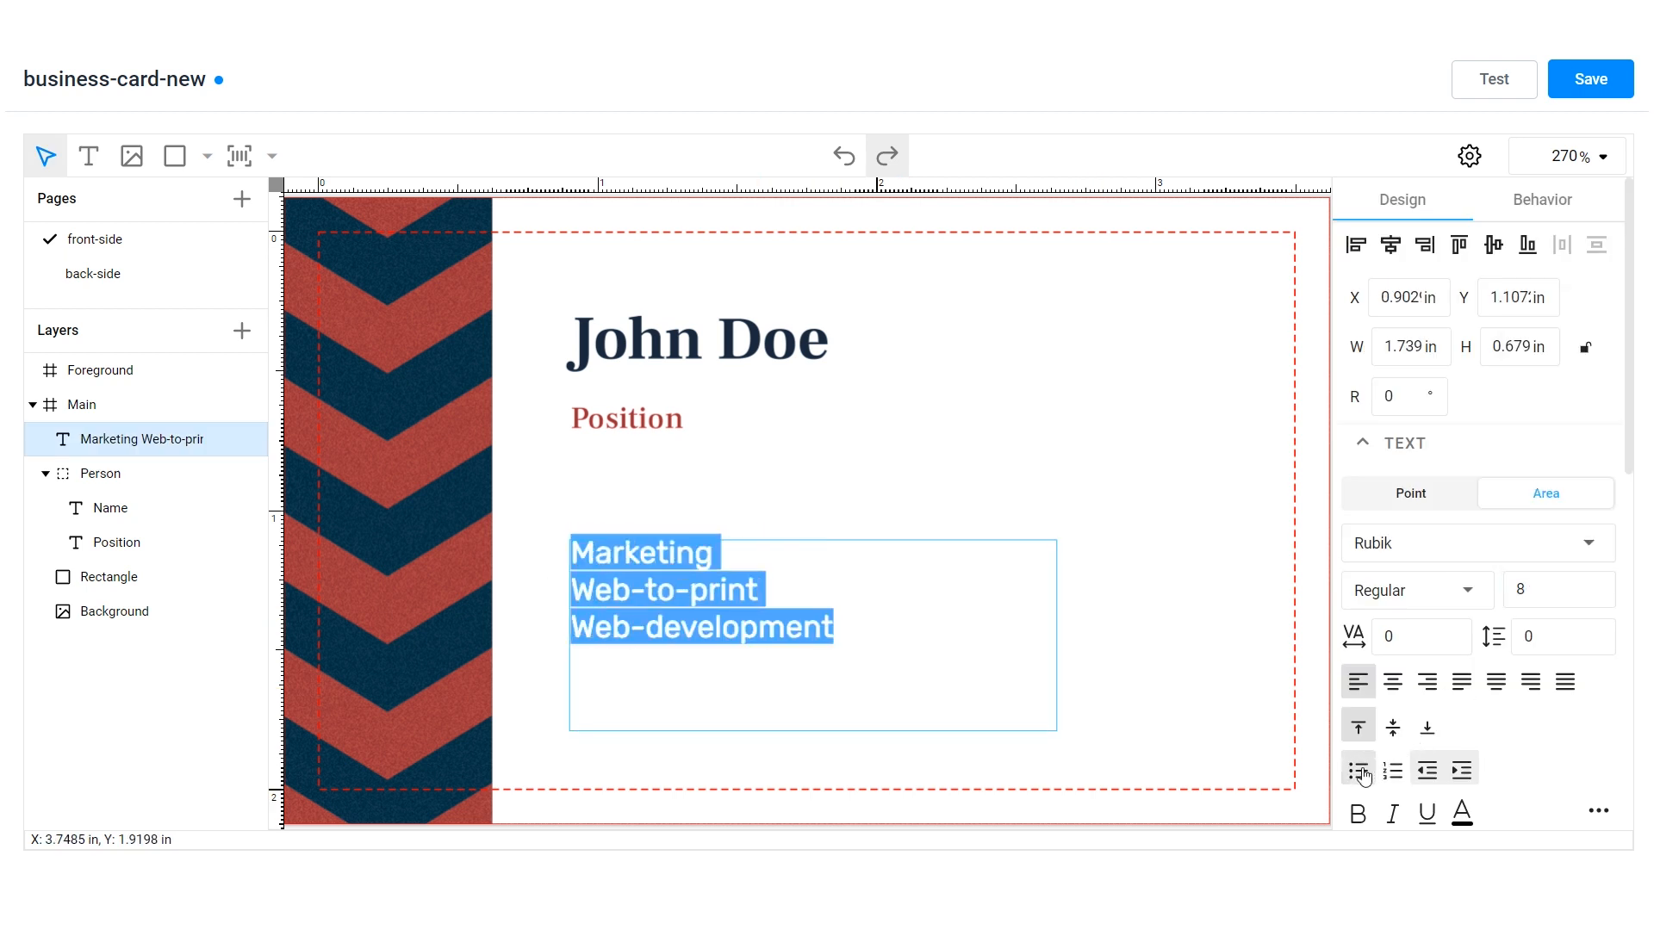
pyautogui.click(1391, 769)
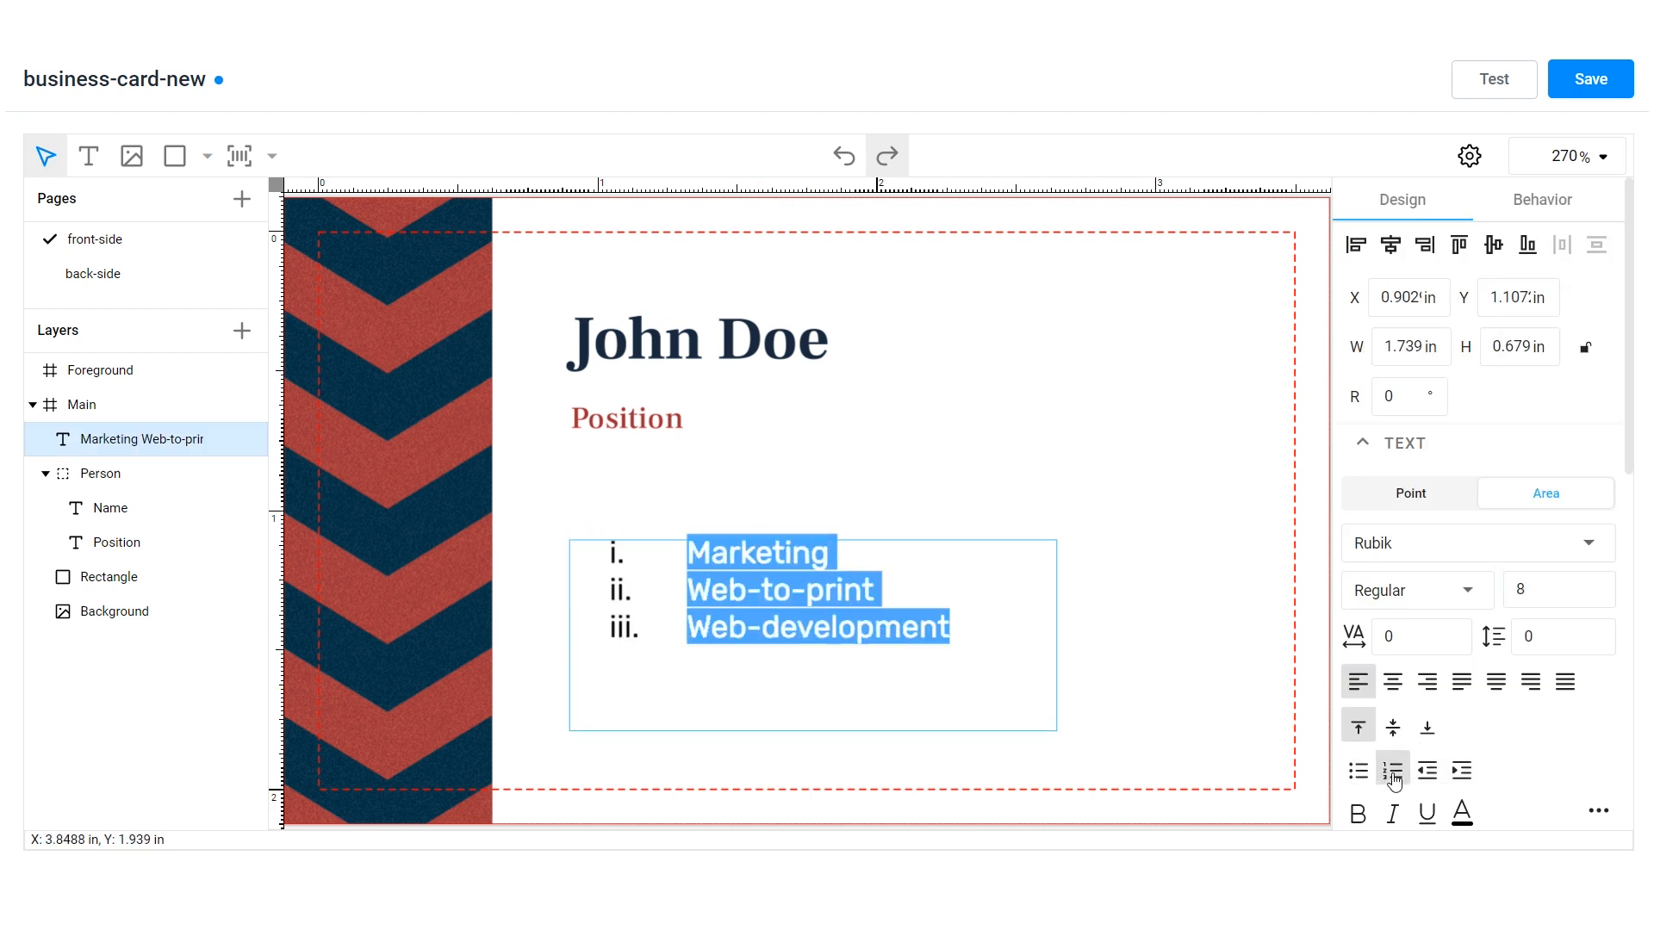
pyautogui.click(1390, 770)
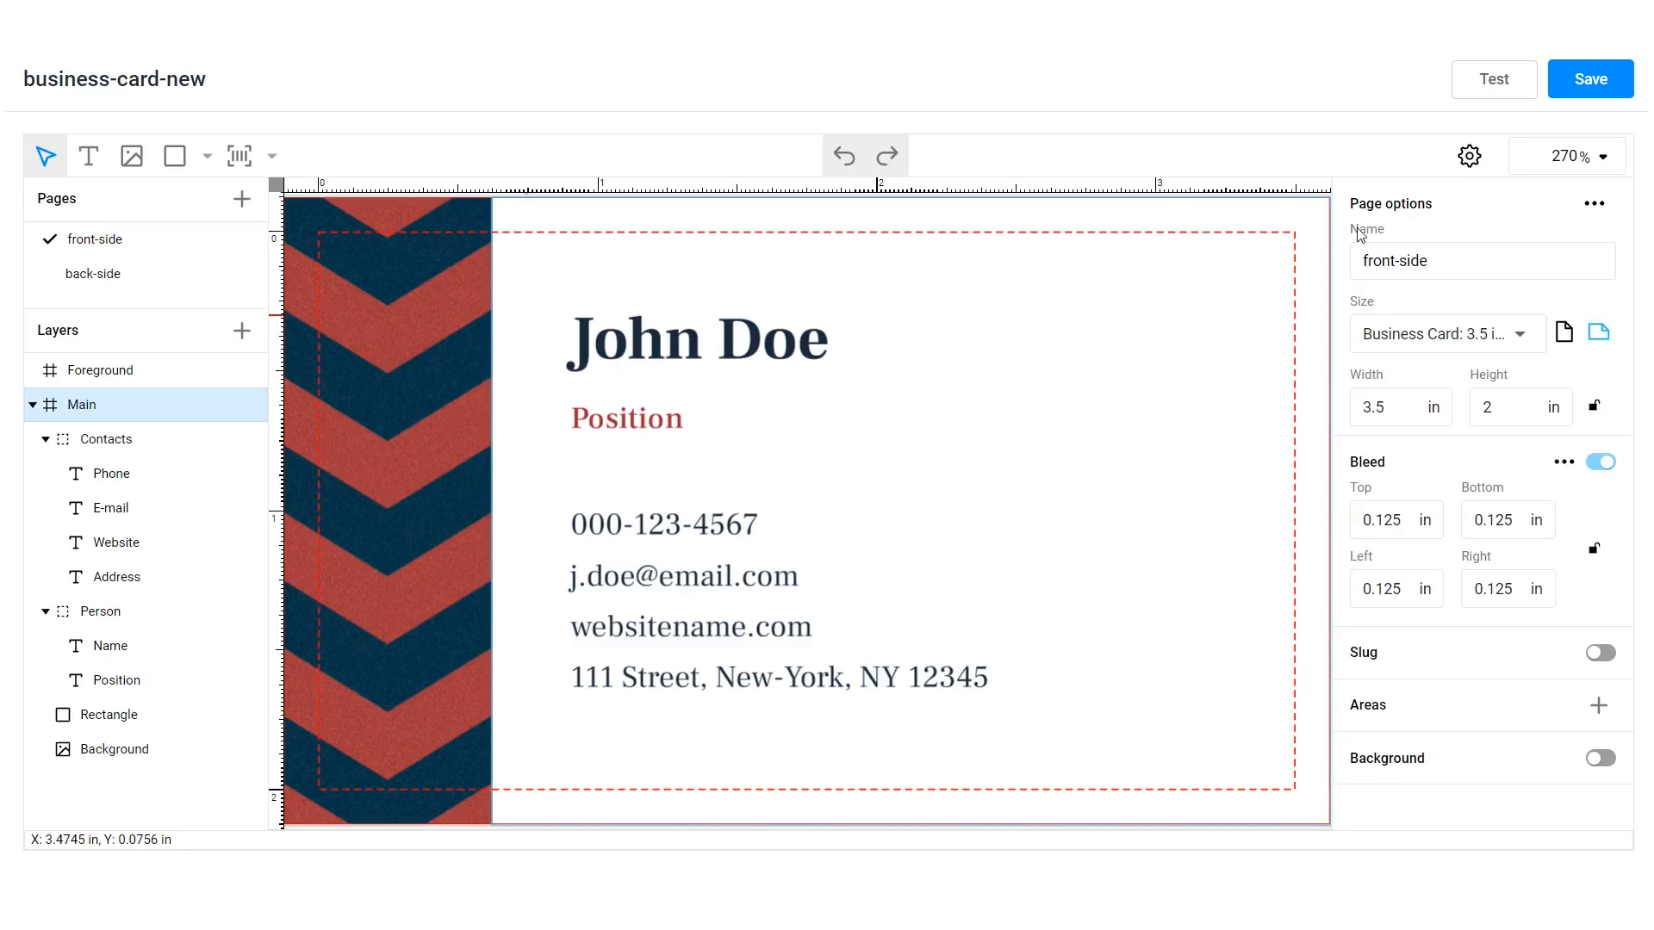
# - Enable Snap to grid in the editor's Grid and snaps settings
pyautogui.click(1468, 156)
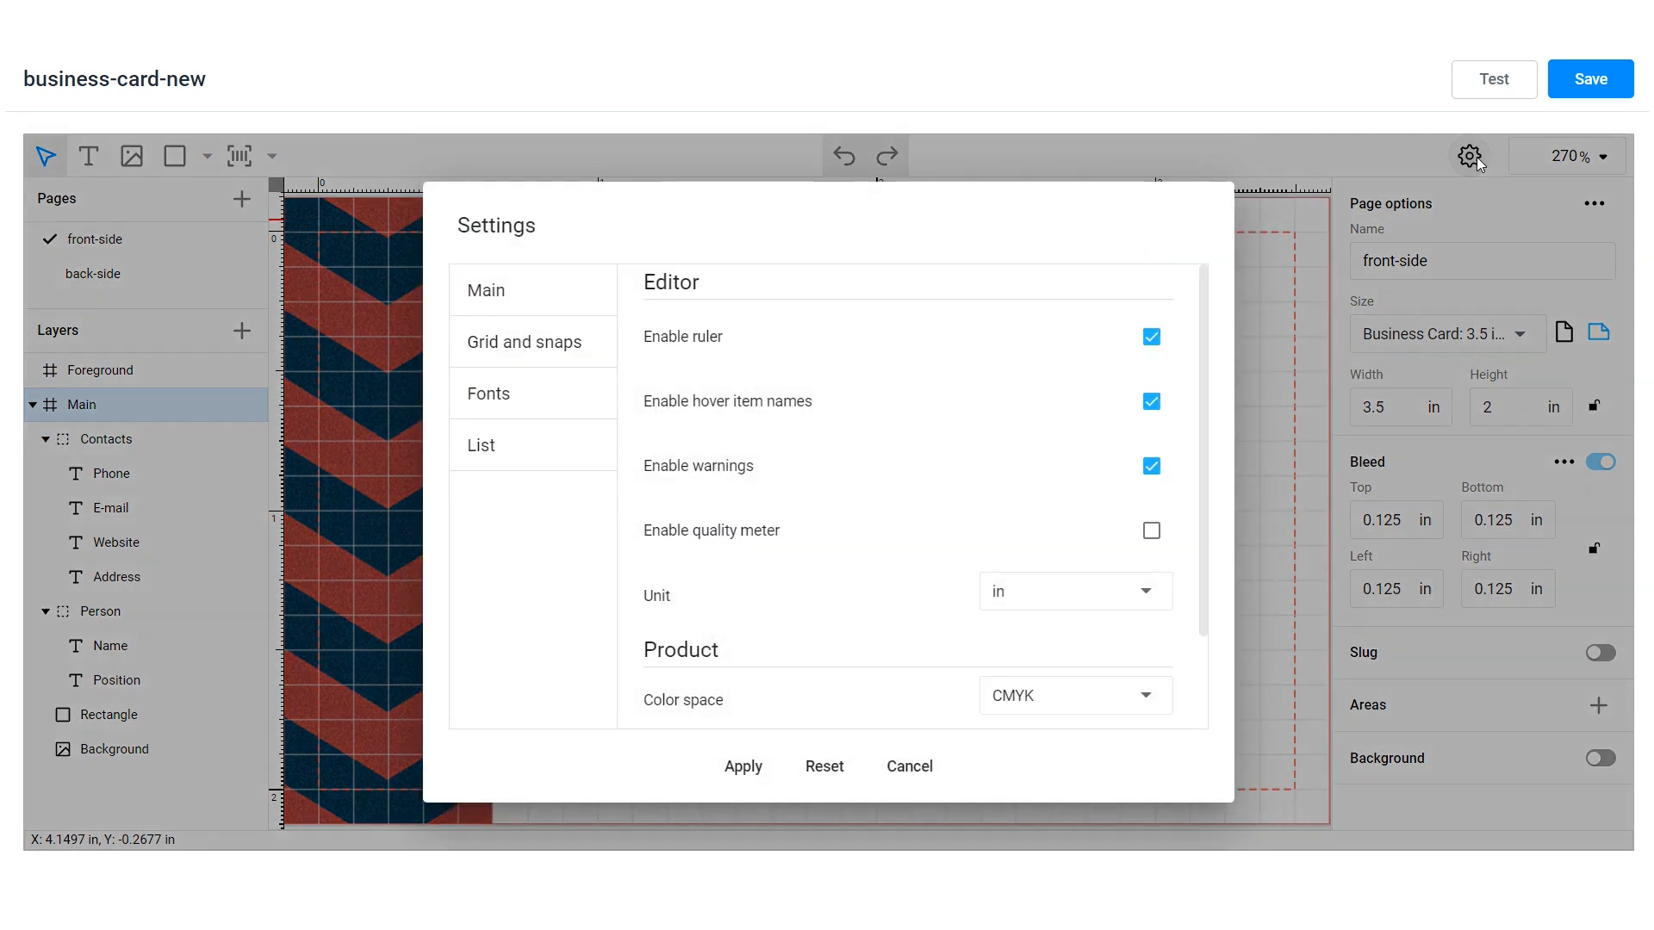
pyautogui.click(521, 341)
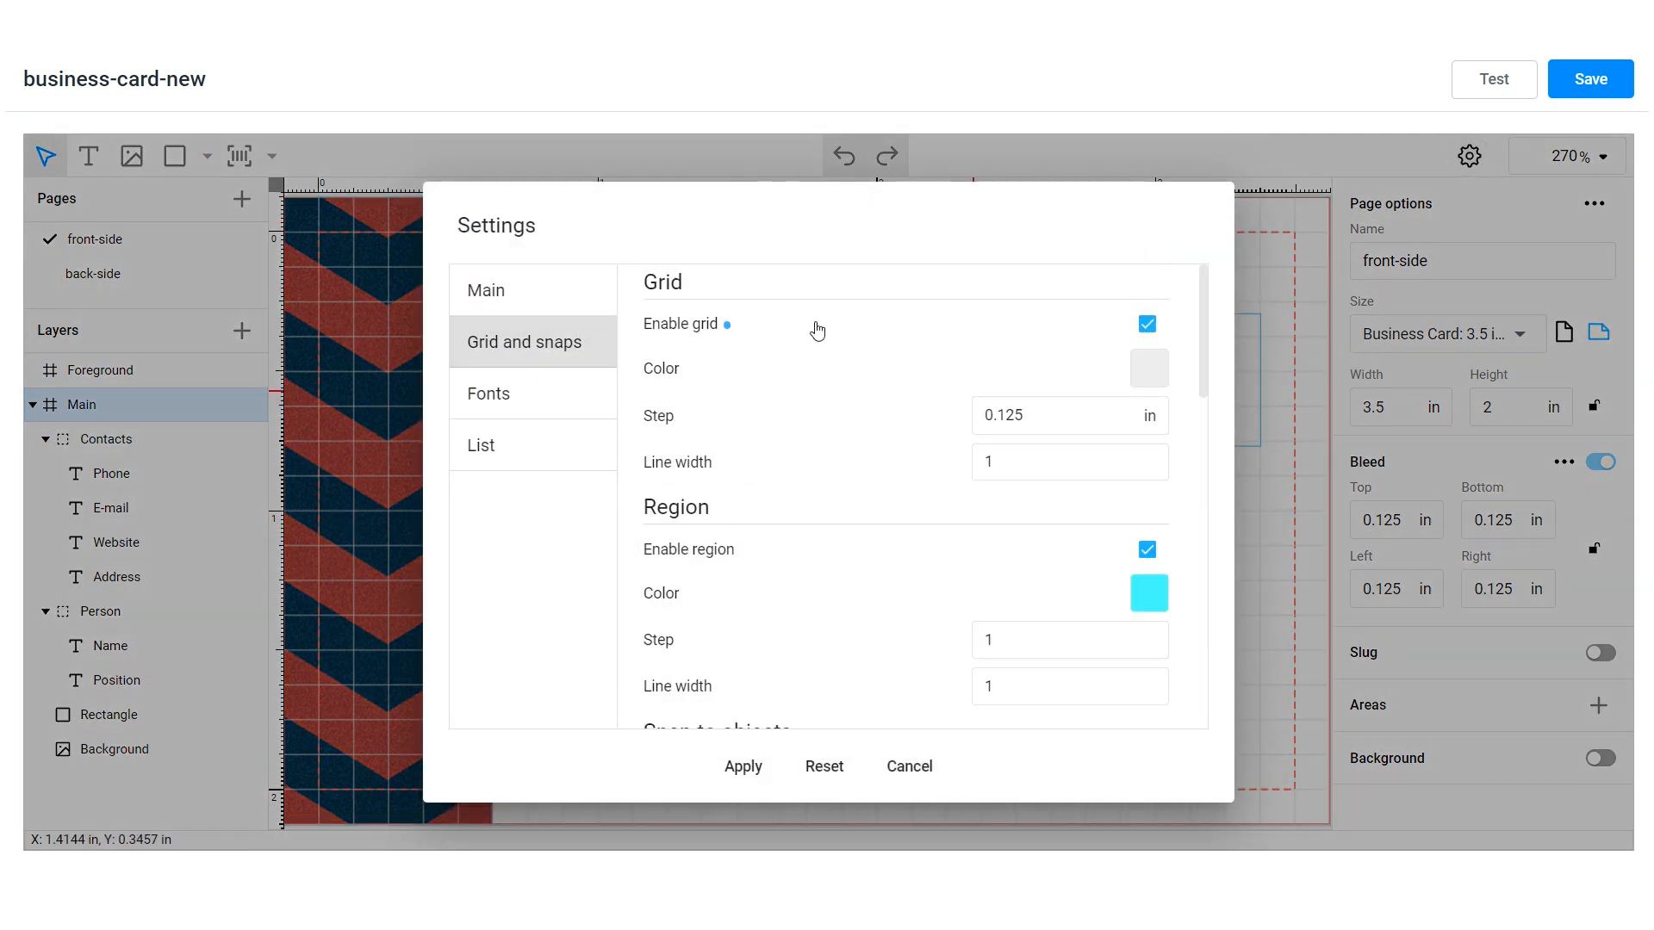
pyautogui.scroll(-3)
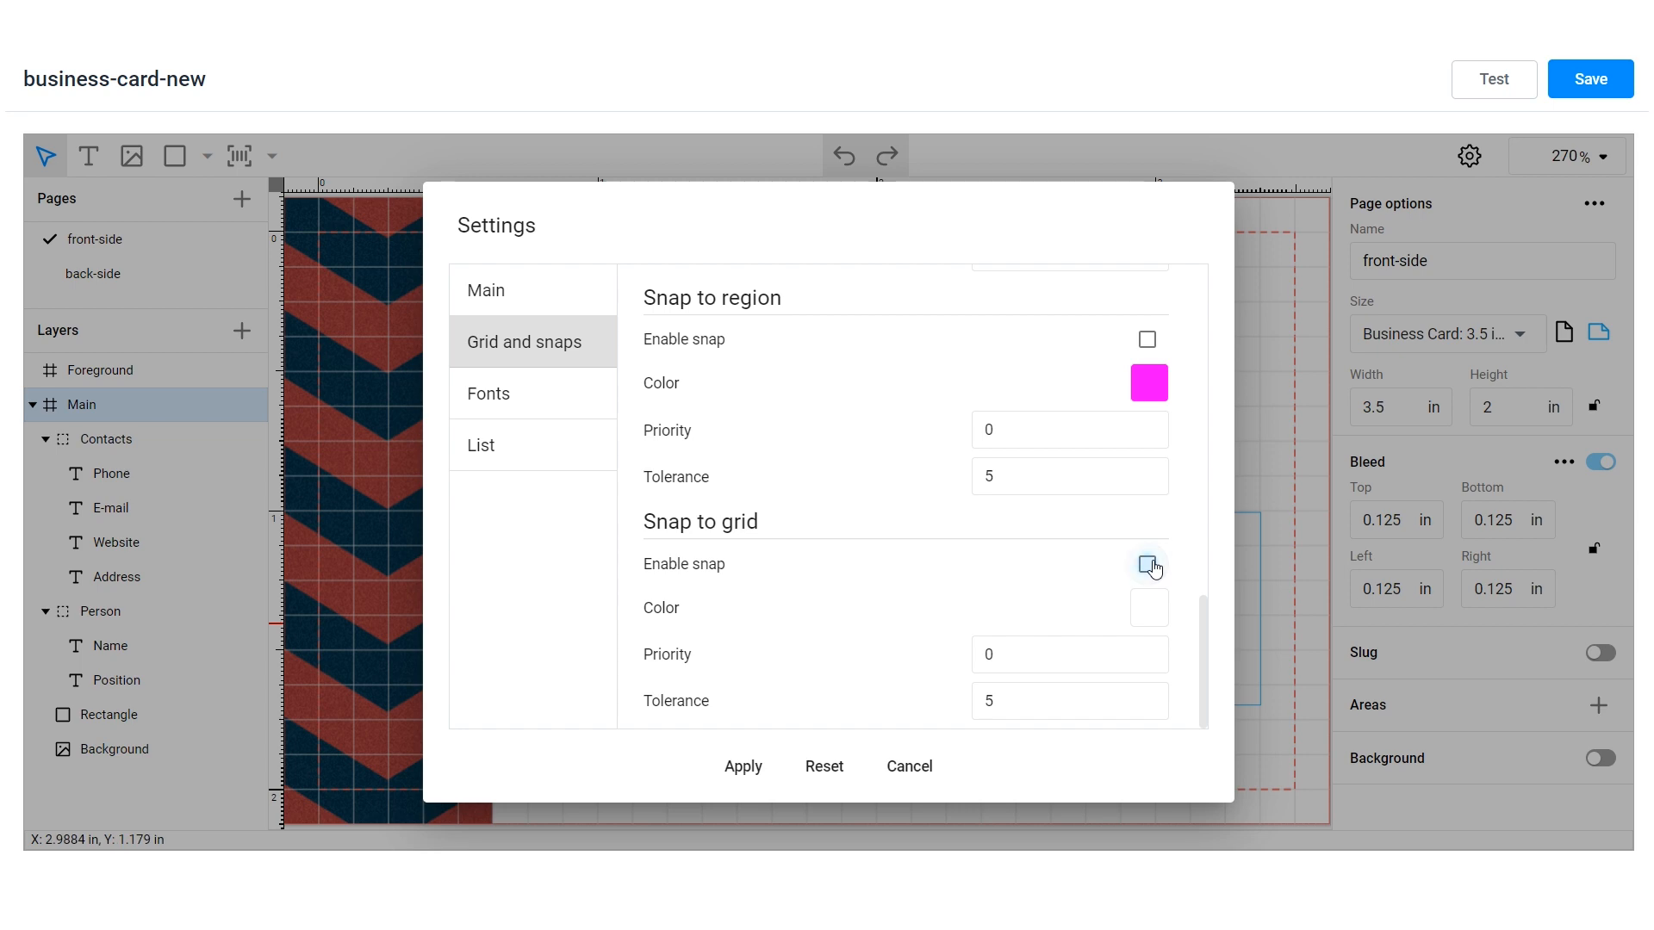
pyautogui.click(1148, 607)
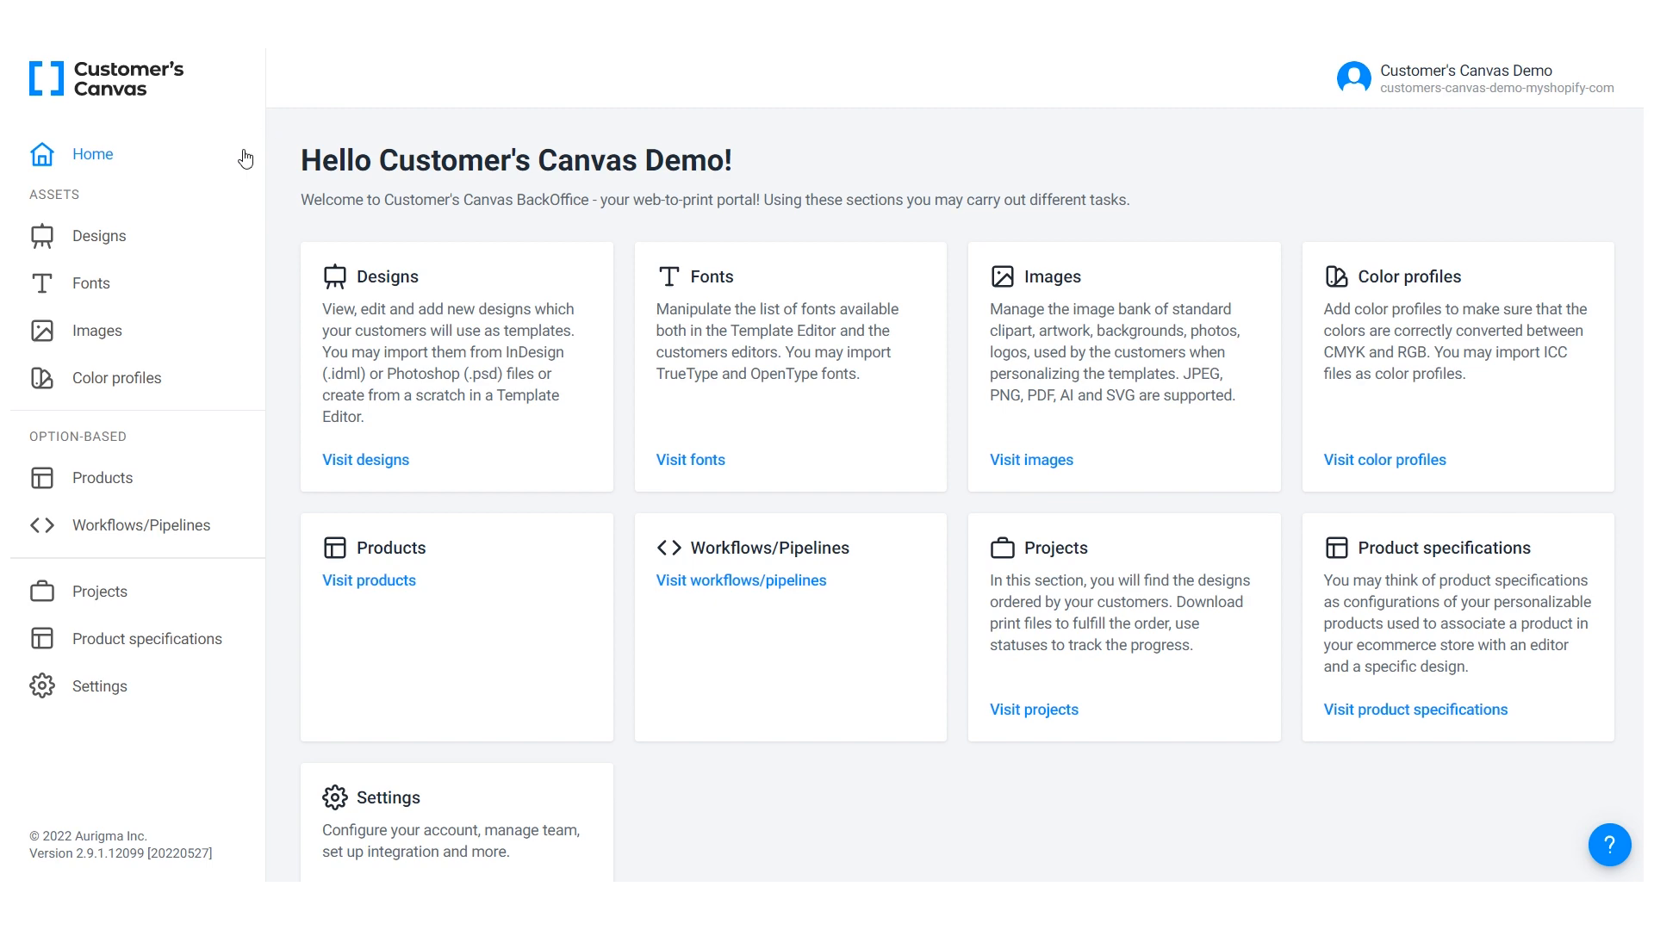
pyautogui.click(89, 283)
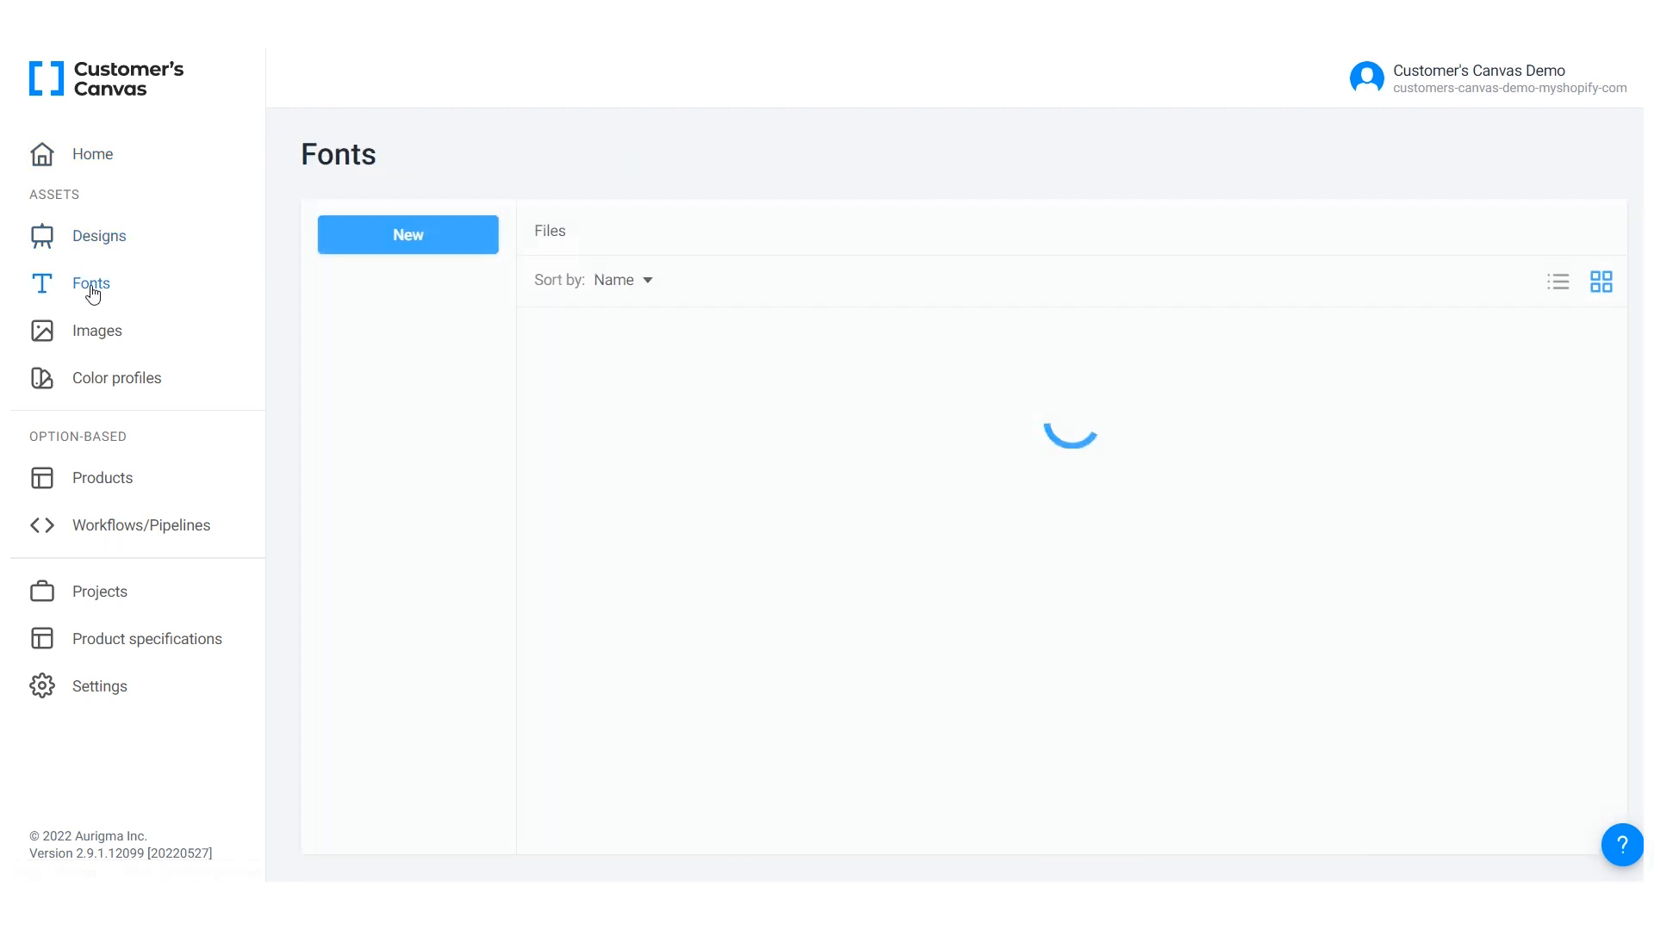
pyautogui.click(400, 380)
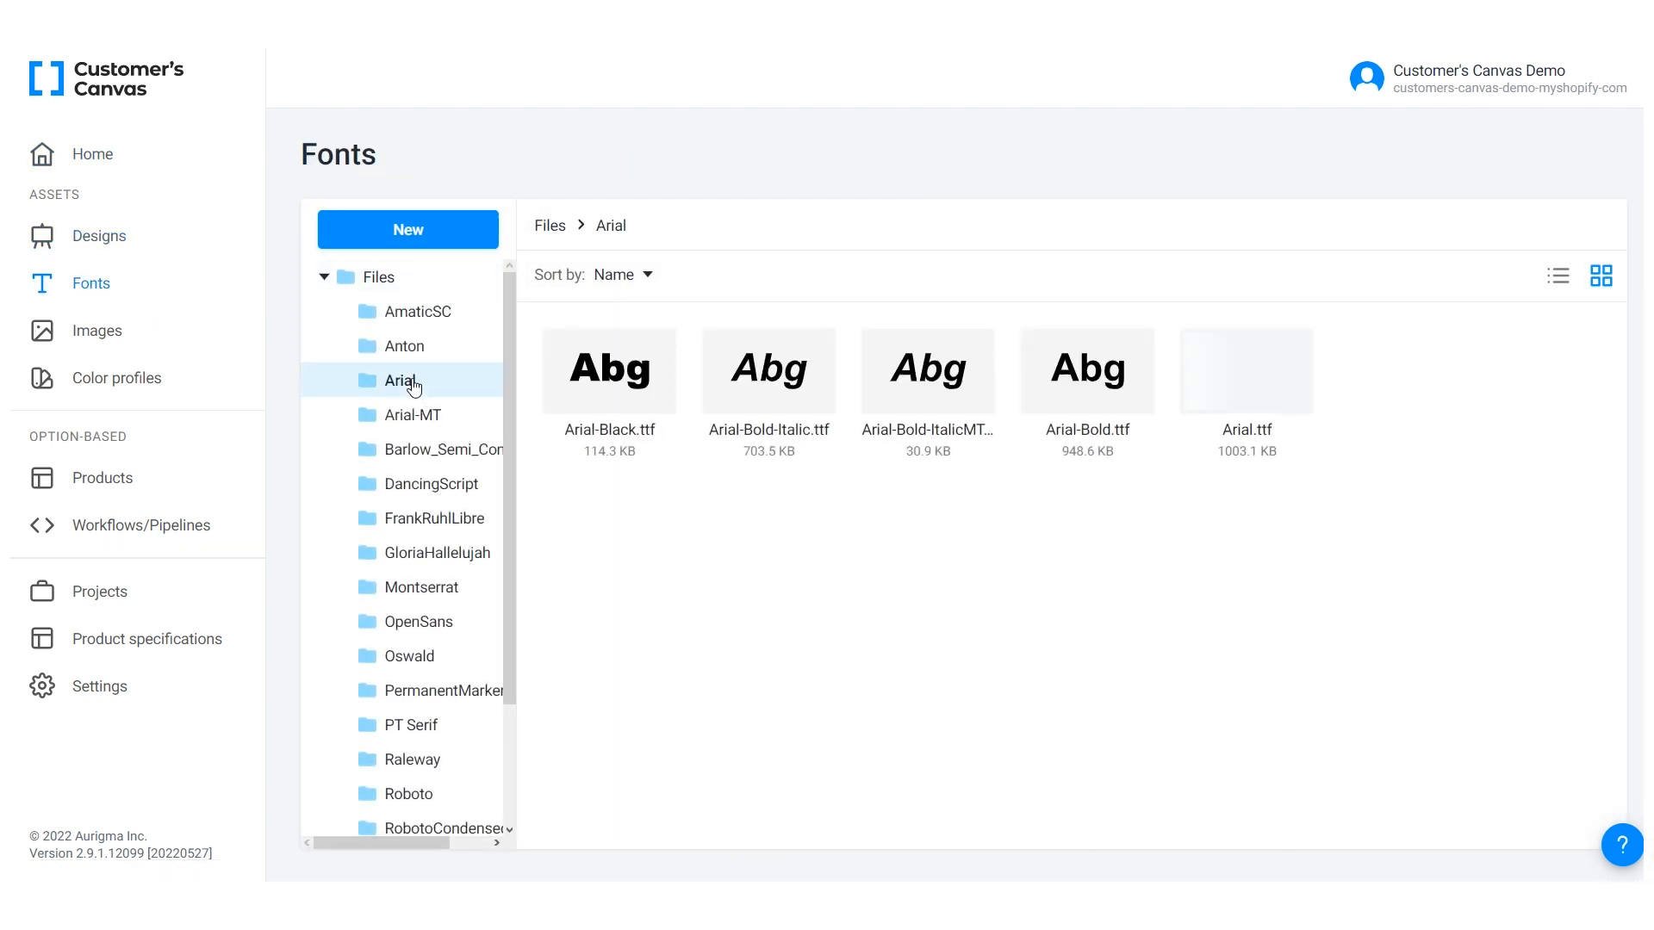
pyautogui.click(96, 330)
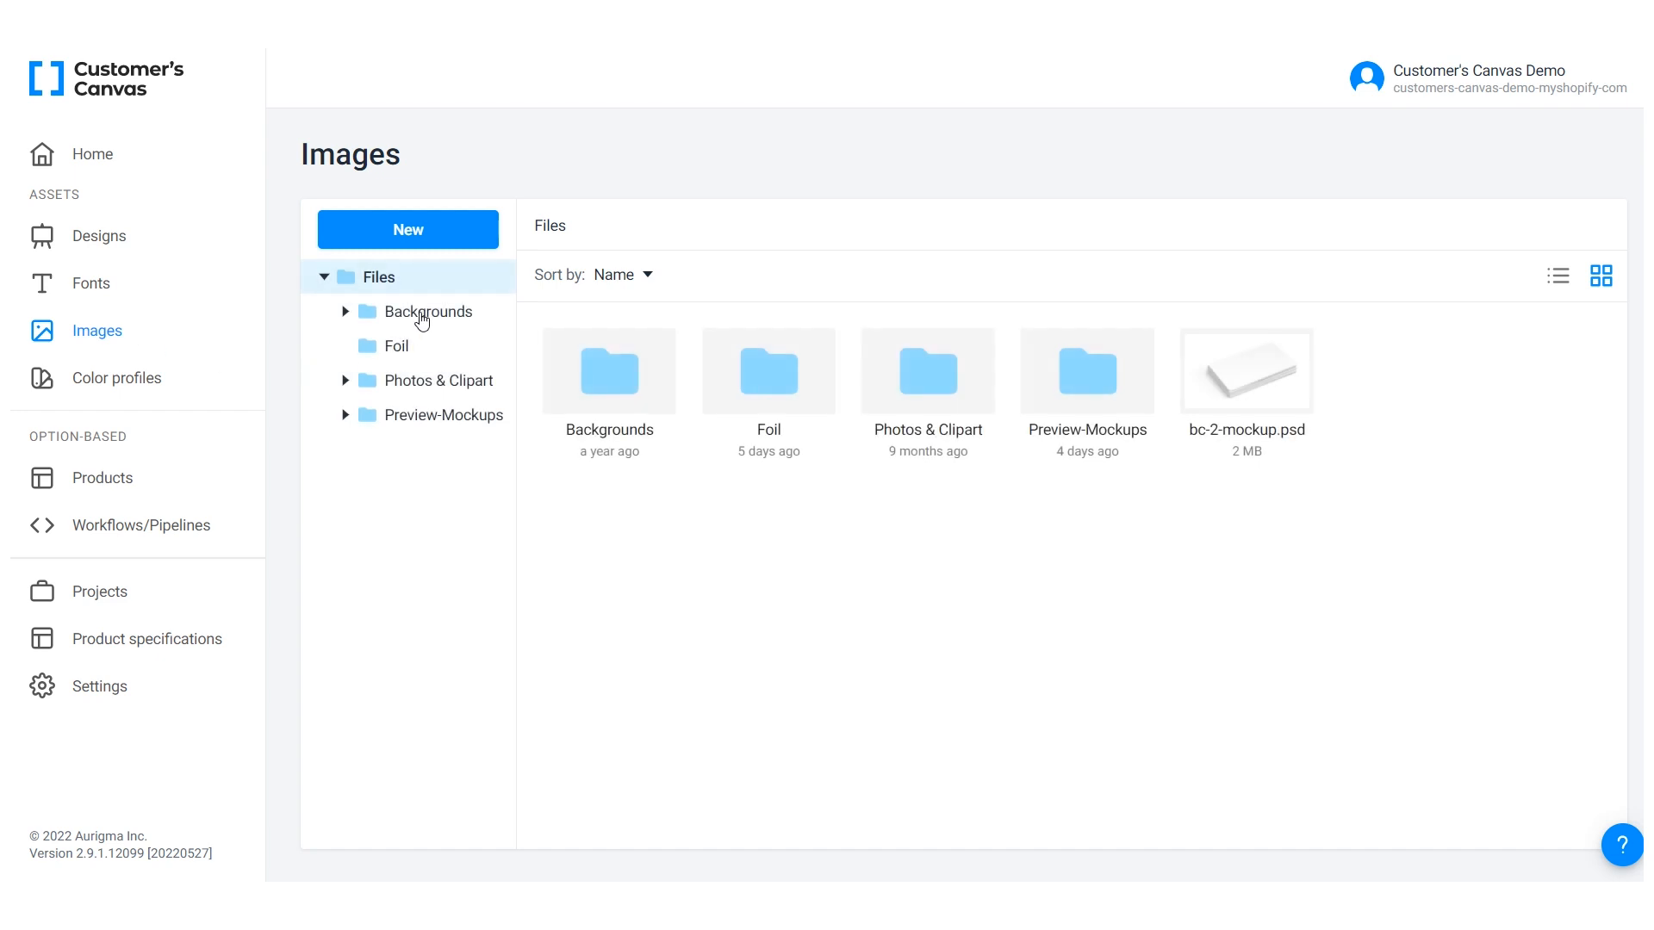
pyautogui.click(116, 377)
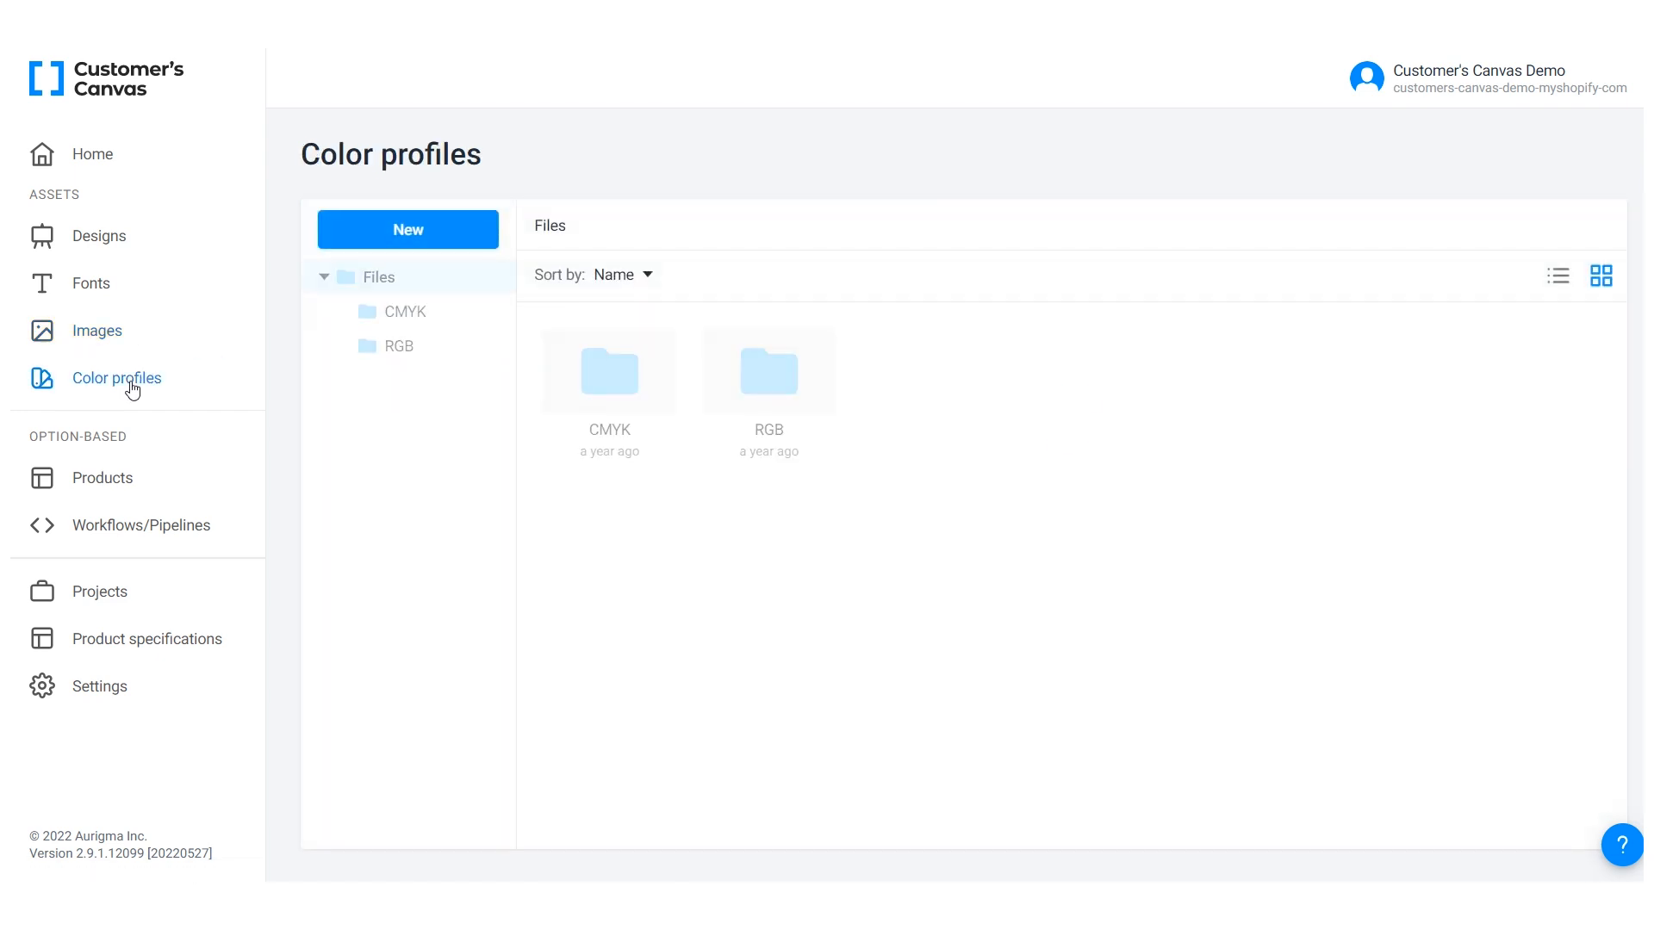
pyautogui.click(404, 311)
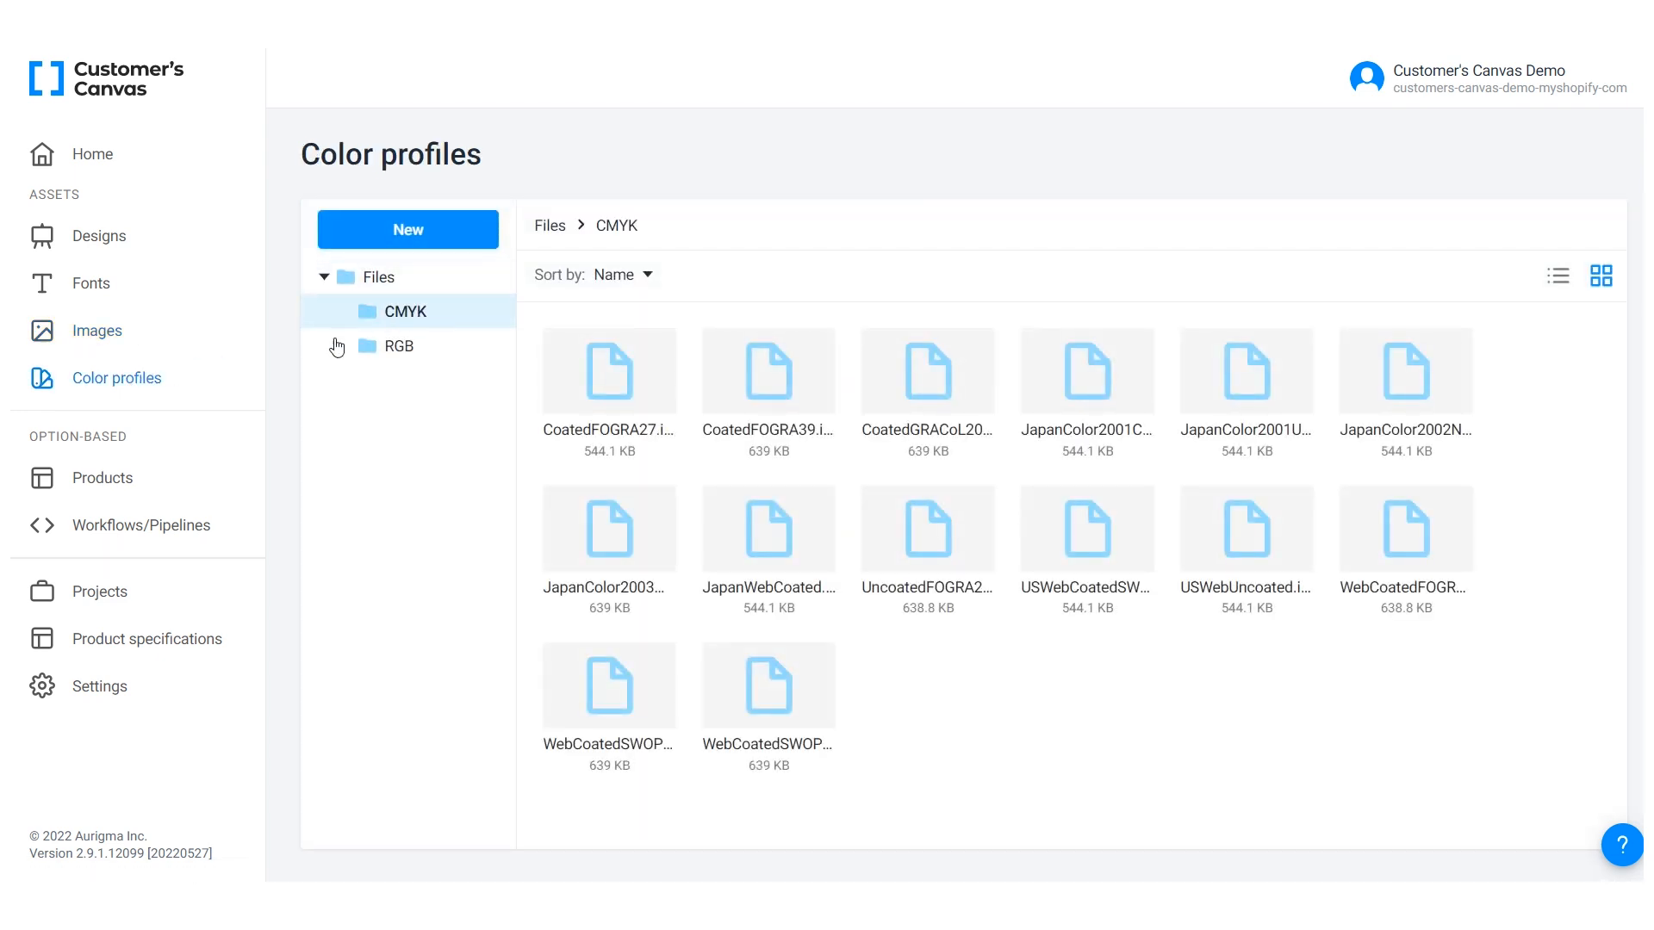
pyautogui.click(100, 591)
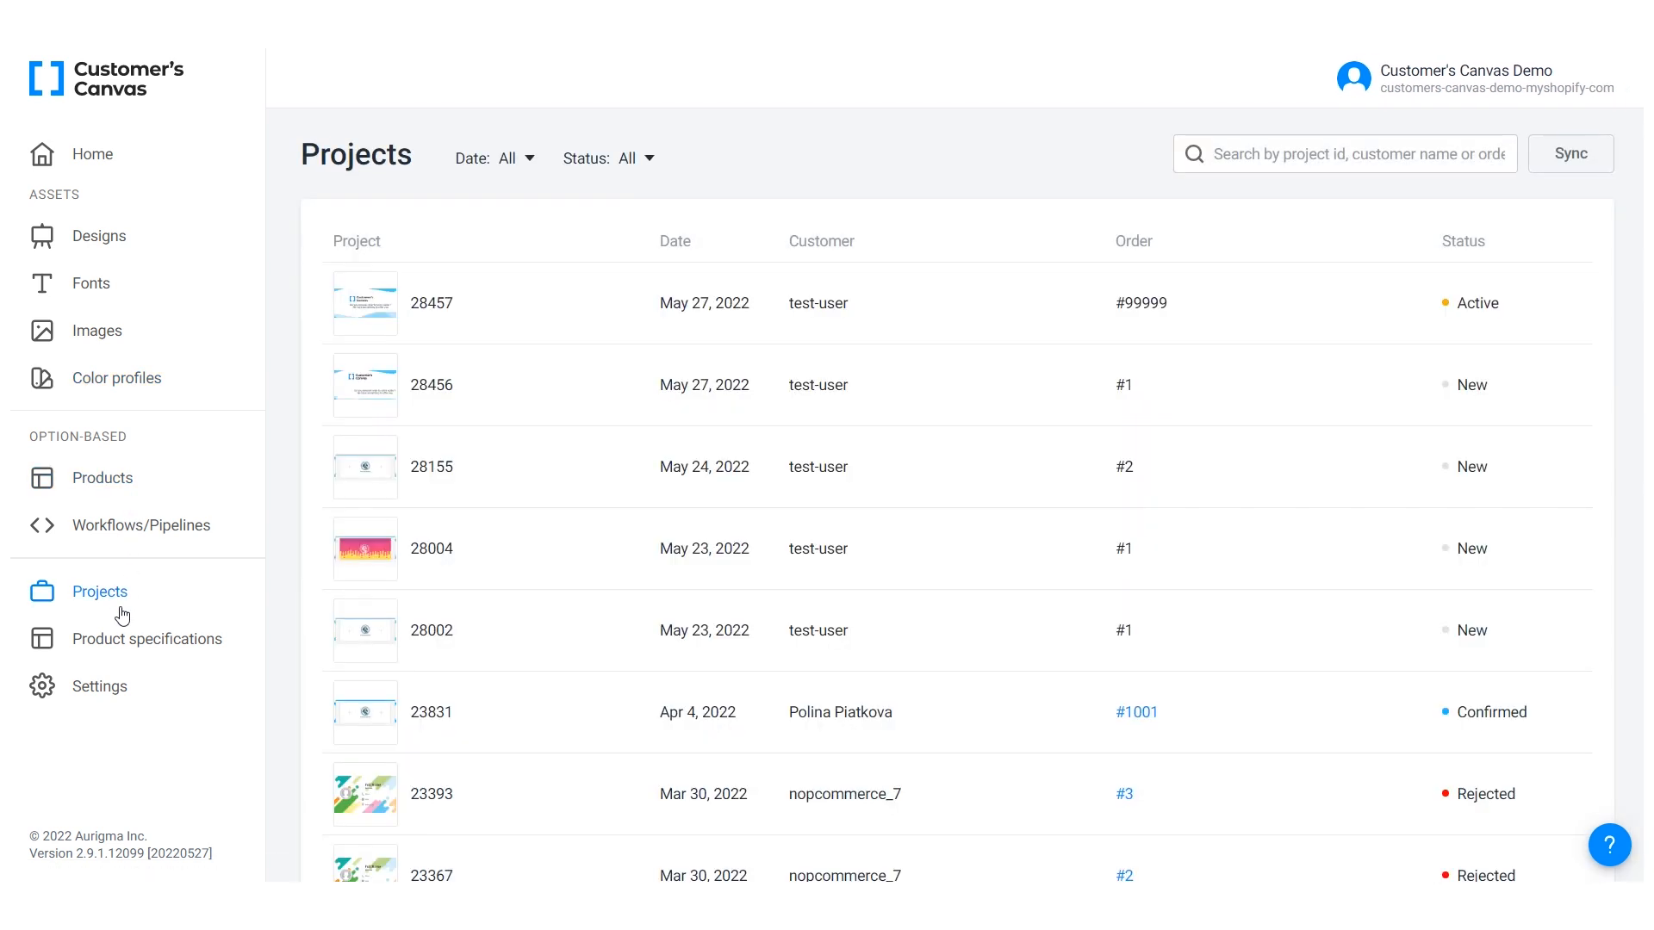
pyautogui.click(91, 153)
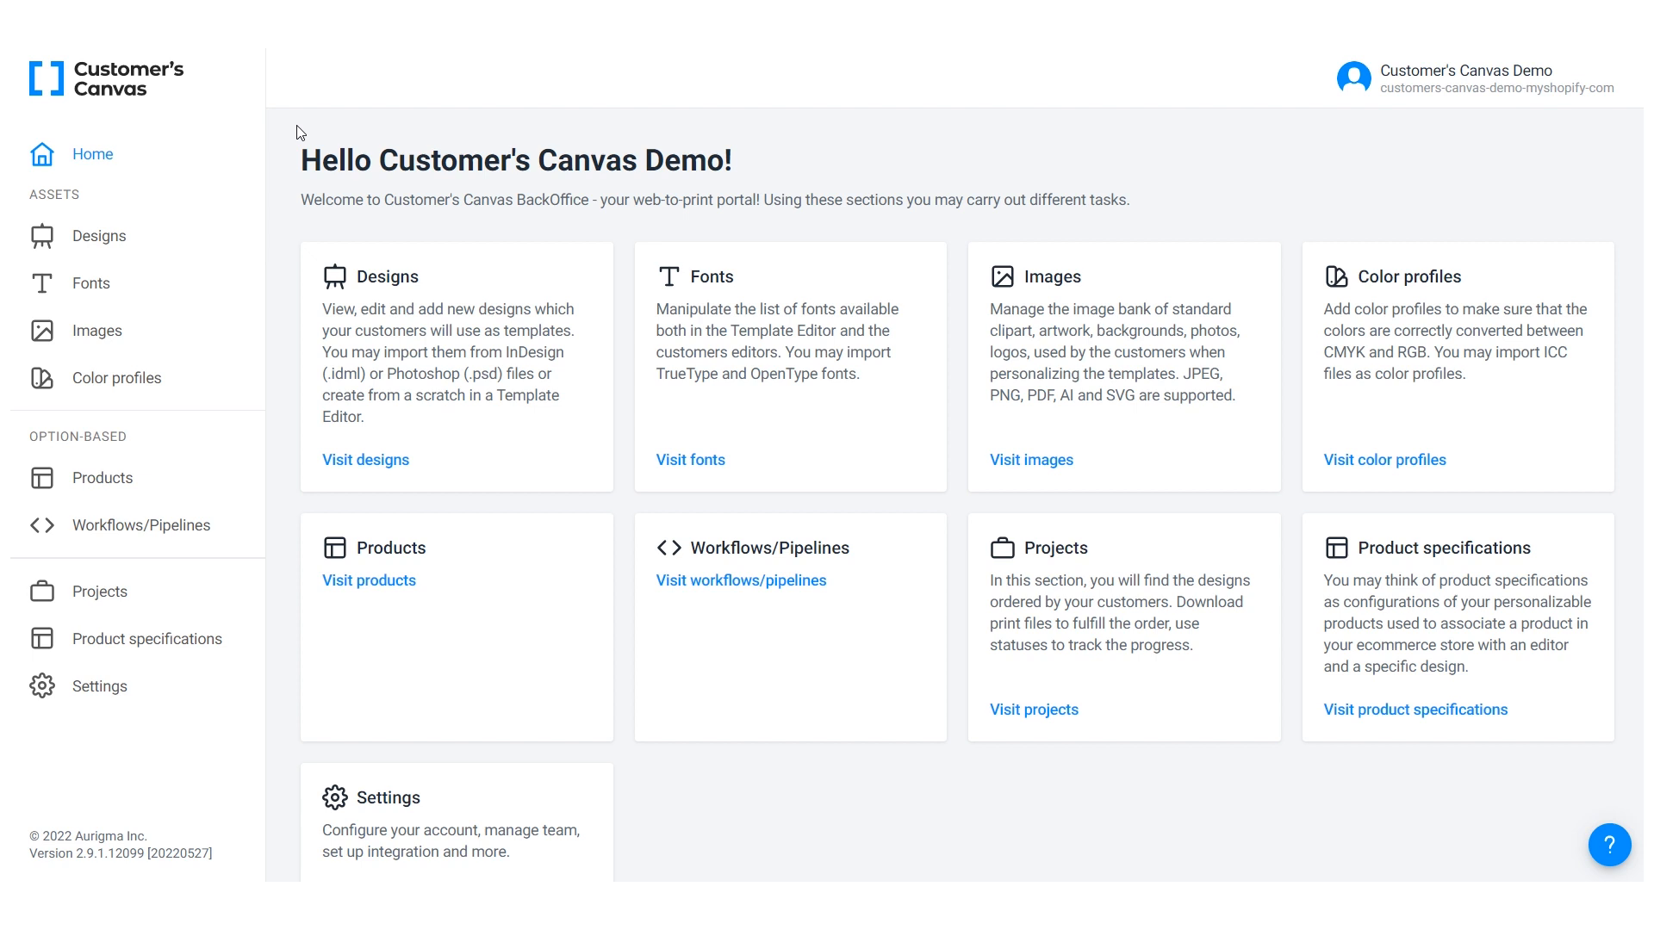
# - In BackOffice Settings > Import, review the Marker shortcuts JSON and toggle marker shortcuts off
pyautogui.click(99, 685)
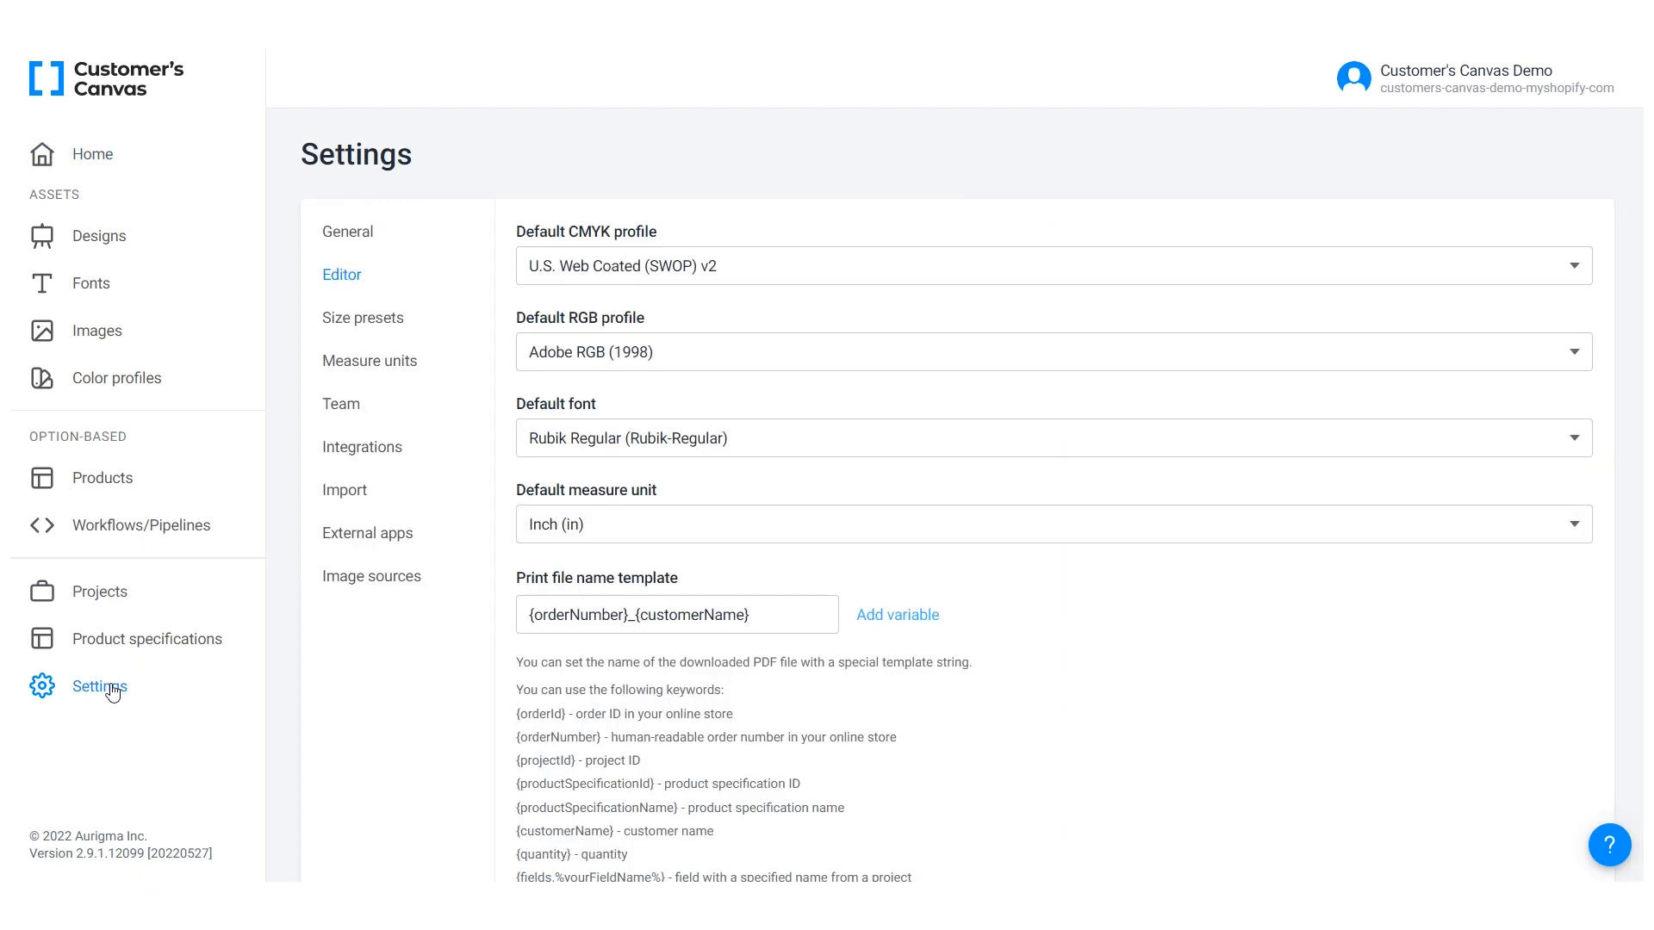
pyautogui.click(343, 490)
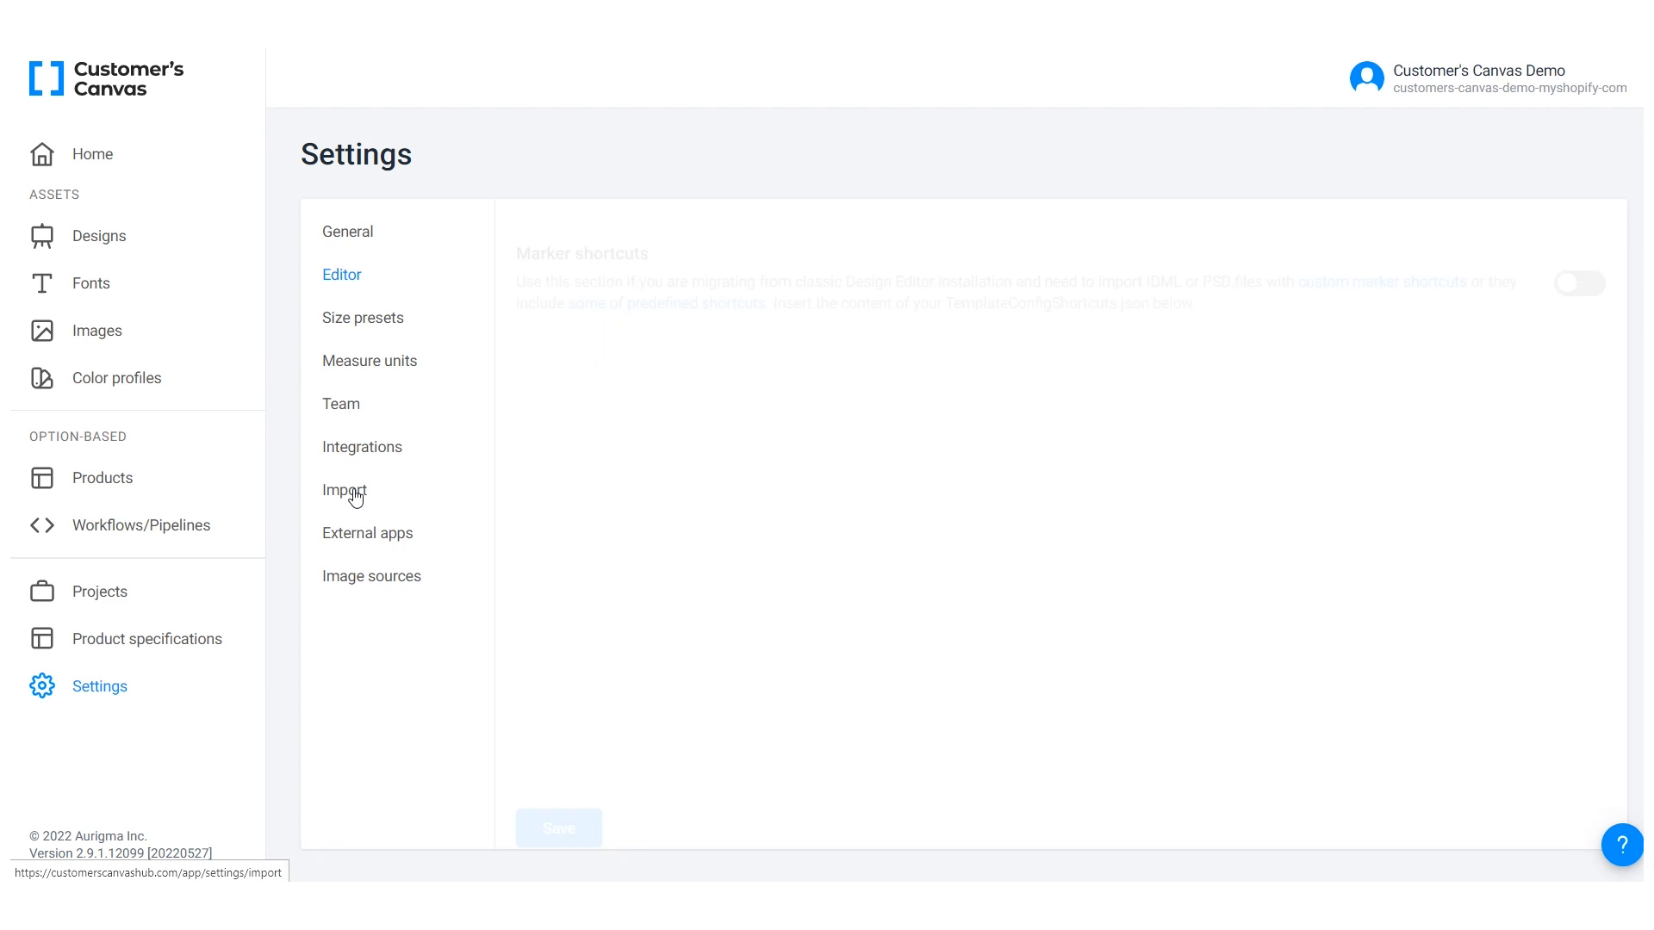
pyautogui.click(1579, 264)
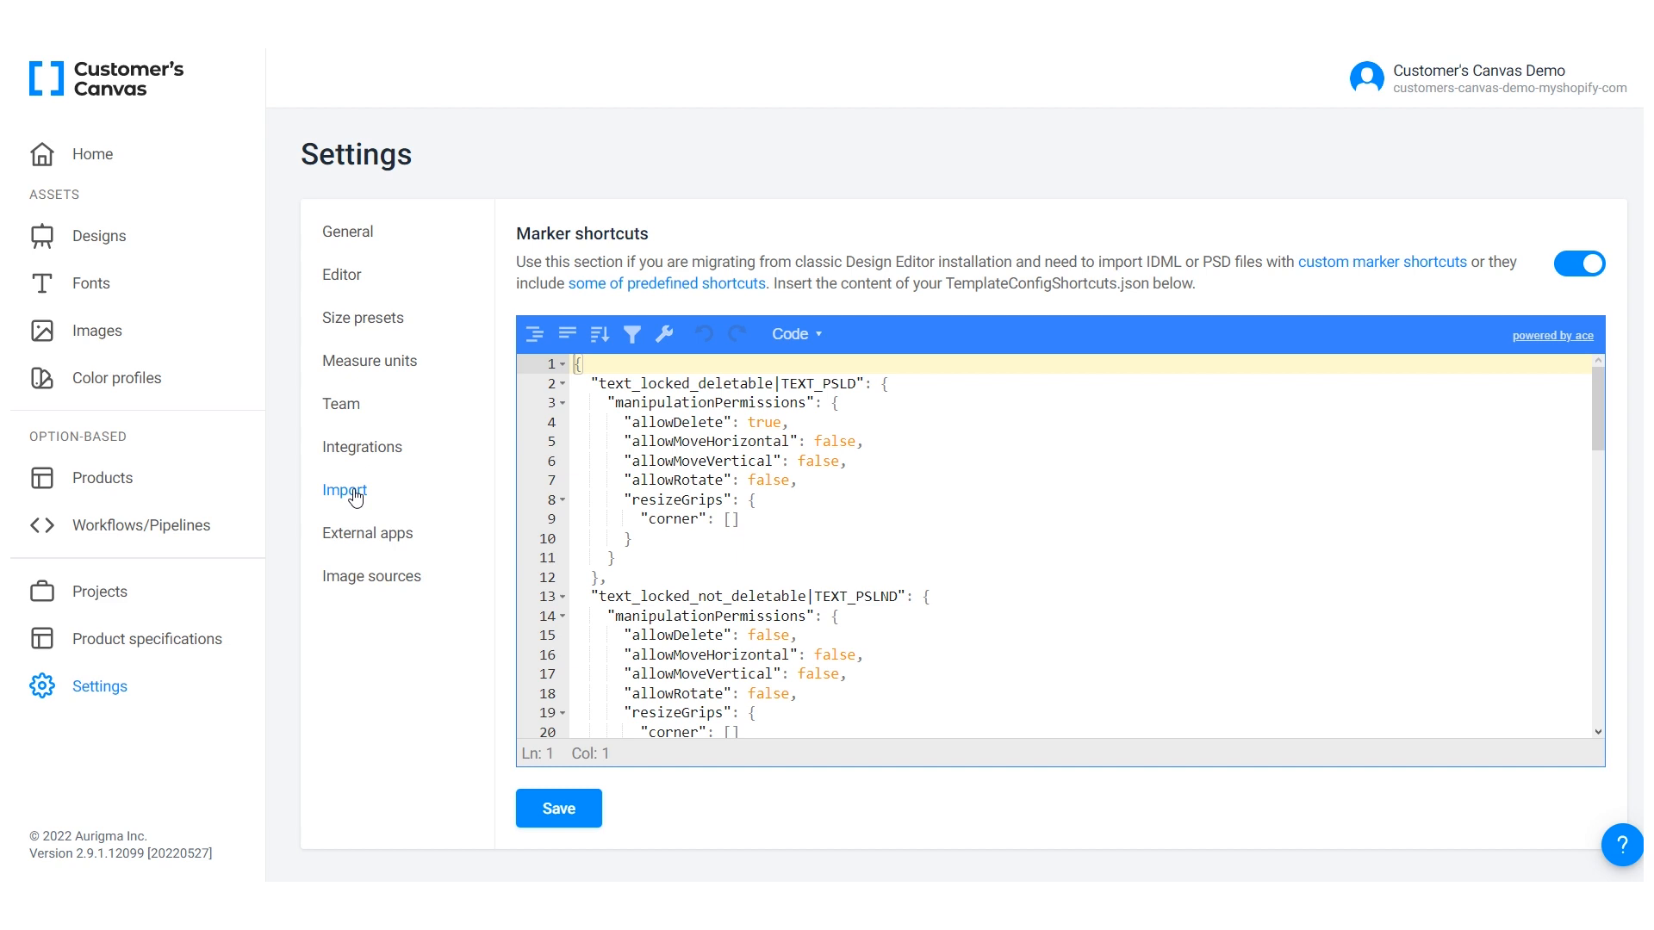
pyautogui.scroll(-3)
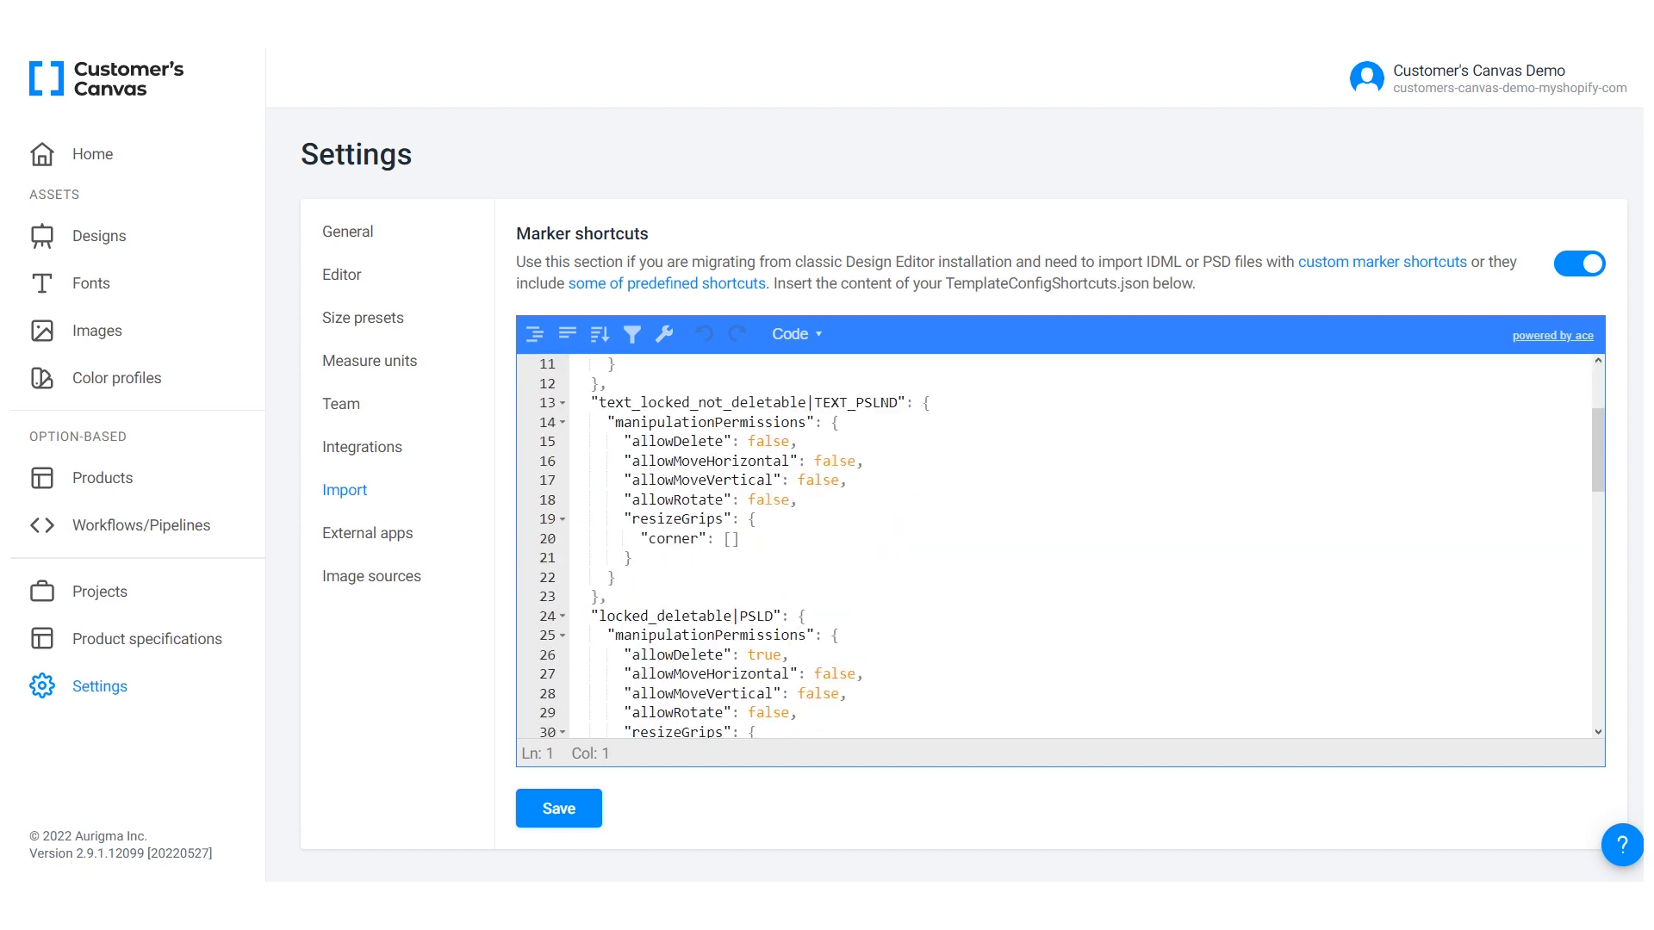
pyautogui.scroll(-3)
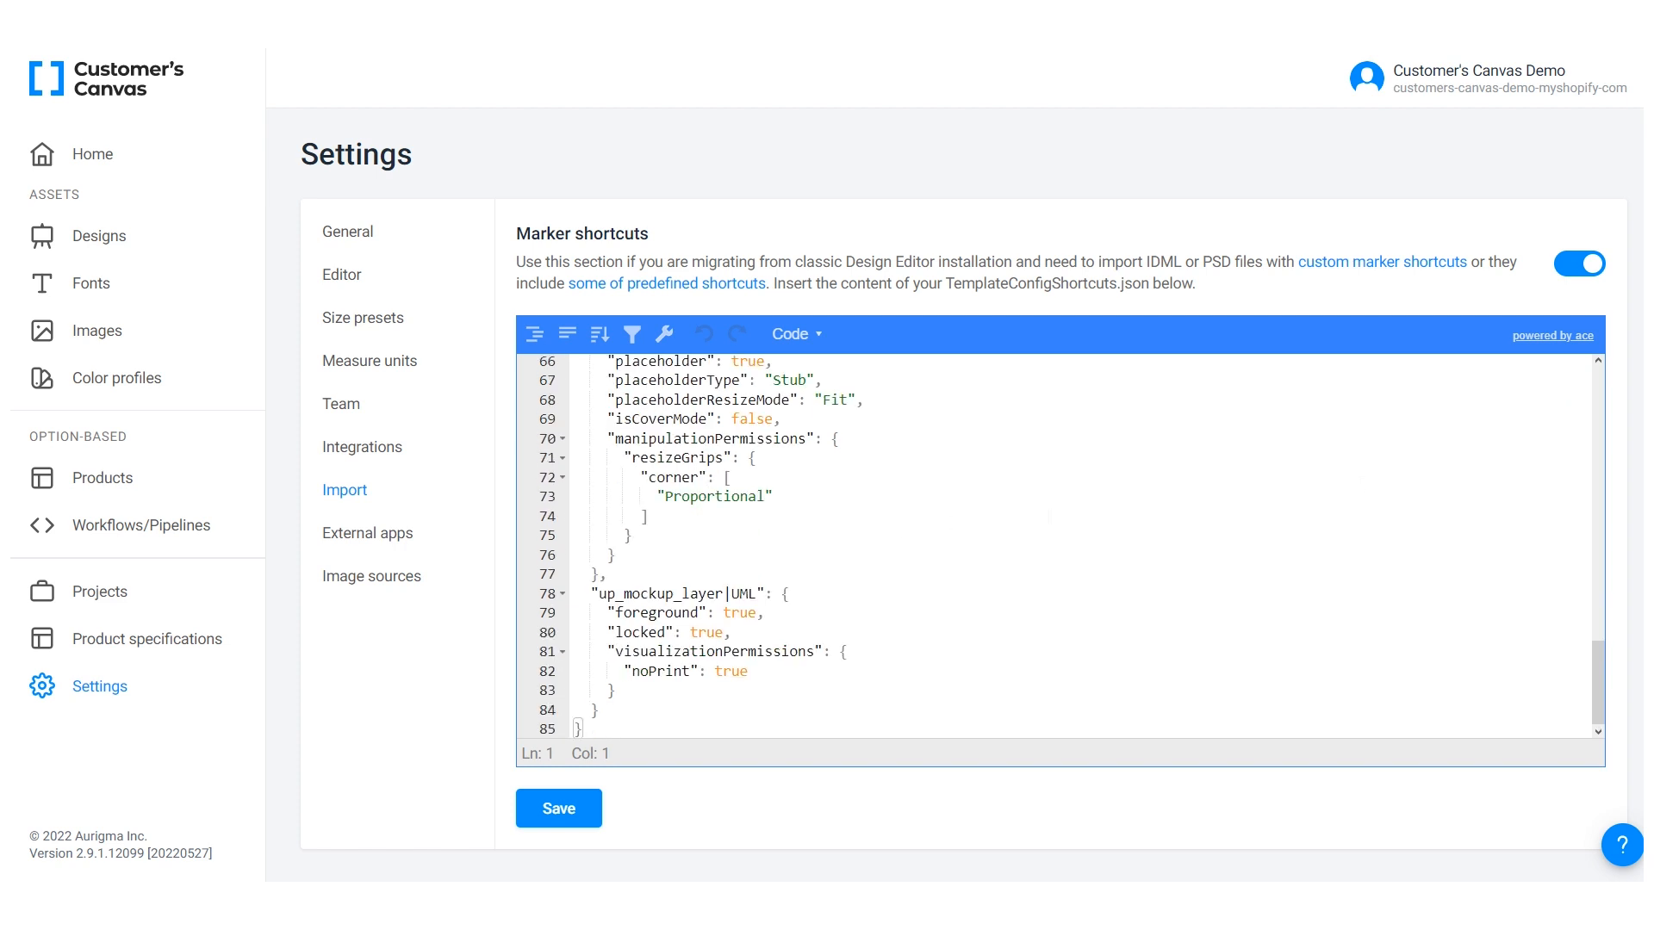
pyautogui.click(1579, 262)
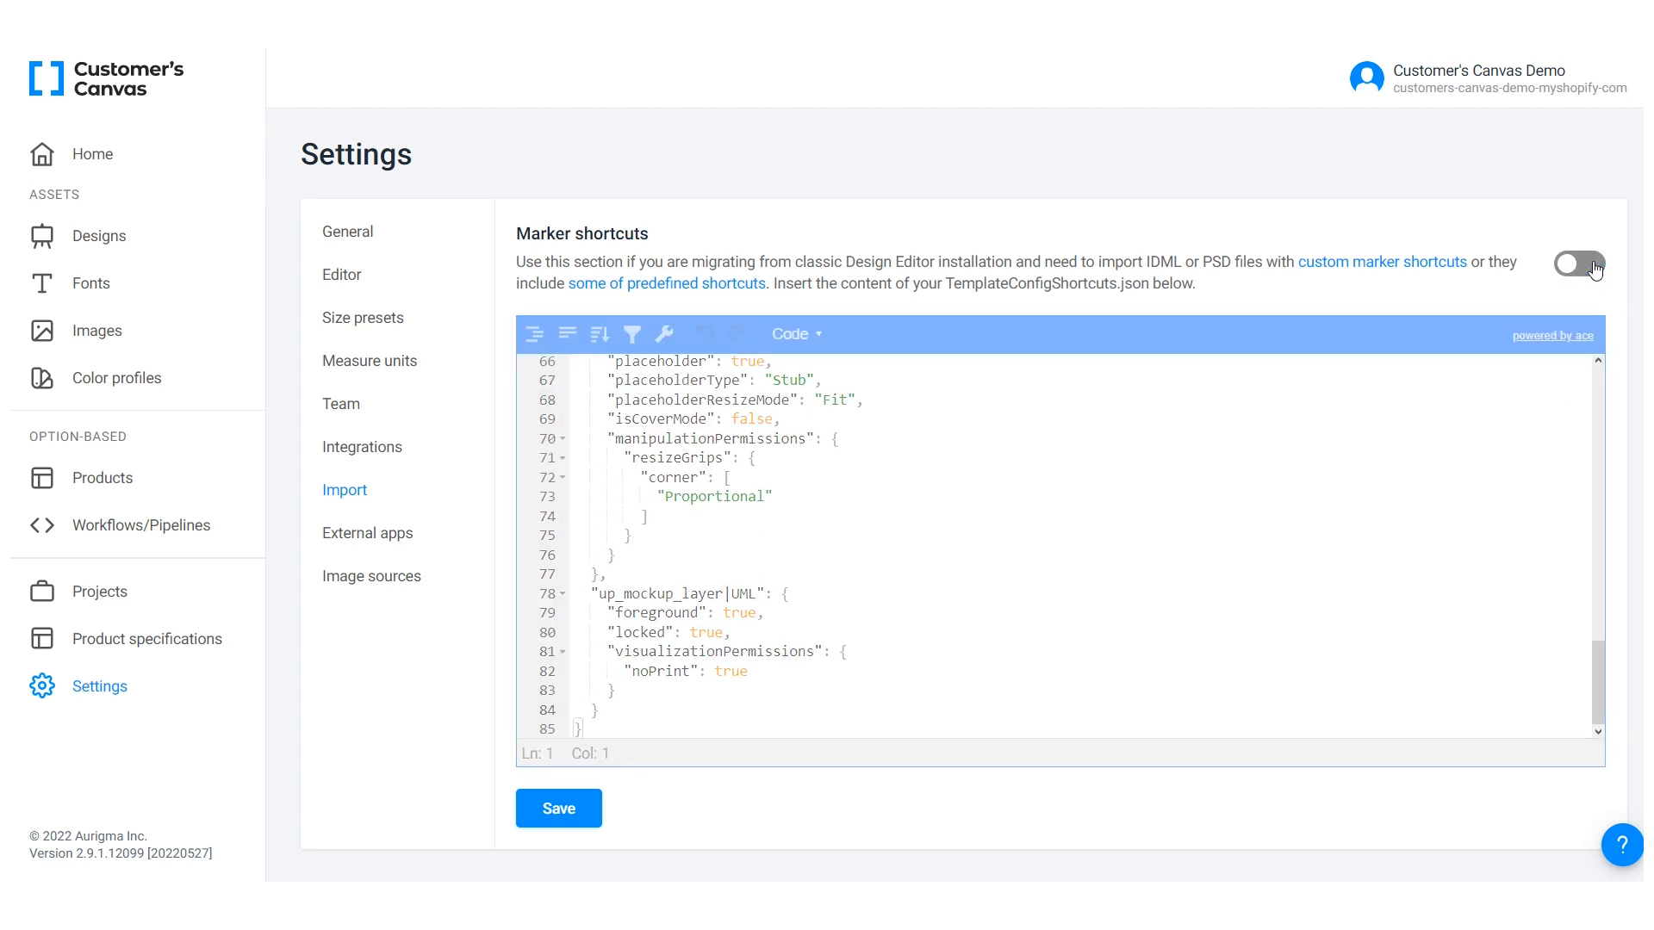
# - Follow the custom marker shortcuts link to the Dev Center article and scroll to its example JSON
pyautogui.click(1579, 264)
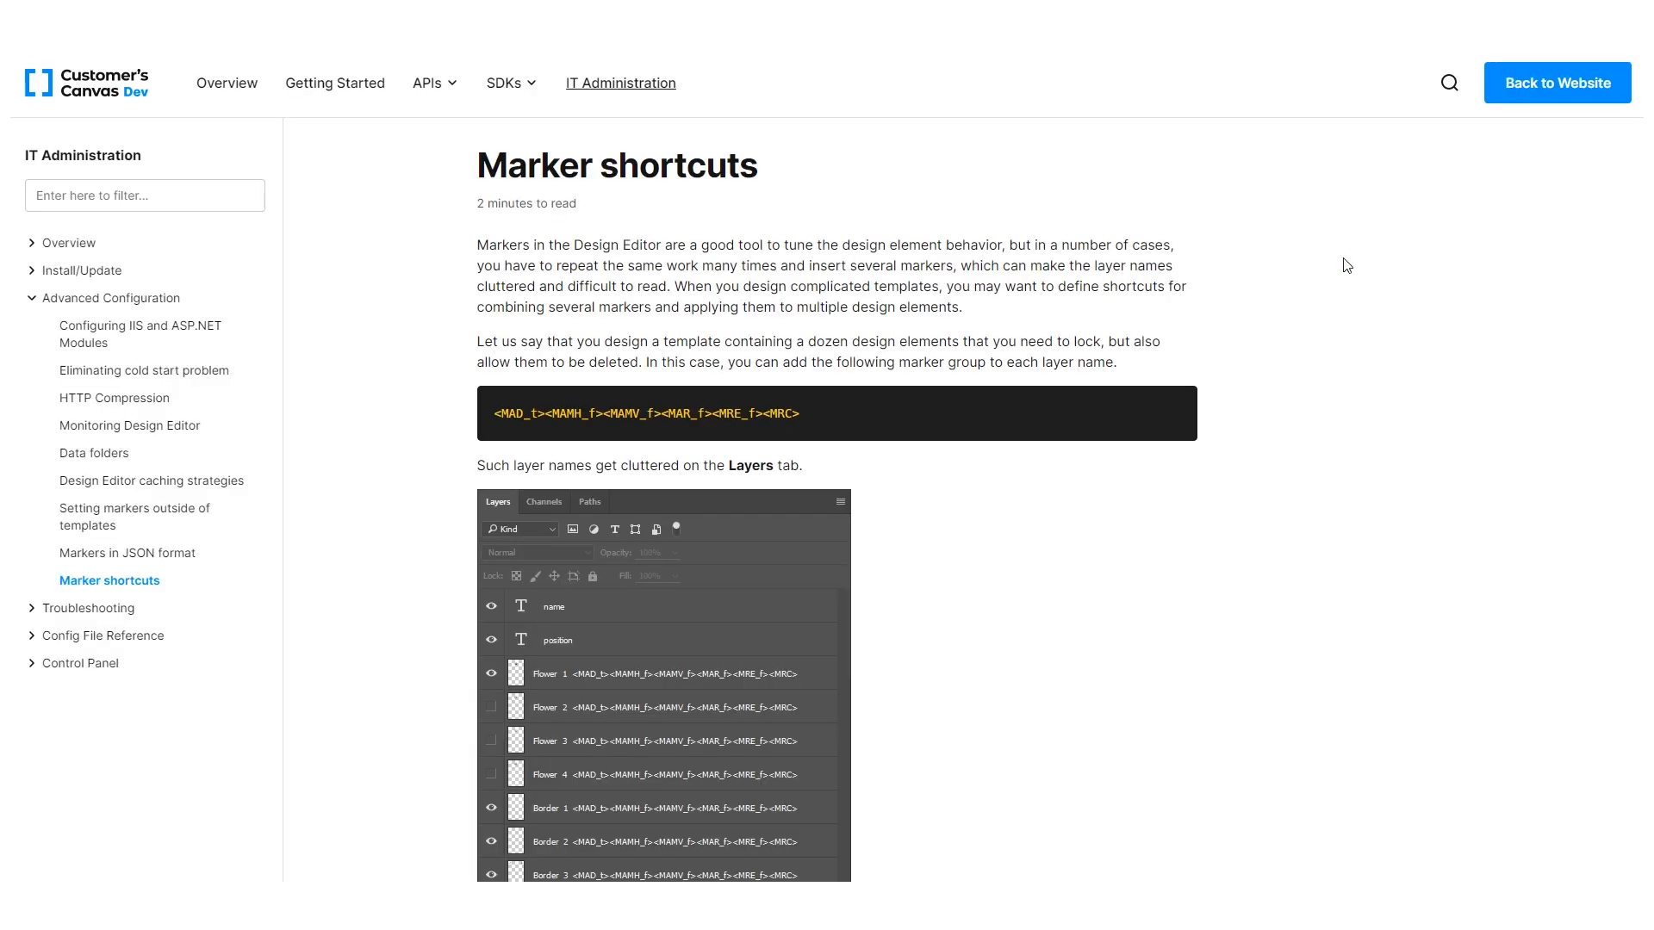
pyautogui.scroll(-3)
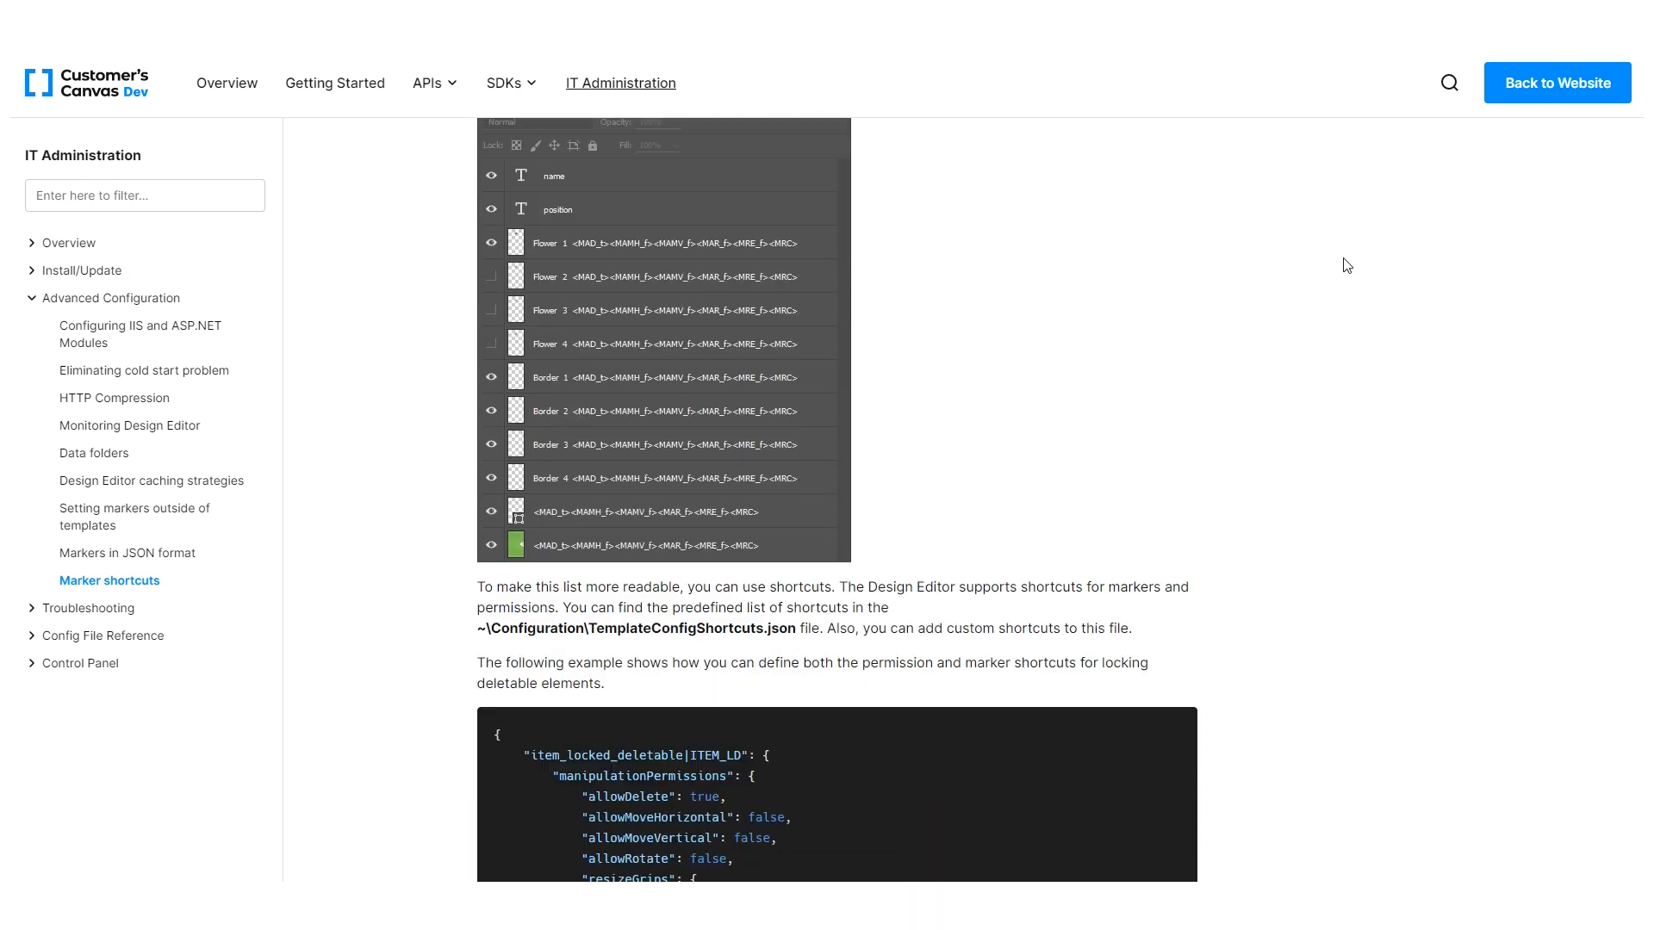